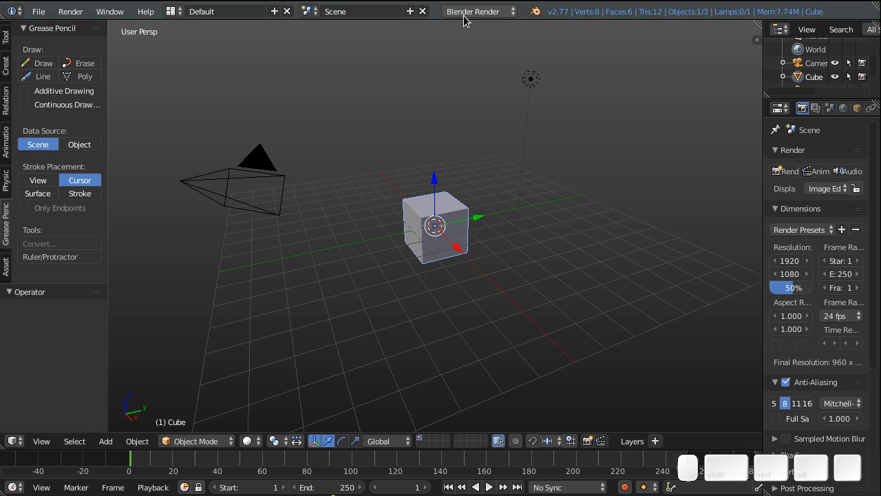
pyautogui.moveTo(443, 36)
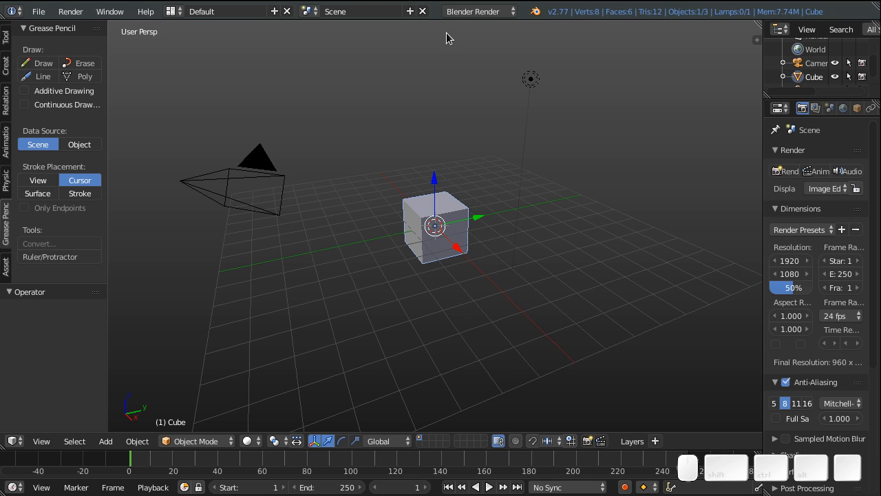
pyautogui.moveTo(454, 31)
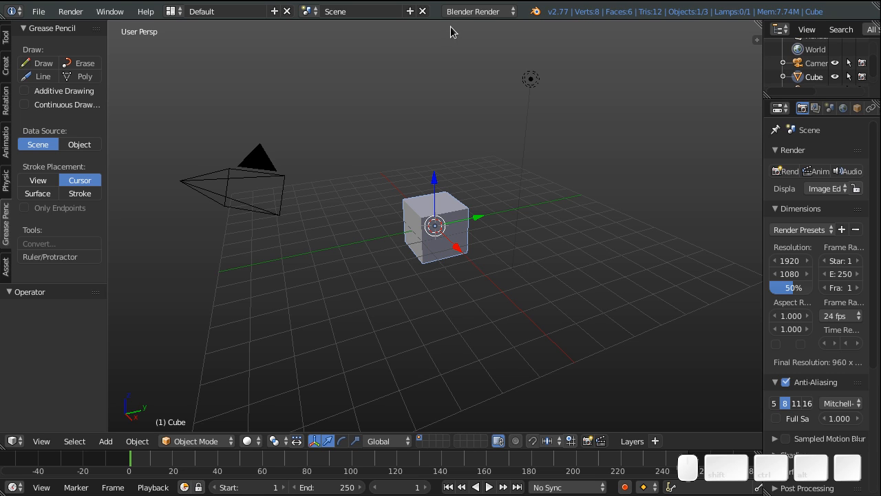
pyautogui.moveTo(407, 5)
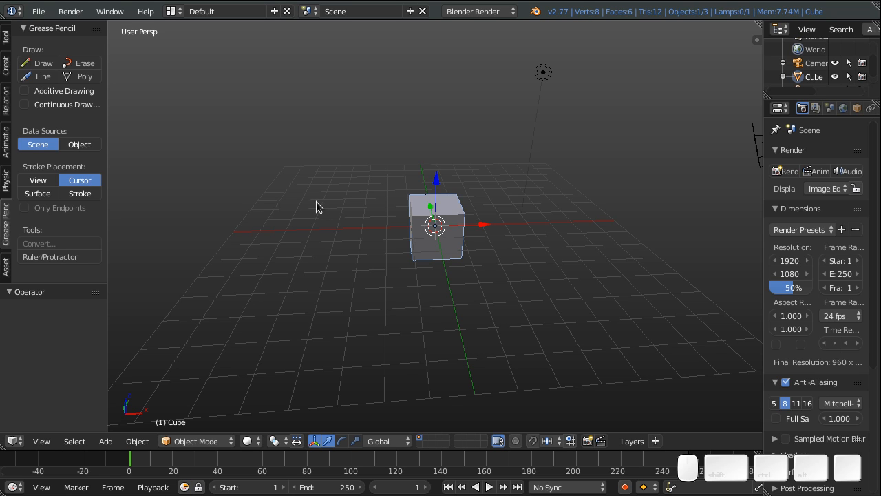
pyautogui.moveTo(39, 11)
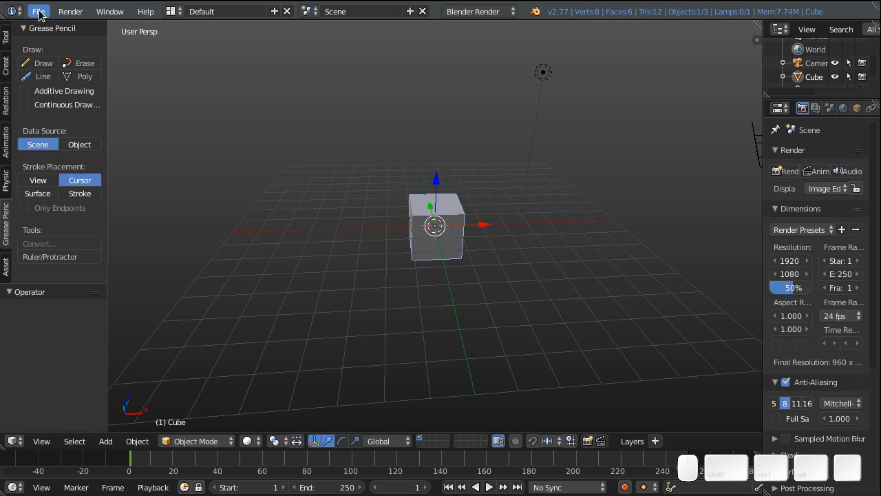
# Step: Load the recent file containing the Gnu model
pyautogui.click(39, 11)
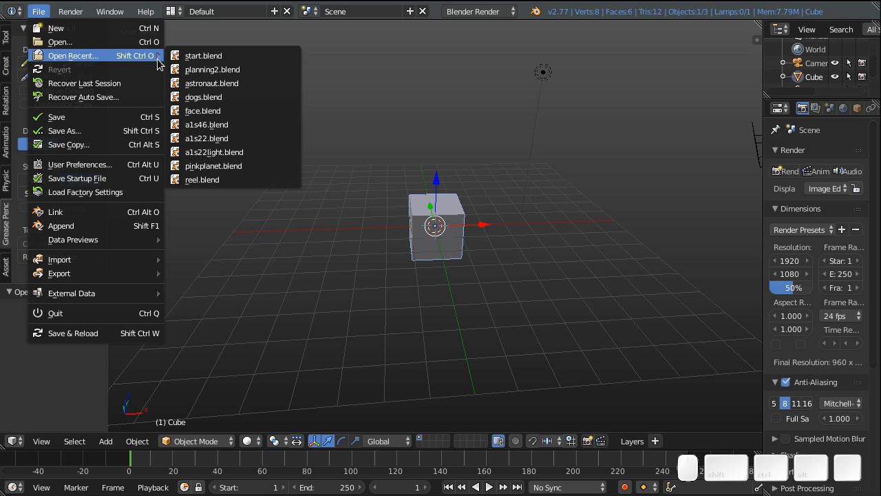
pyautogui.click(212, 83)
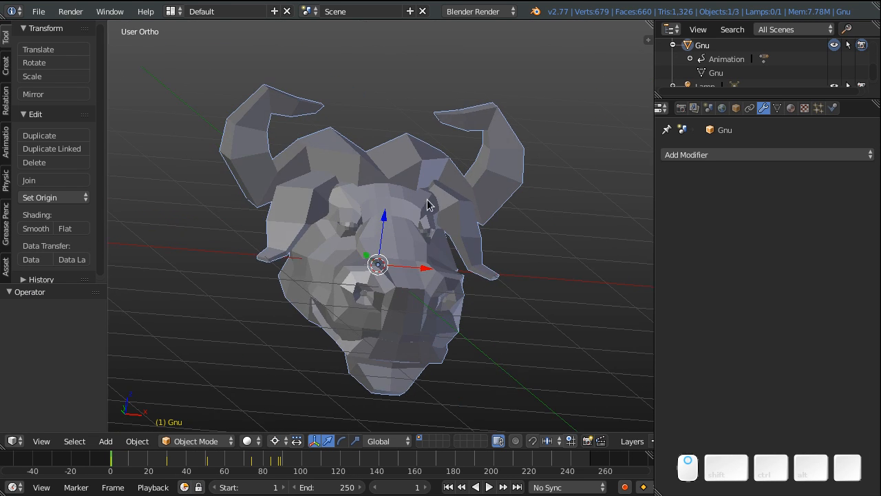
# Step: Add a Subdivision Surface modifier to the Gnu, then remove it again
pyautogui.click(765, 155)
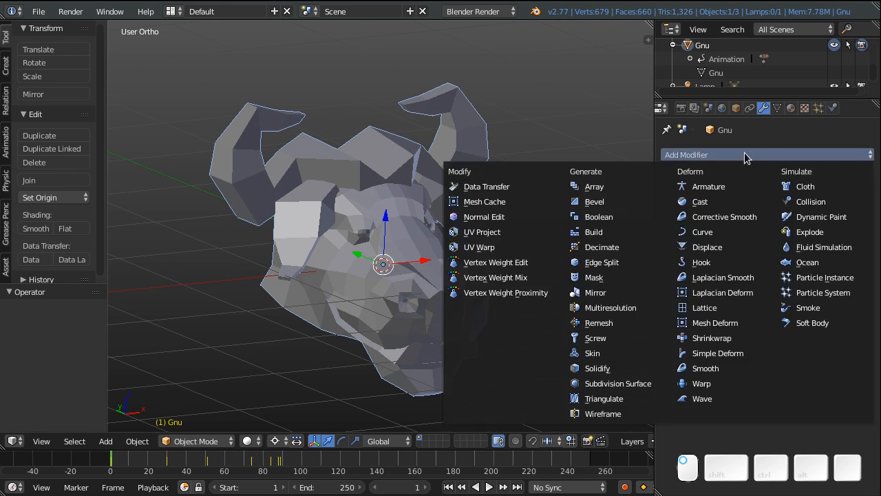
pyautogui.moveTo(617, 383)
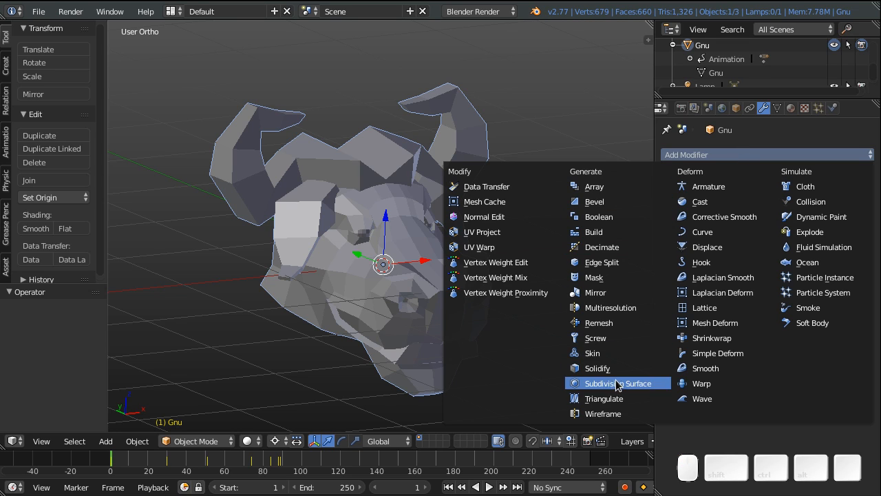
pyautogui.click(617, 383)
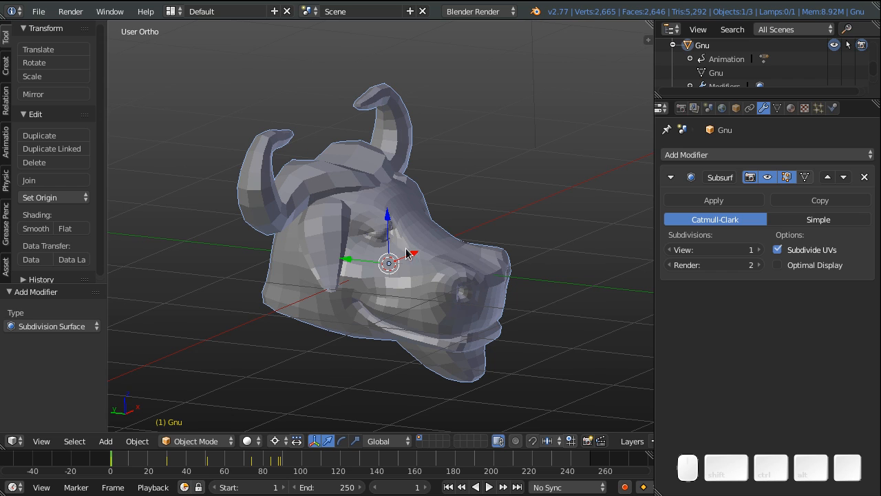
pyautogui.click(865, 177)
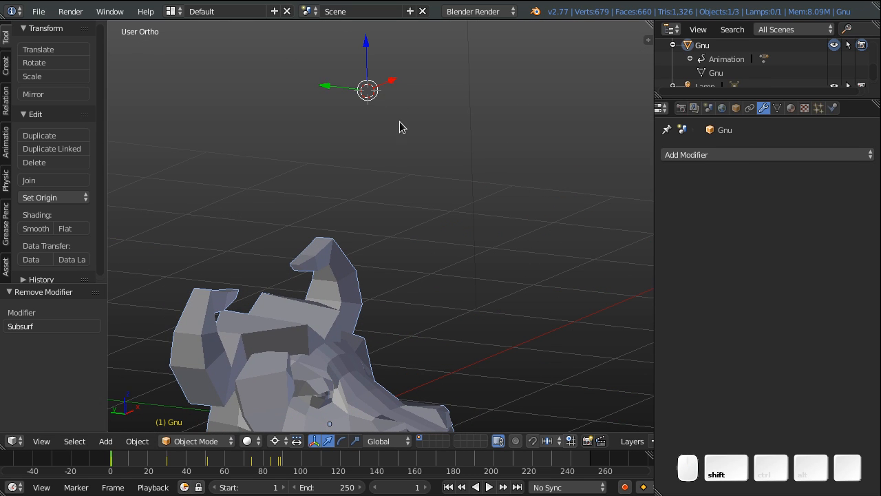
pyautogui.moveTo(406, 248)
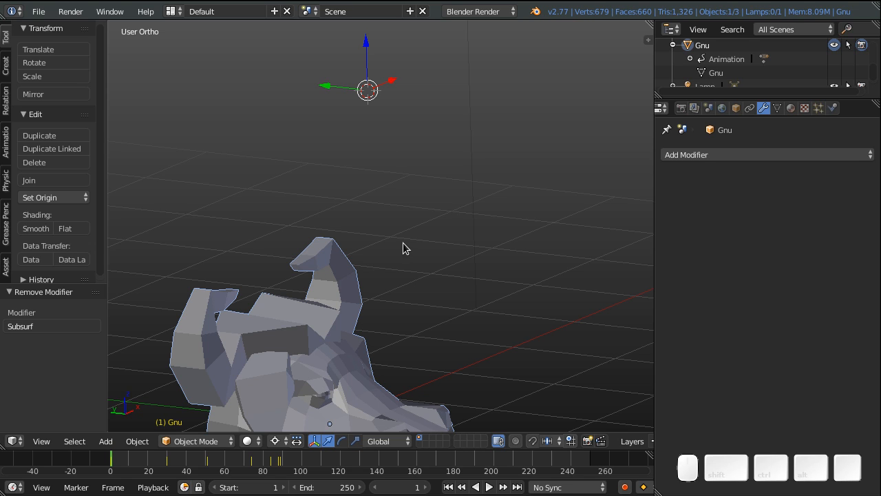
# Step: Add a monkey head mesh to the scene and delete it straight away
pyautogui.click(329, 423)
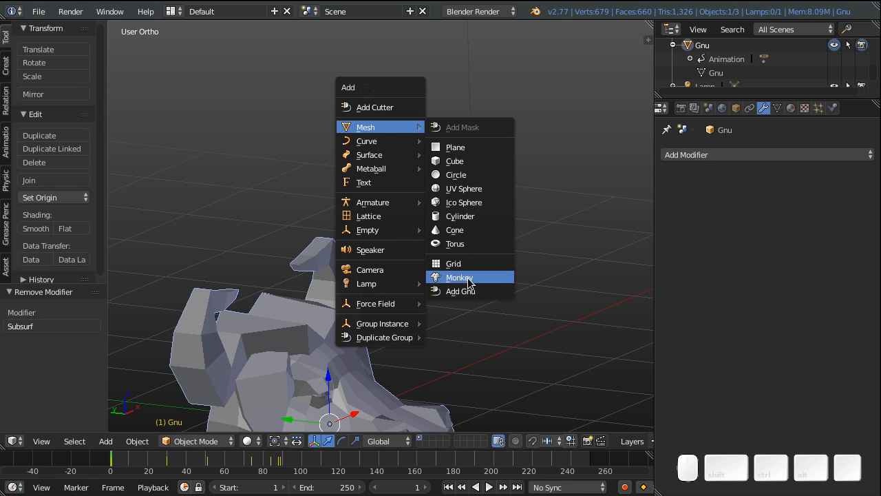
pyautogui.click(460, 277)
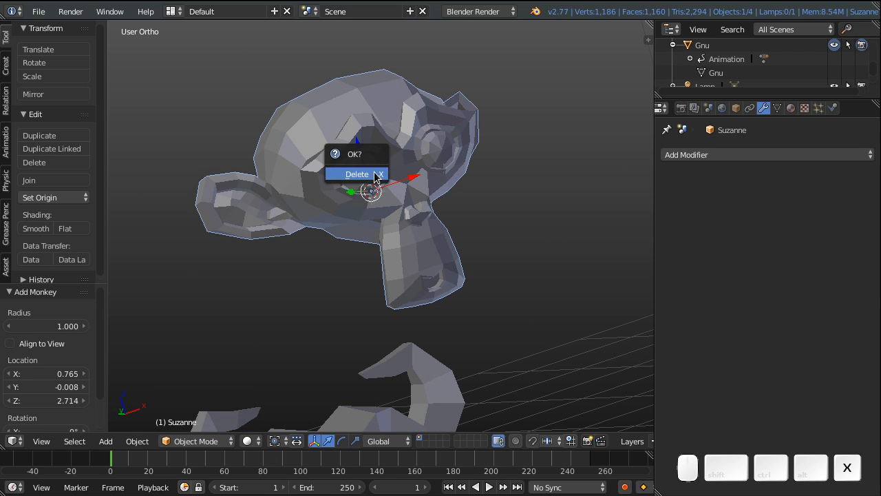
pyautogui.click(357, 174)
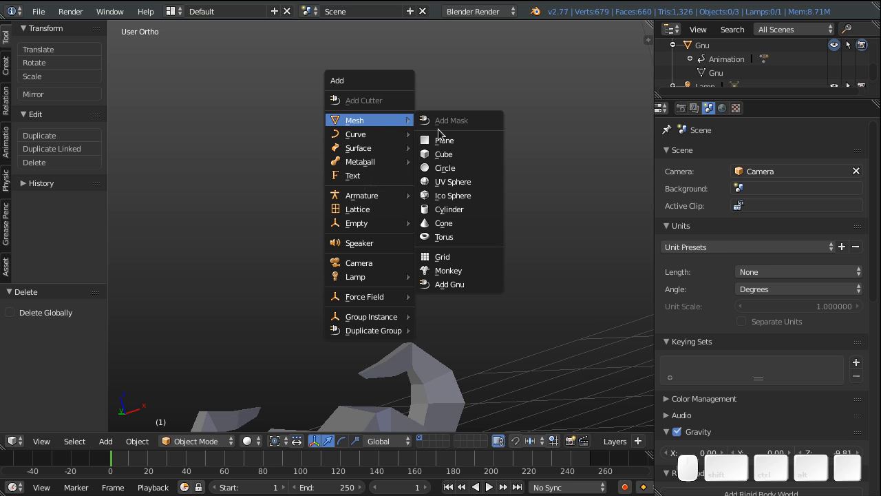
pyautogui.click(449, 284)
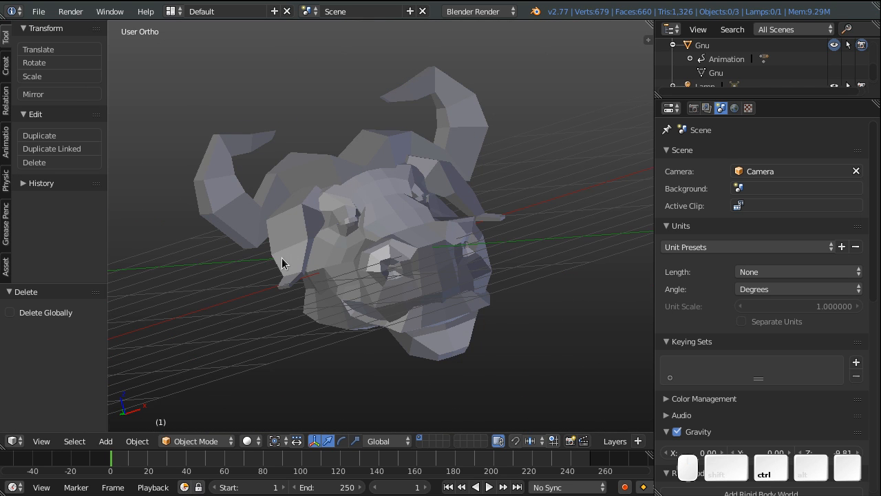
# Step: Orbit around the Gnu head and select the Gnu model
pyautogui.moveTo(282, 263); pyautogui.dragTo(427, 221)
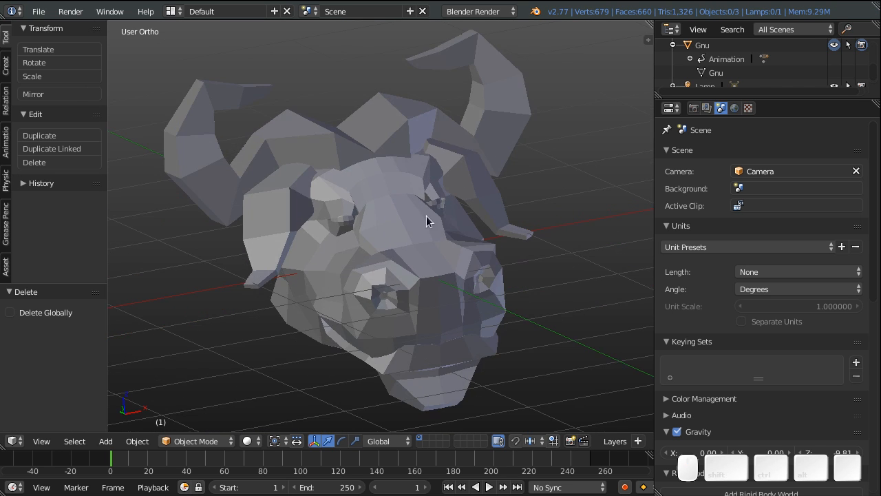
pyautogui.click(386, 256)
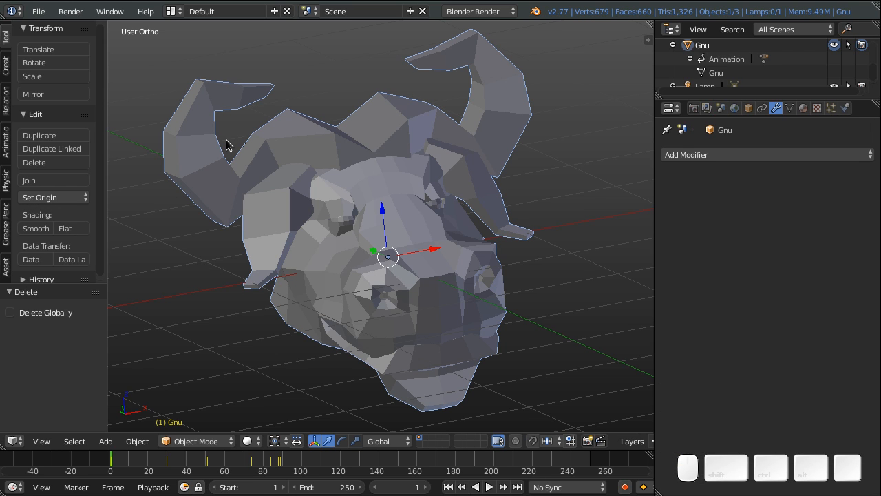
pyautogui.moveTo(214, 182)
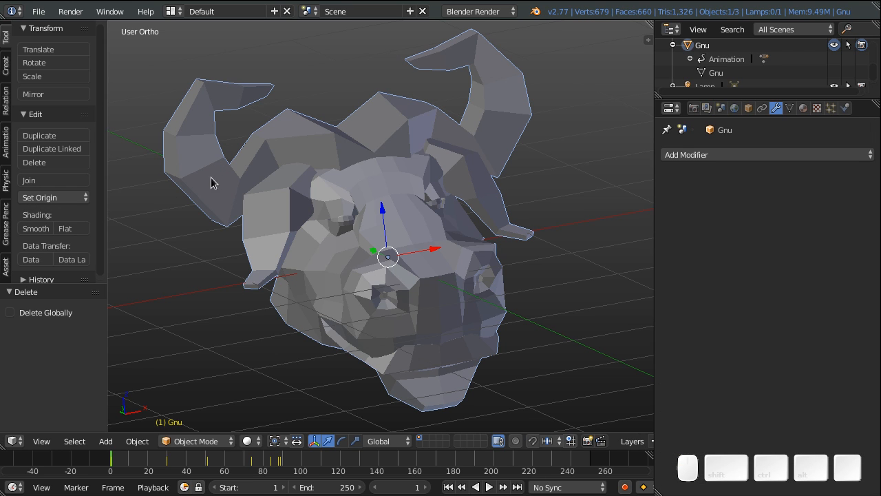
pyautogui.moveTo(223, 215)
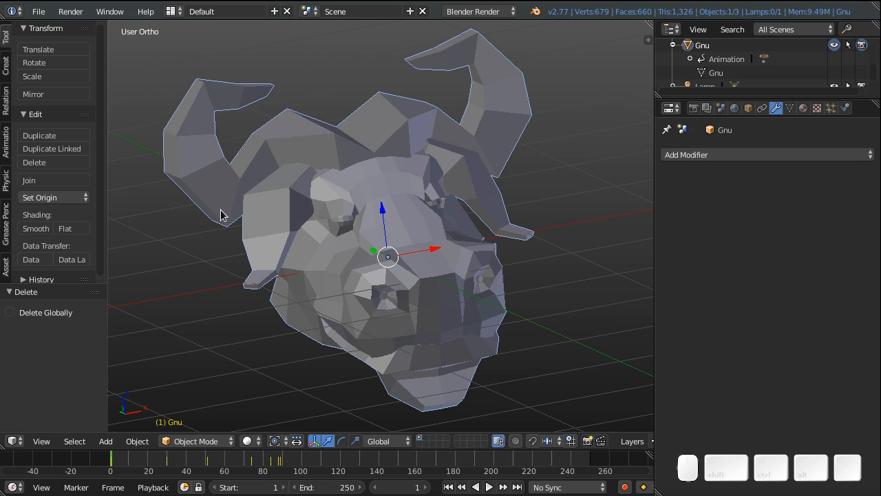
pyautogui.moveTo(218, 231)
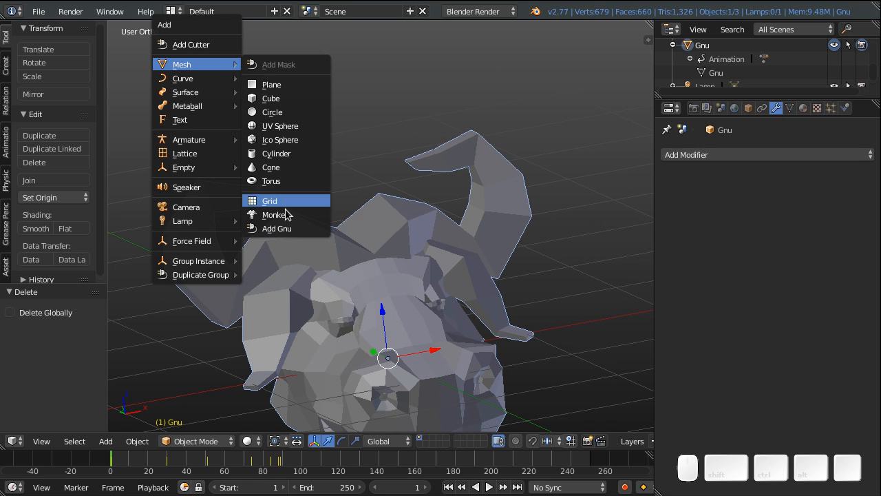
pyautogui.moveTo(277, 229)
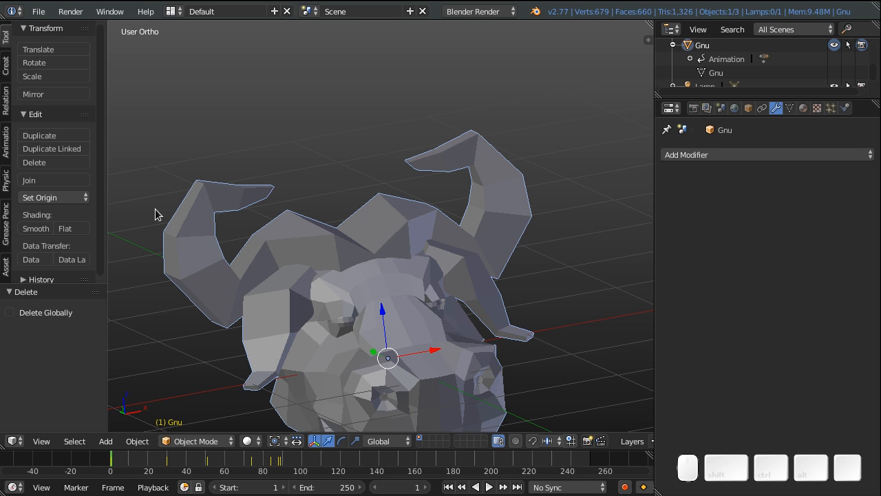
pyautogui.moveTo(156, 248)
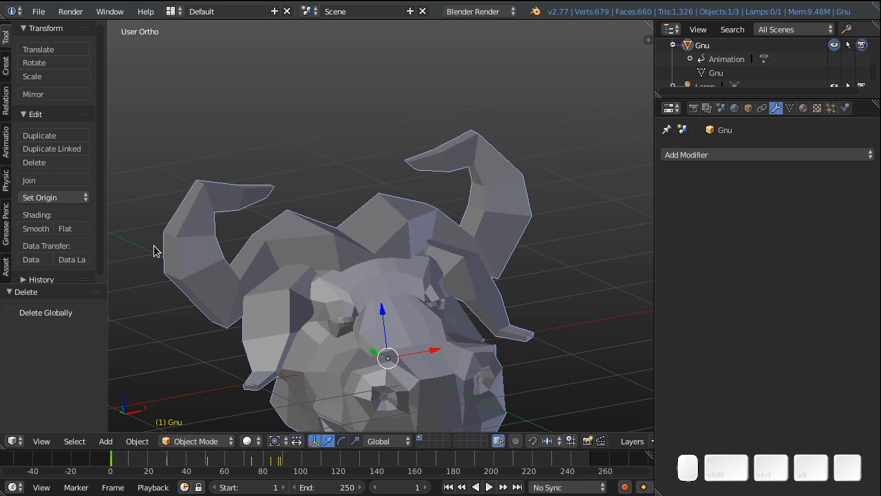
pyautogui.moveTo(160, 250)
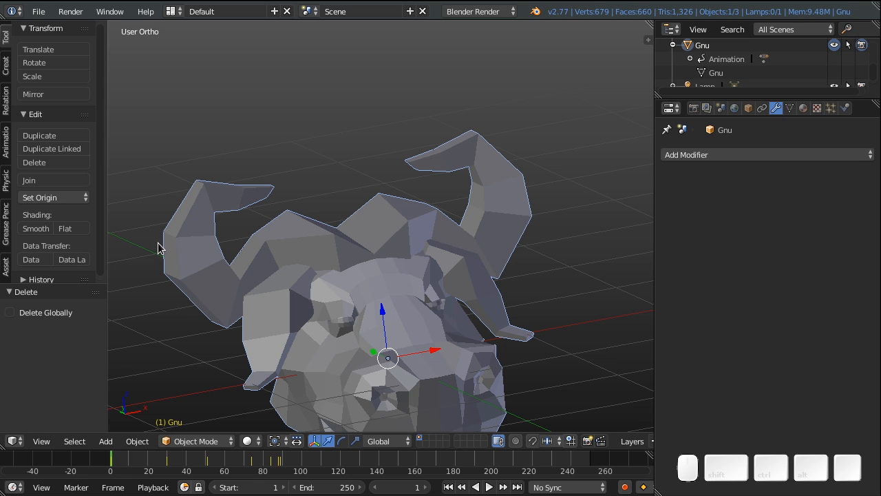
pyautogui.moveTo(306, 227)
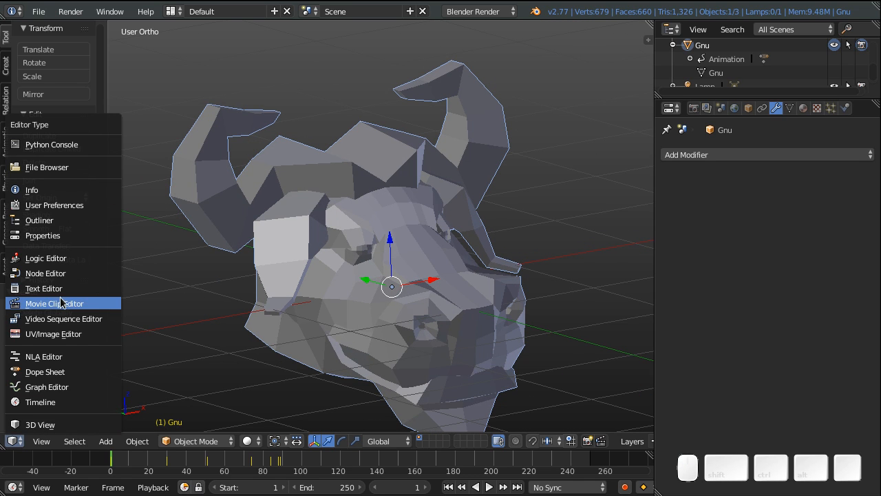
# Step: Switch the main area to the Text Editor and load the Python Addon Add Object template
pyautogui.click(44, 288)
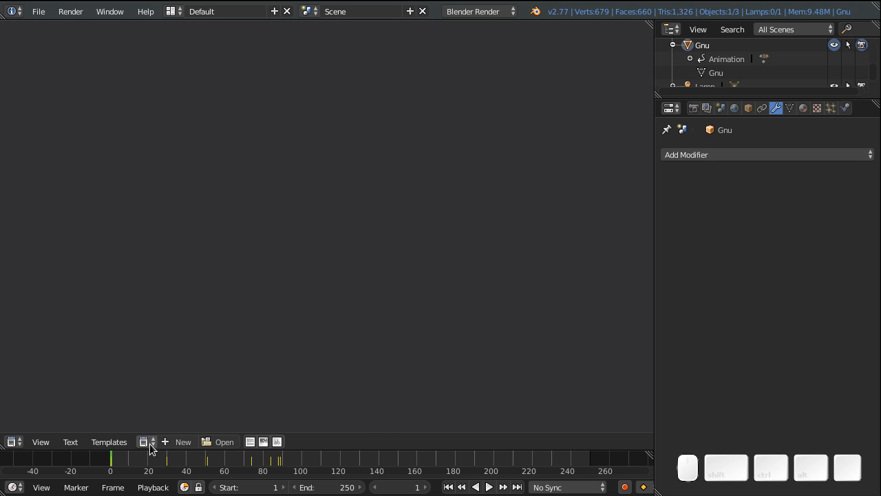
pyautogui.click(109, 441)
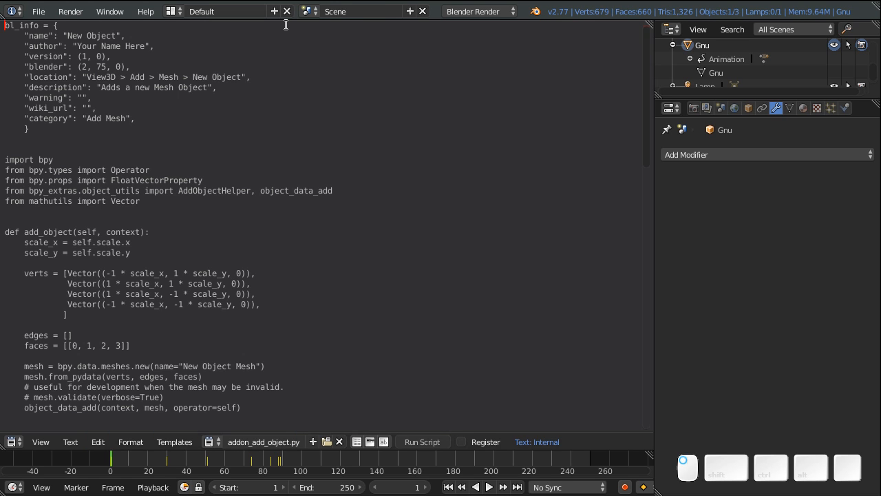
pyautogui.moveTo(325, 209)
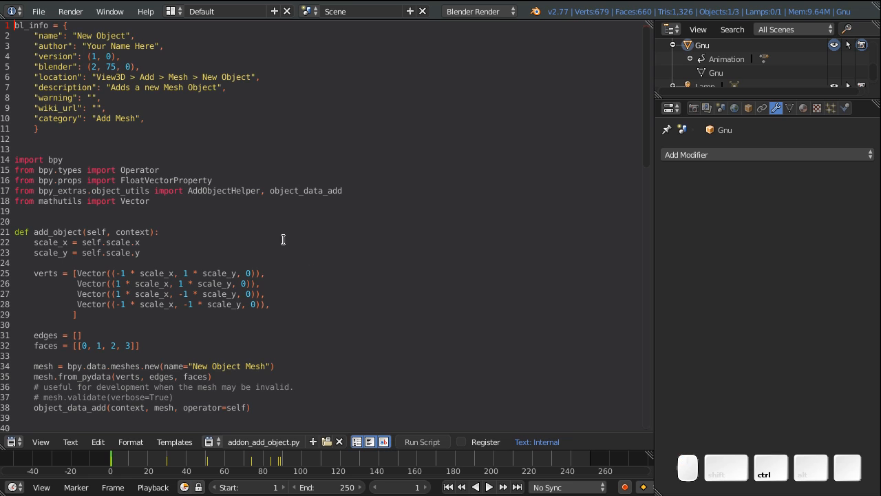
pyautogui.scroll(3)
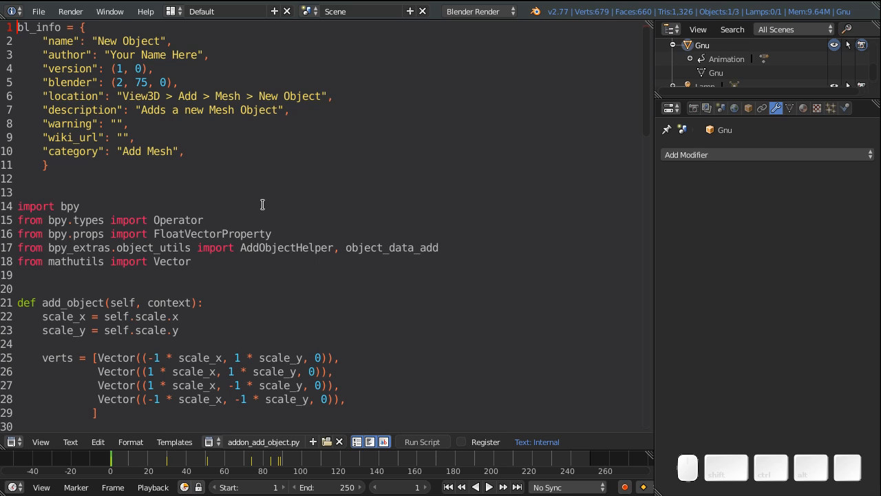
pyautogui.scroll(-3)
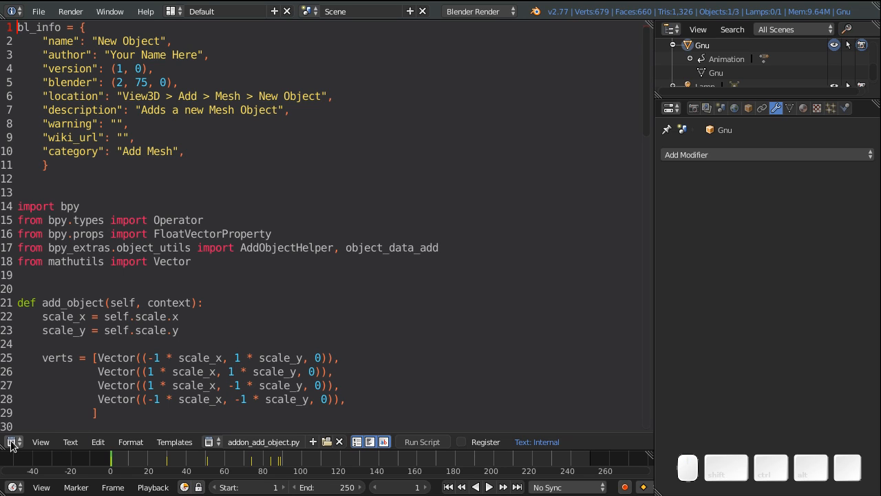
pyautogui.moveTo(427, 391)
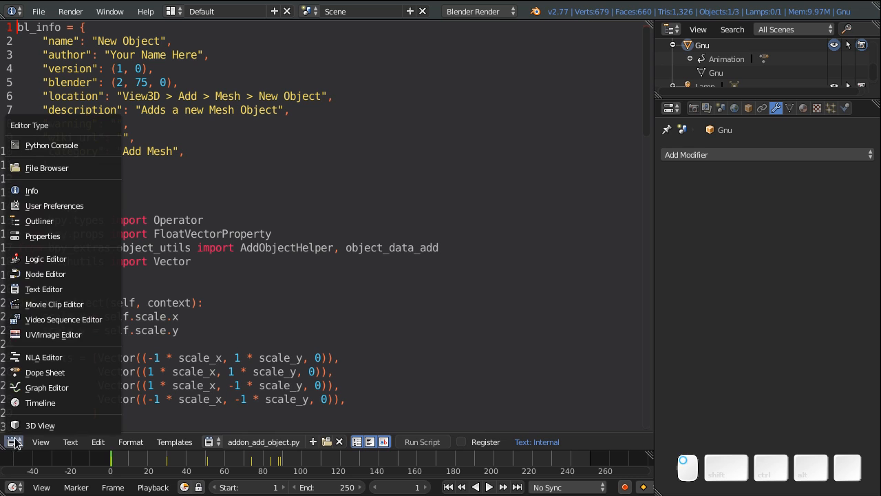
# Step: Back in the 3D View, add the template add-on's new mesh object via Add > Mesh
pyautogui.click(39, 424)
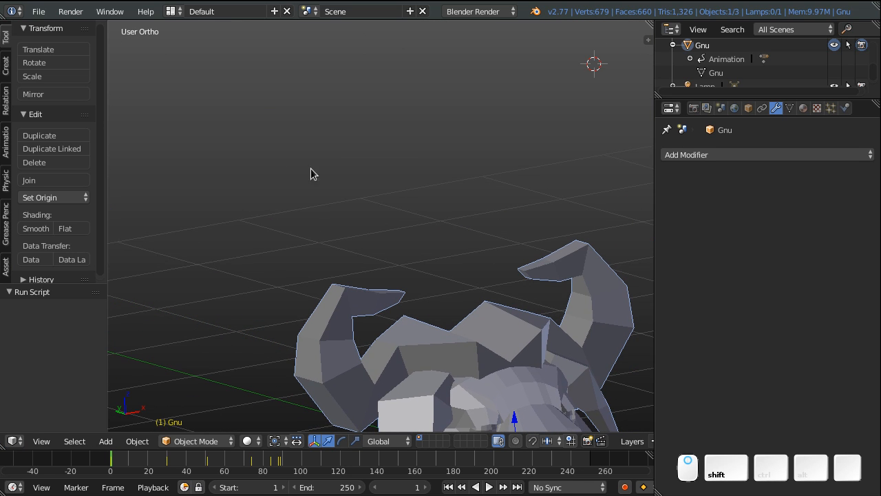
pyautogui.click(105, 440)
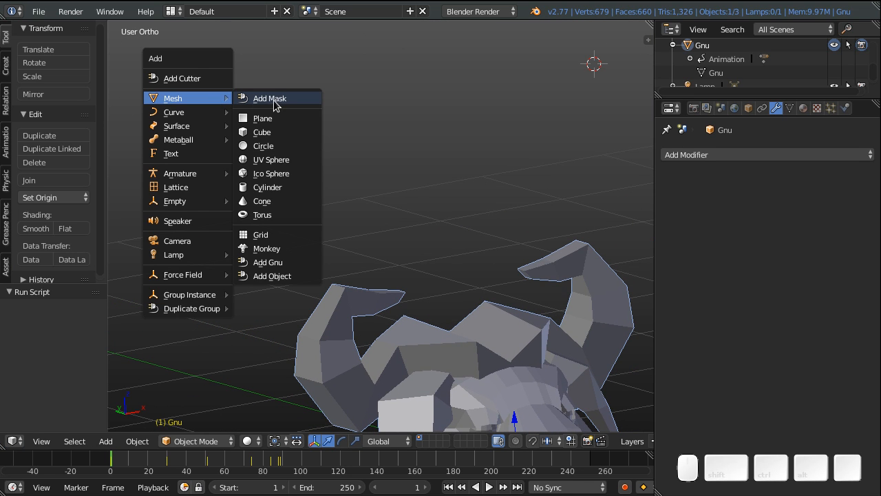
pyautogui.moveTo(280, 275)
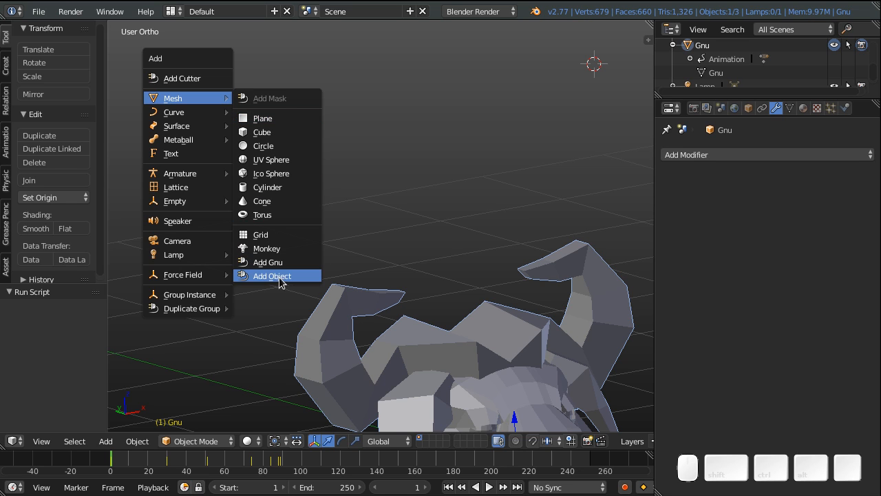
pyautogui.click(272, 275)
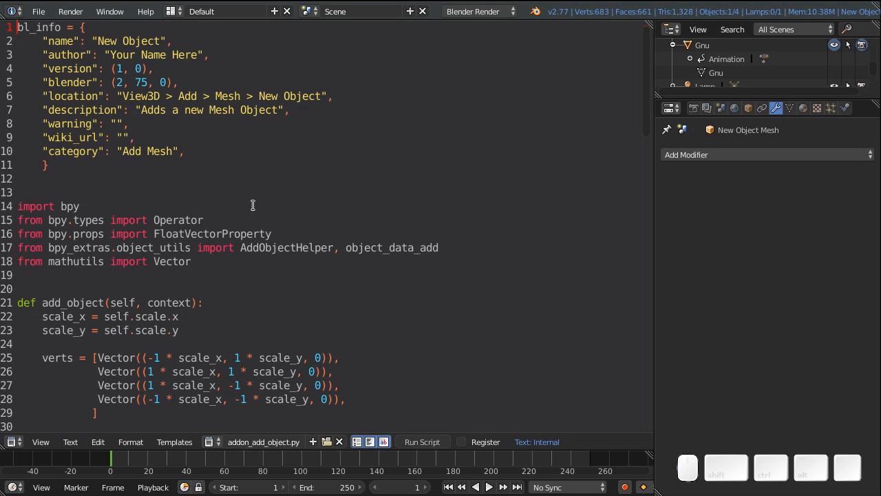
pyautogui.moveTo(66, 96)
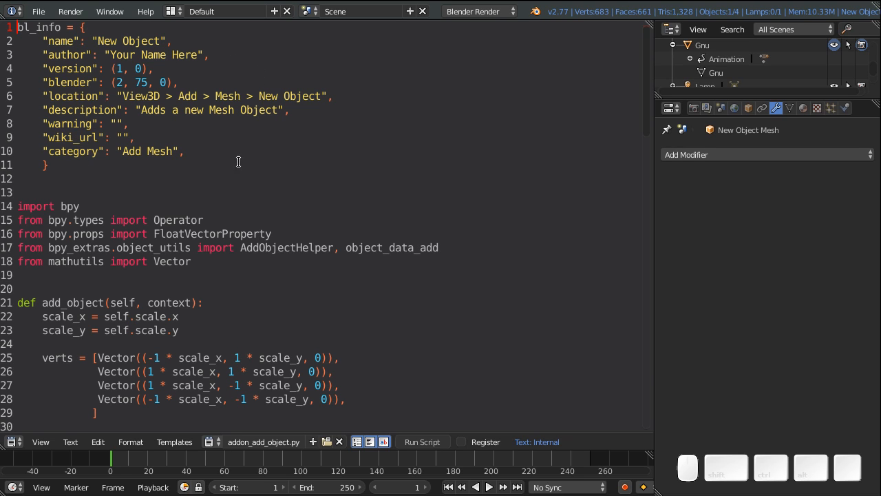
pyautogui.moveTo(255, 96)
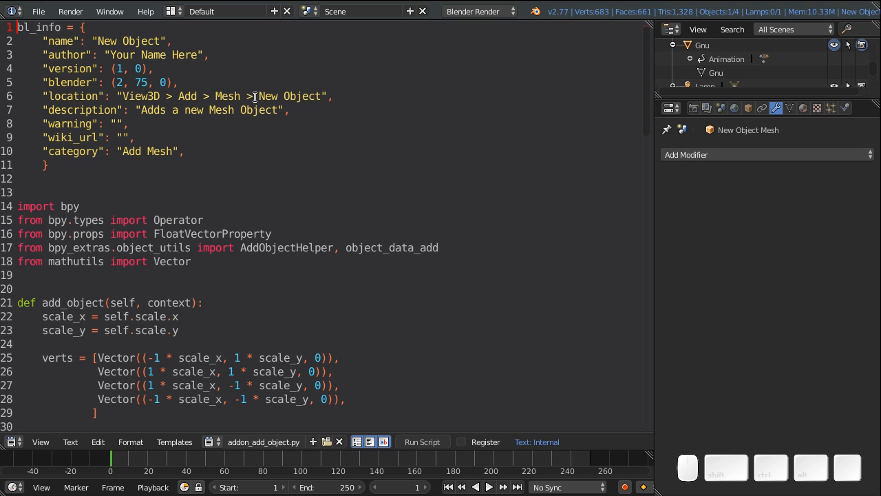
pyautogui.scroll(-3)
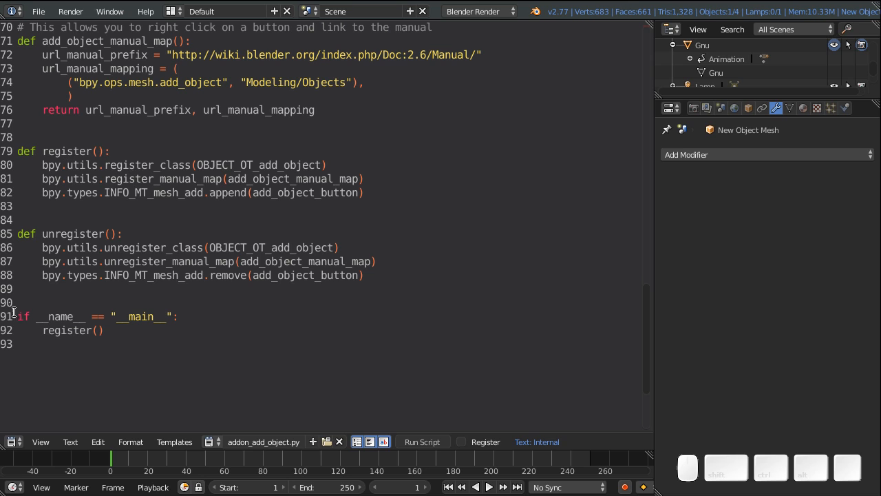
pyautogui.moveTo(130, 262)
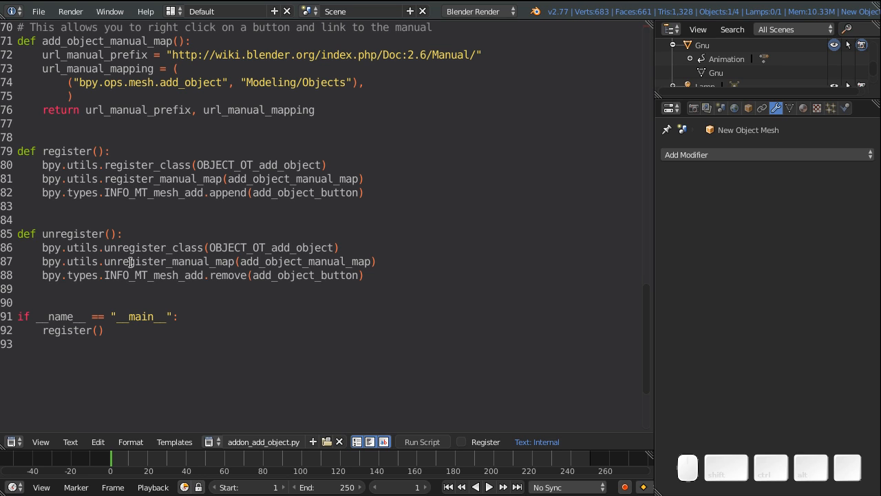
pyautogui.moveTo(193, 204)
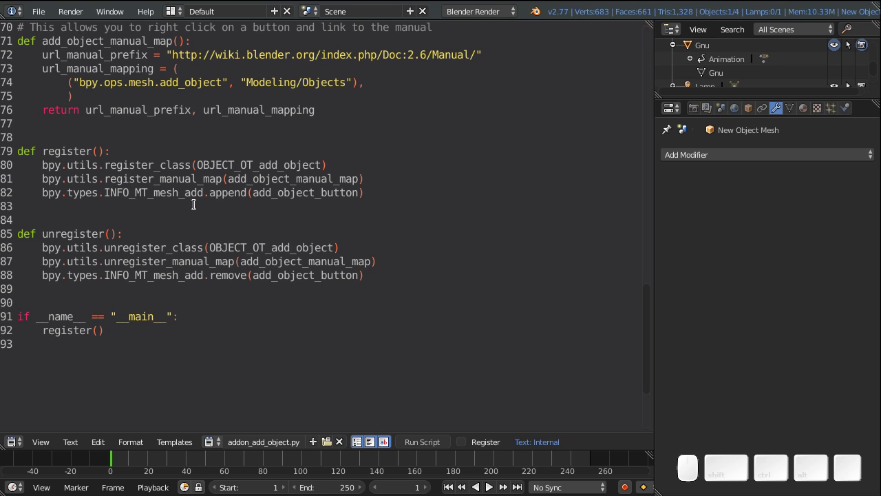
pyautogui.moveTo(347, 67)
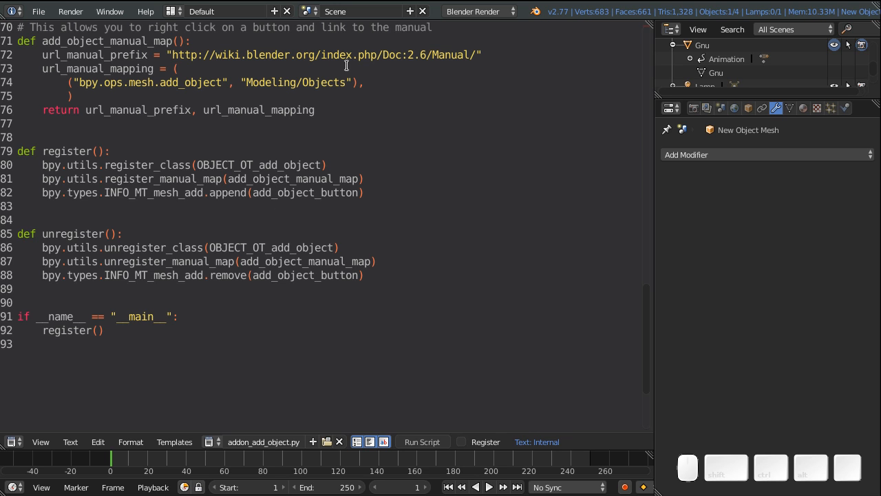
pyautogui.scroll(3)
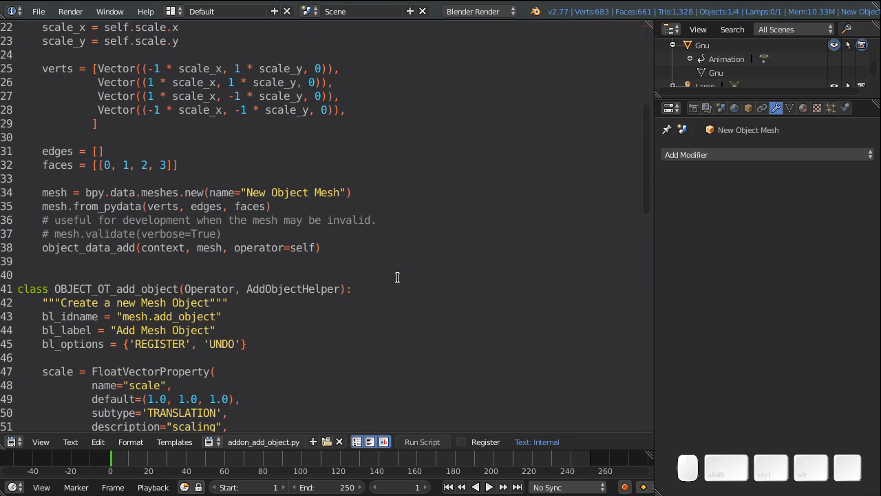
pyautogui.scroll(-3)
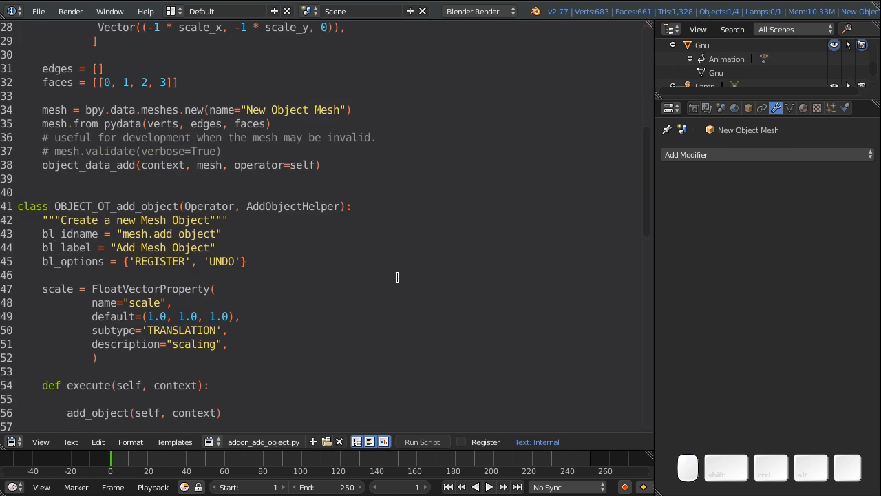
pyautogui.scroll(-3)
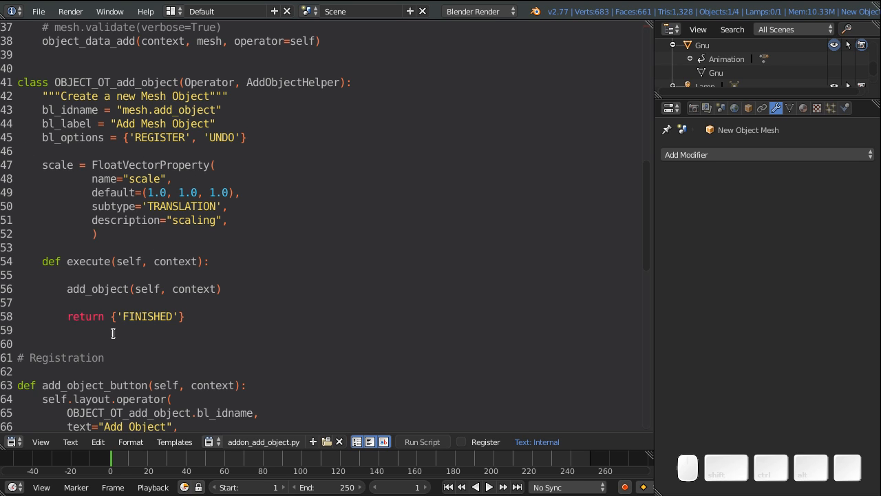
pyautogui.moveTo(192, 182)
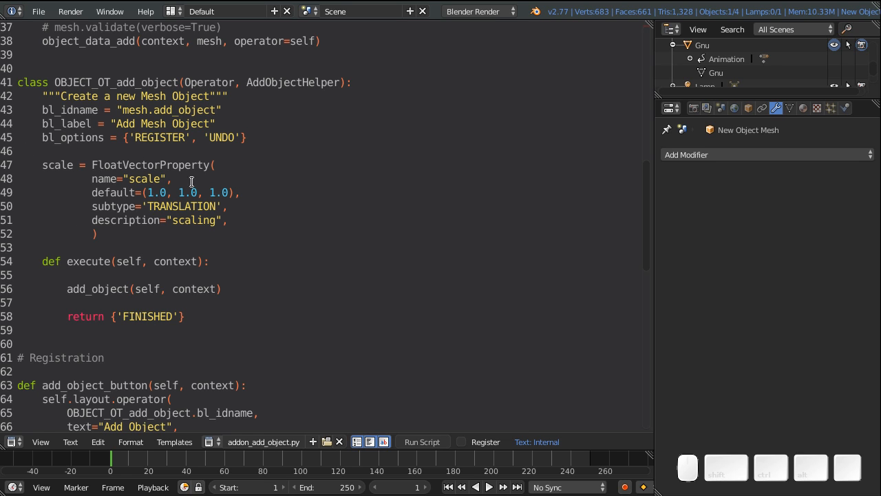
pyautogui.moveTo(69, 124)
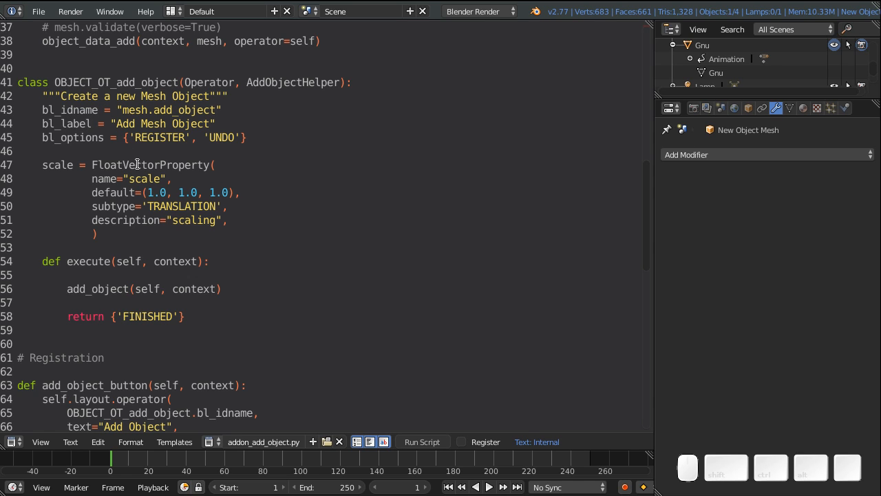
pyautogui.moveTo(124, 220)
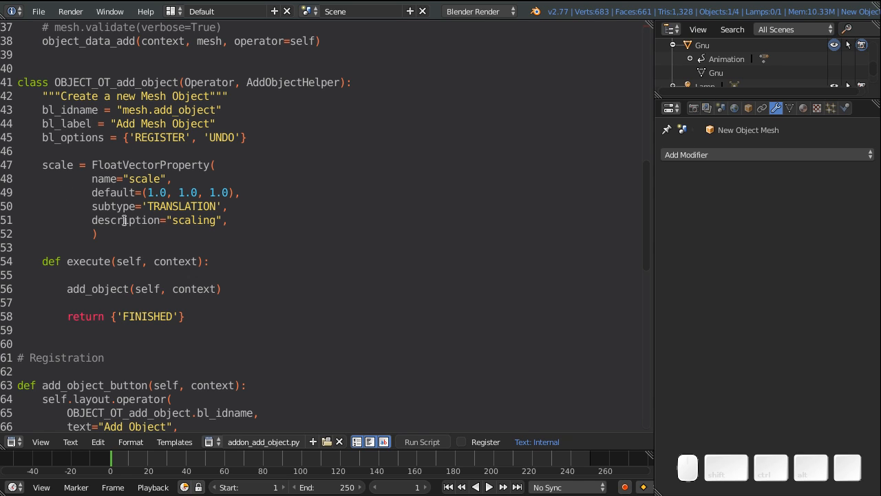
pyautogui.moveTo(137, 199)
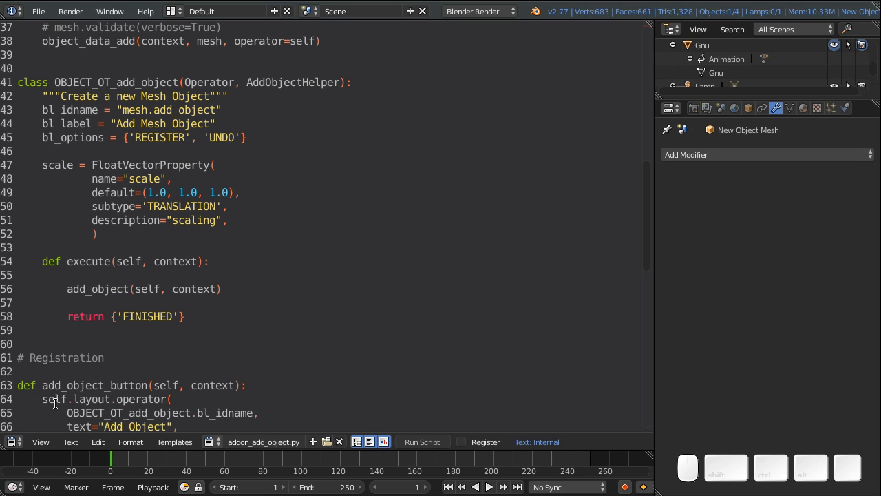
pyautogui.scroll(-3)
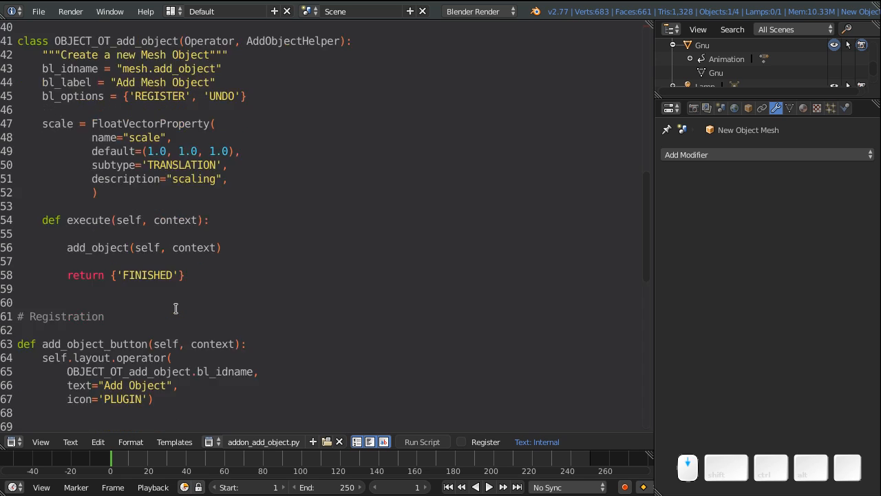
pyautogui.scroll(-3)
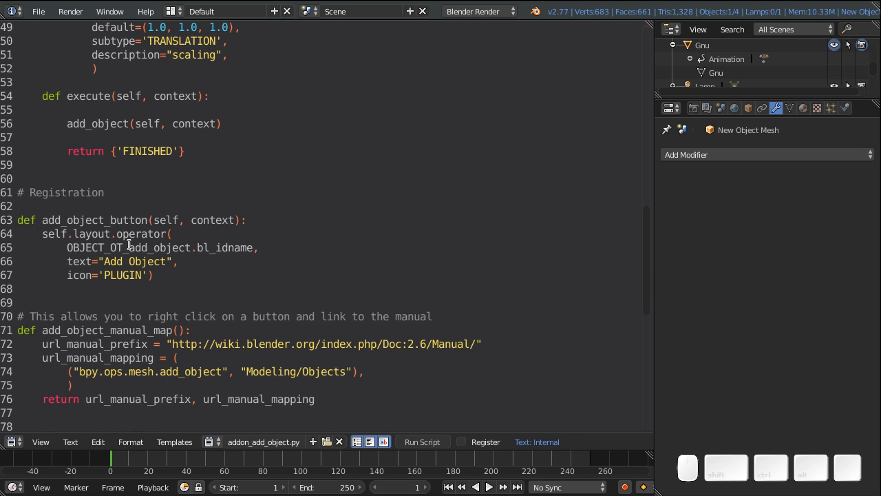
pyautogui.moveTo(220, 232)
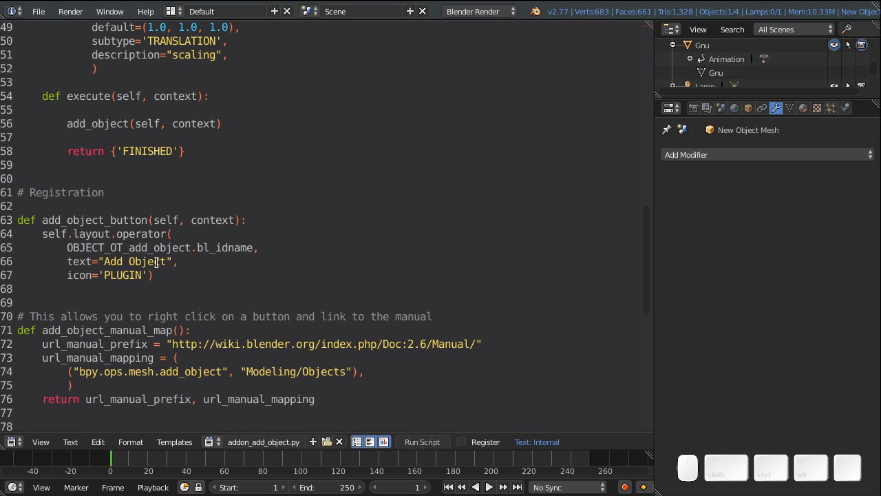
pyautogui.scroll(-3)
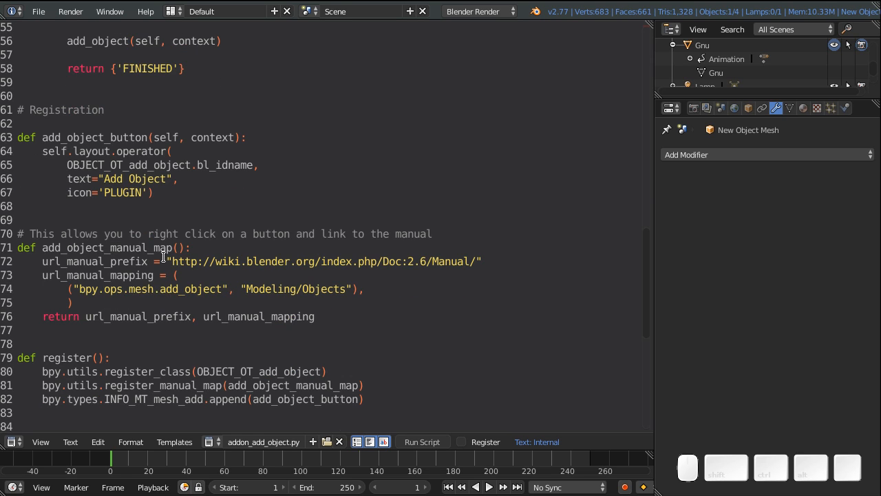
pyautogui.scroll(-3)
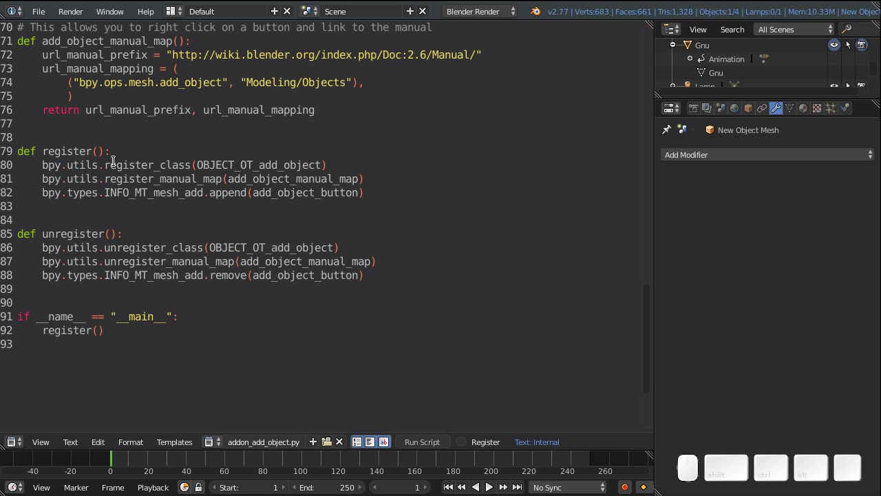
pyautogui.moveTo(215, 179)
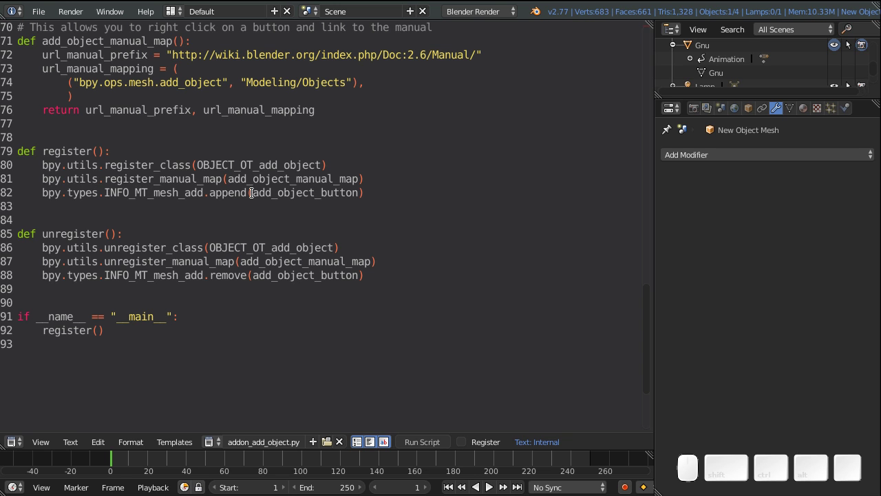
pyautogui.scroll(3)
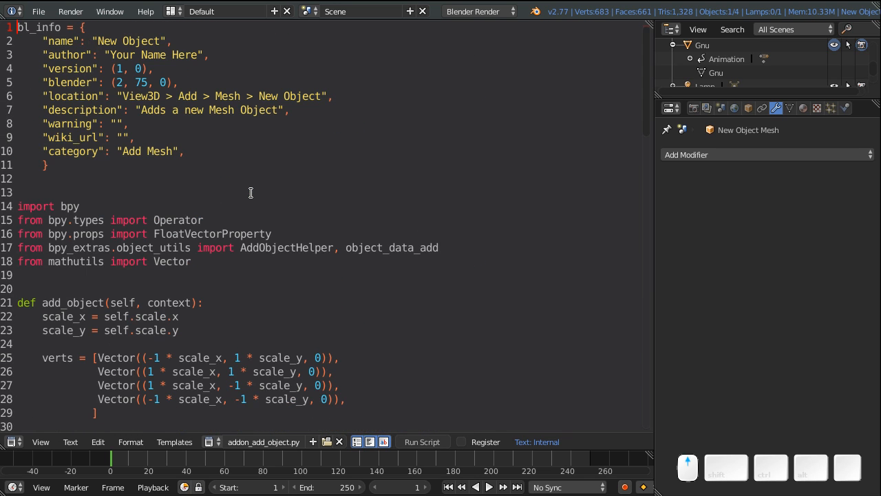
pyautogui.scroll(-3)
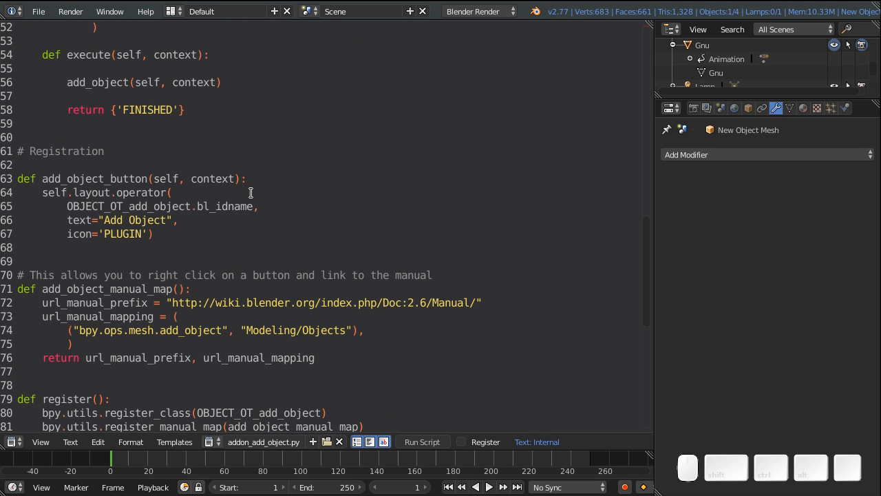
pyautogui.scroll(3)
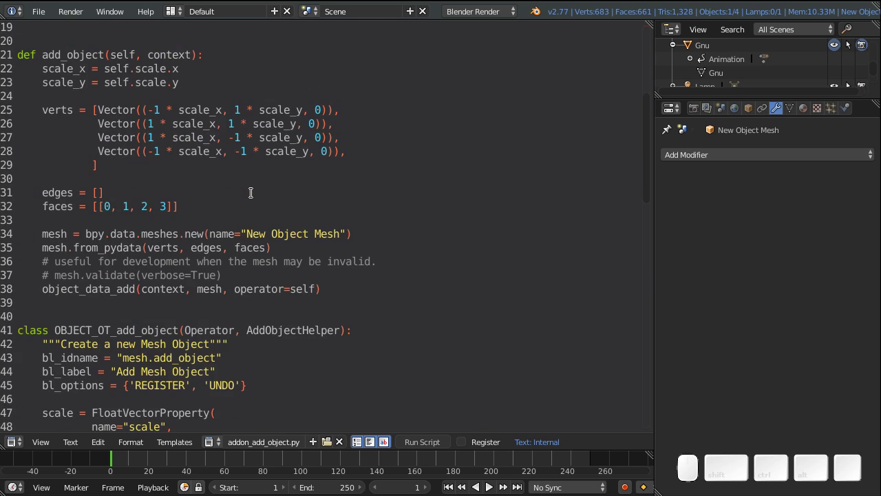
pyautogui.scroll(3)
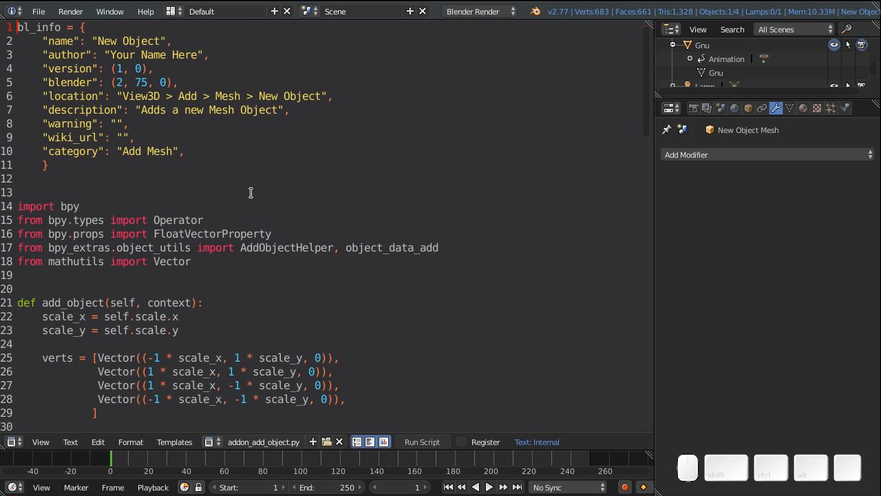
pyautogui.scroll(-3)
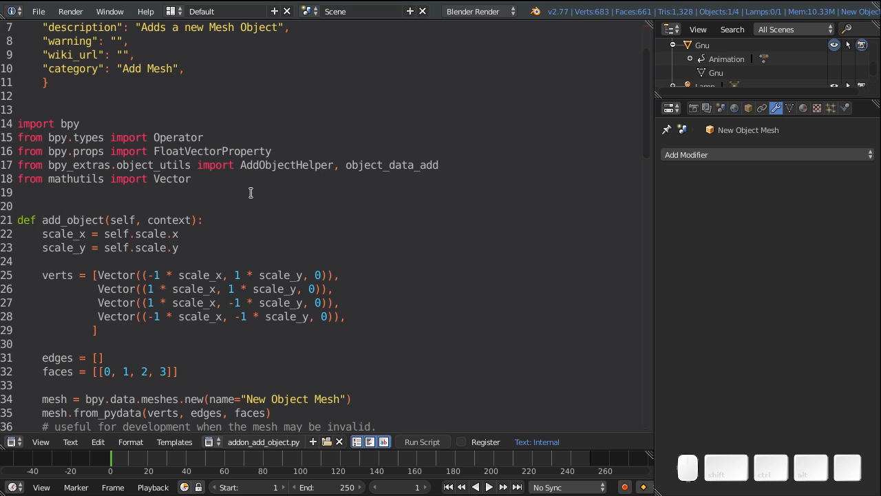
pyautogui.scroll(-3)
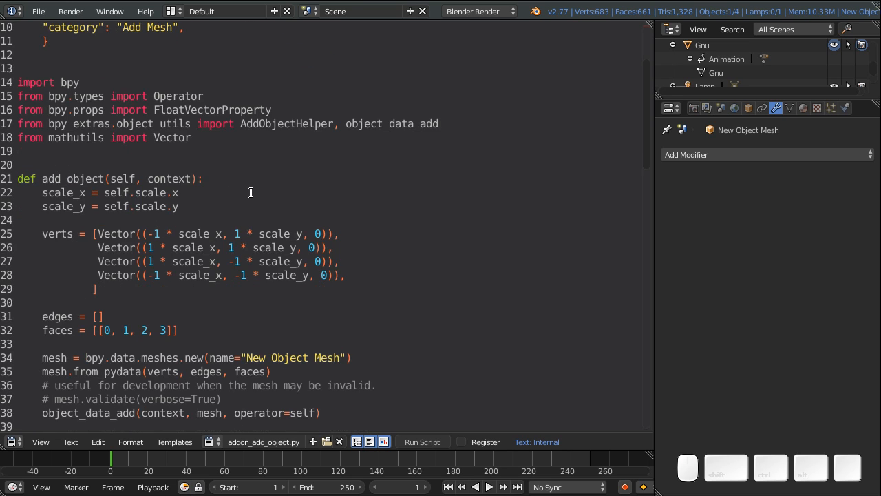
pyautogui.scroll(3)
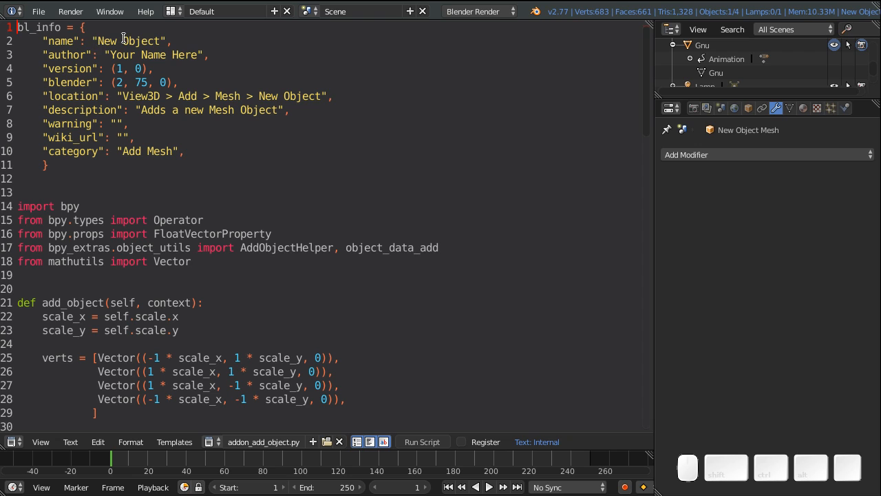
pyautogui.moveTo(170, 11)
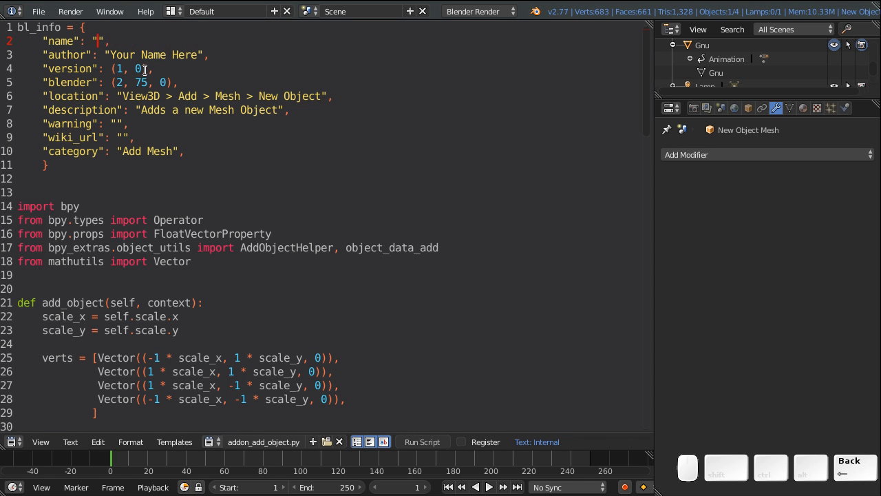
# Step: Rename the add-on info to 'Add Gnu' and replace the placeholder author with the real name
pyautogui.write('Add')
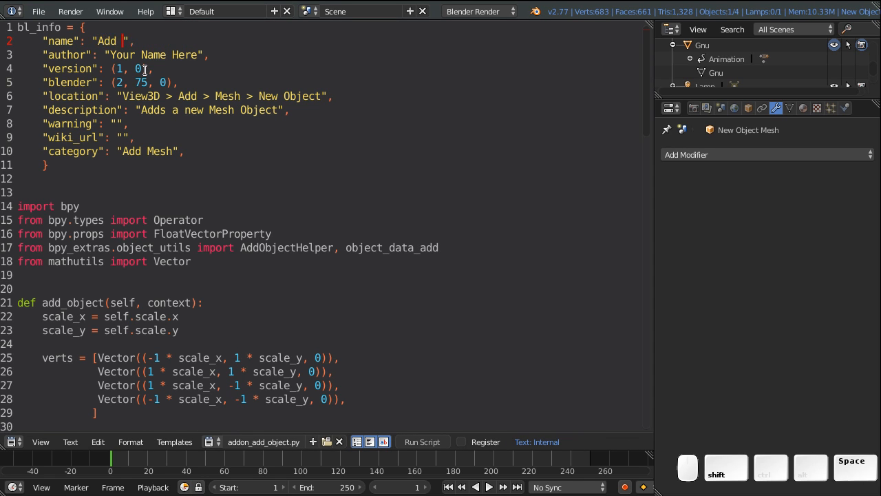
pyautogui.write('Gnu')
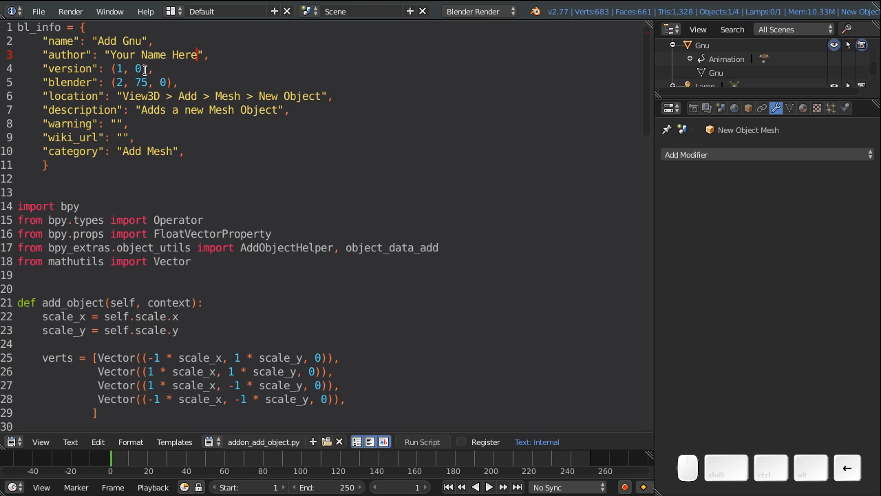
pyautogui.press('backspace')
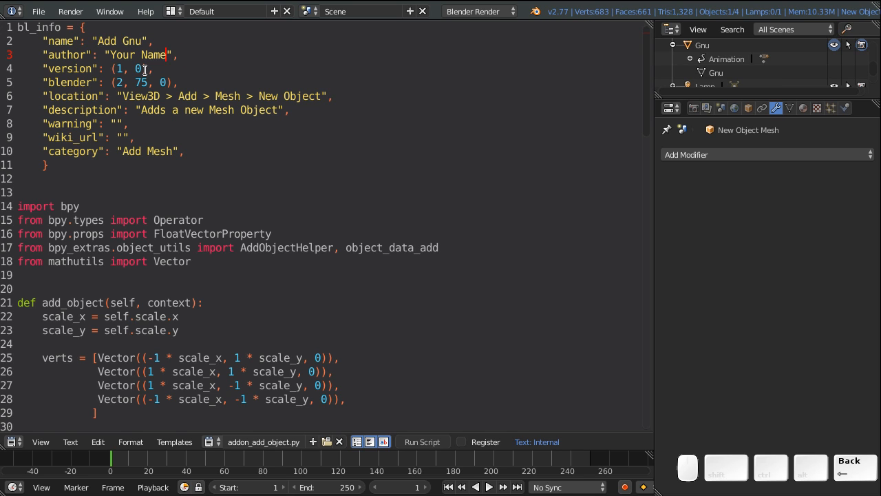
pyautogui.write('Bassam Kurd')
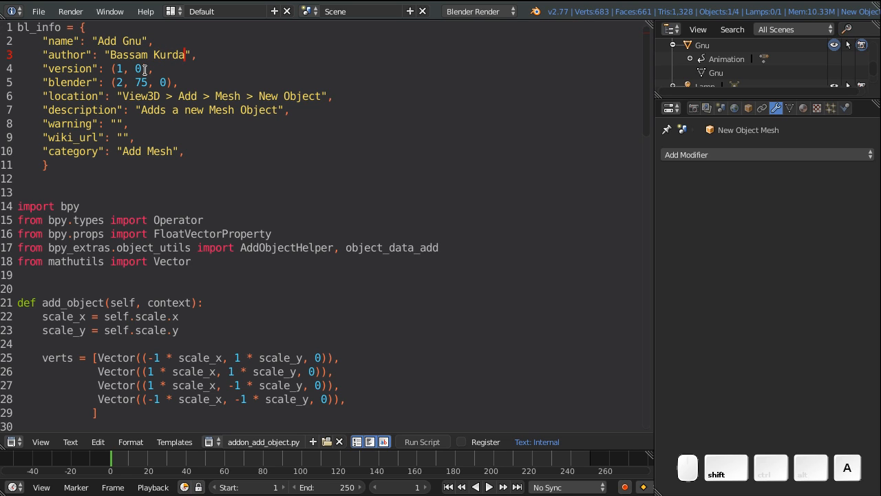
pyautogui.write('li')
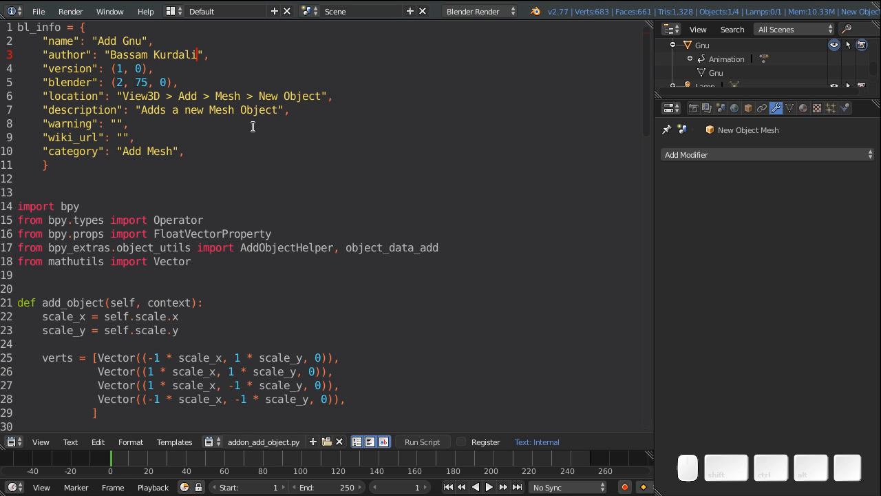
pyautogui.moveTo(209, 111)
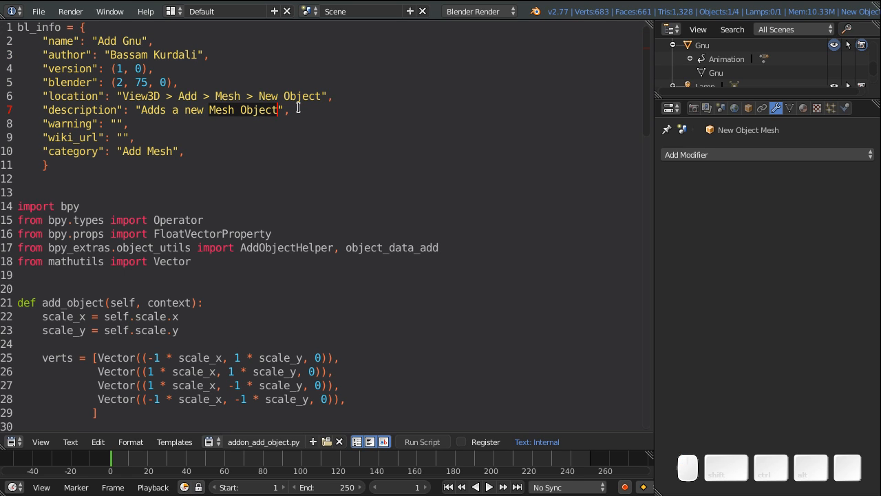
# Step: Change the add-on description to 'Adds a new Gnu Mesh'
pyautogui.write('Gnu')
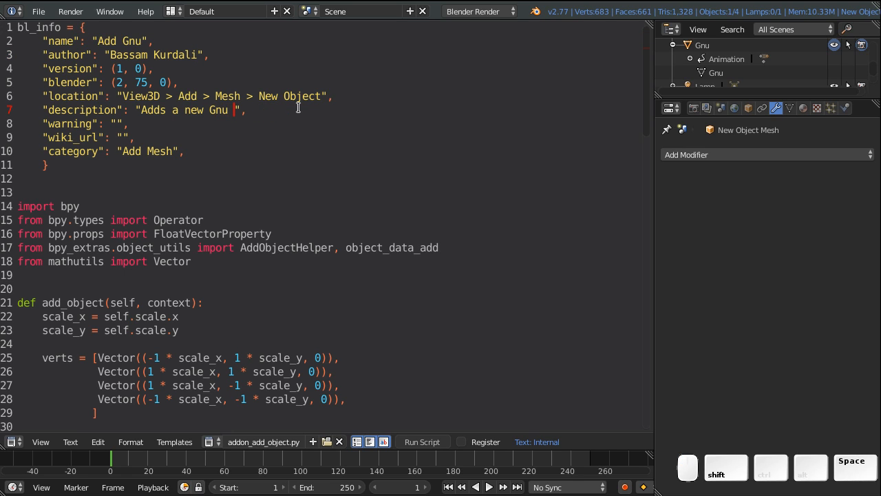
pyautogui.write('Mesh')
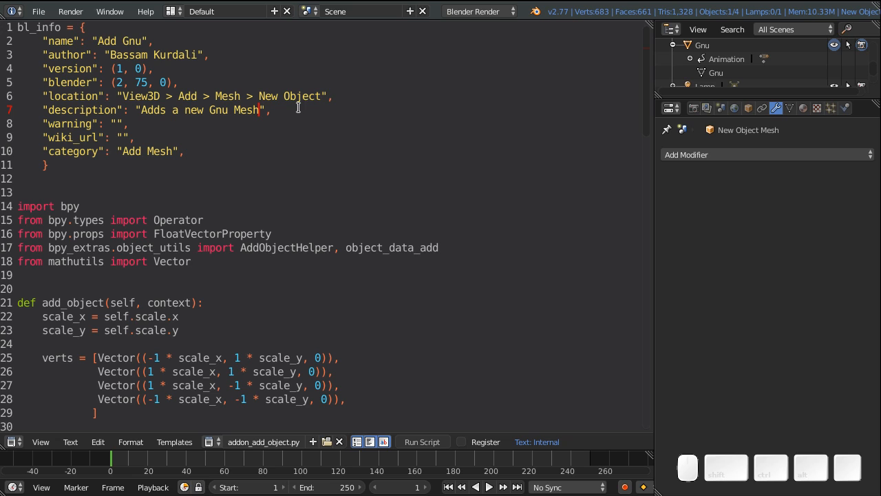
pyautogui.moveTo(168, 193)
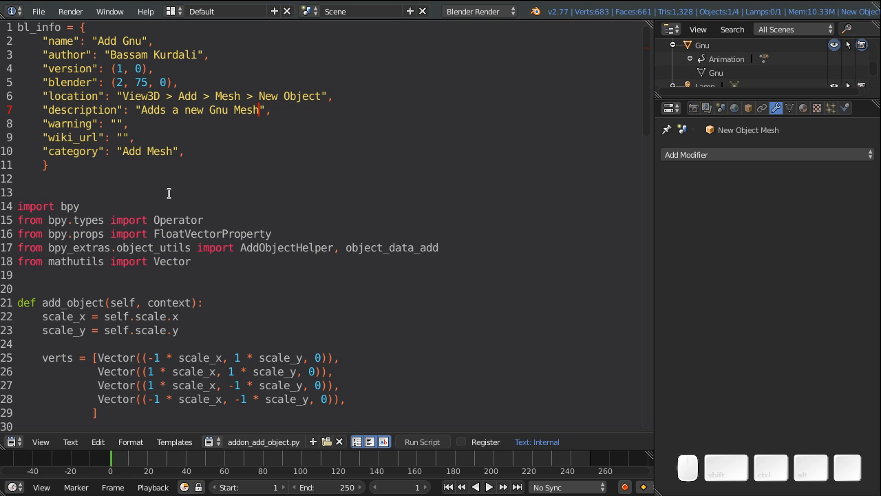
# Step: Set the meshes.new name in the script to 'Gnu'
pyautogui.scroll(-3)
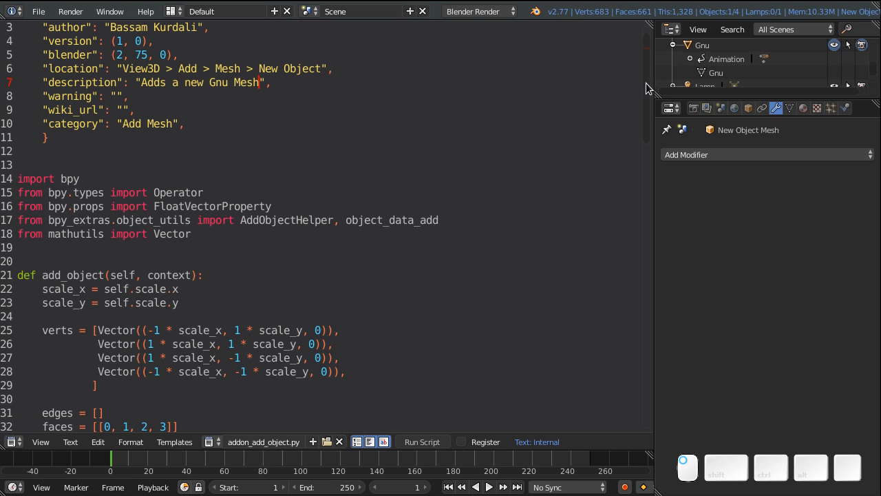
pyautogui.scroll(-3)
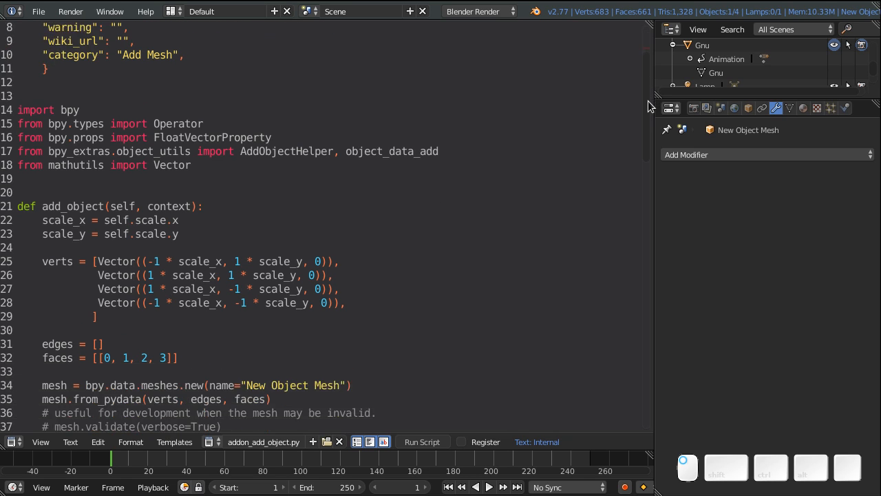
pyautogui.scroll(-3)
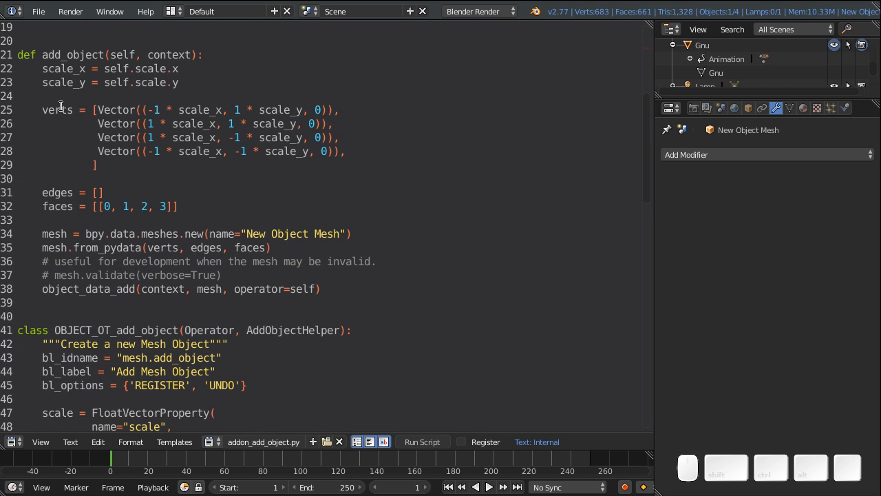
pyautogui.moveTo(74, 69)
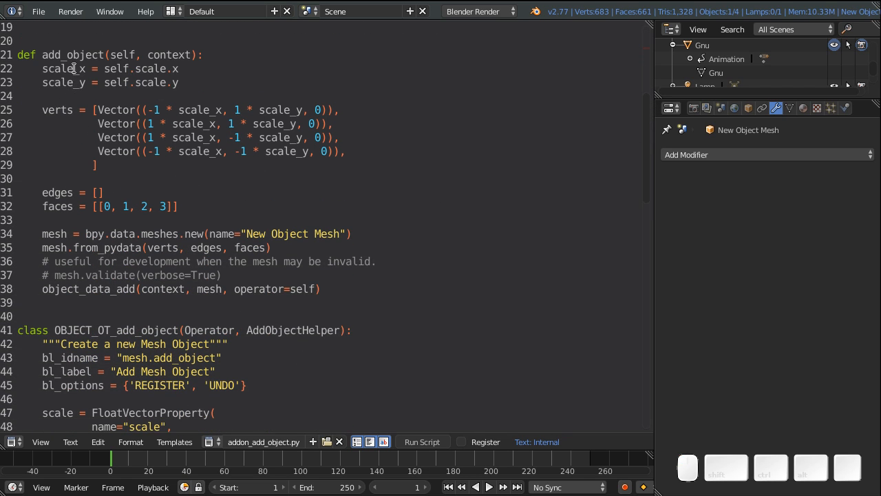
pyautogui.moveTo(143, 150)
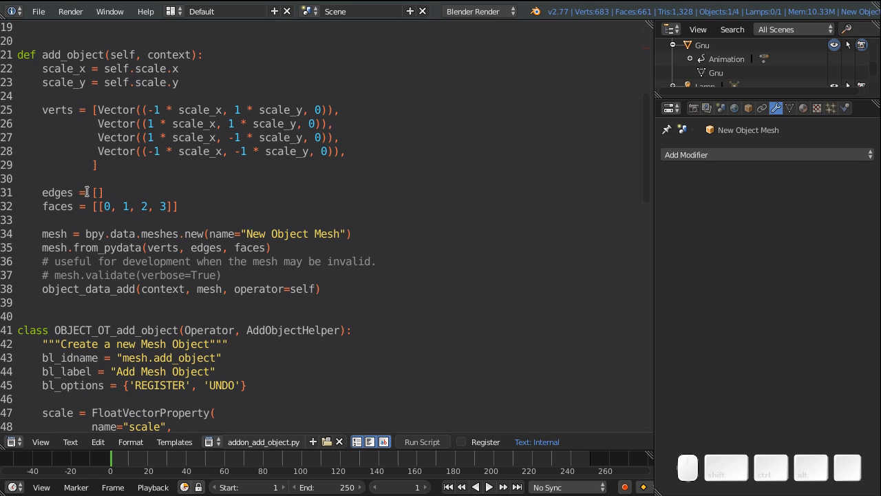
pyautogui.scroll(-3)
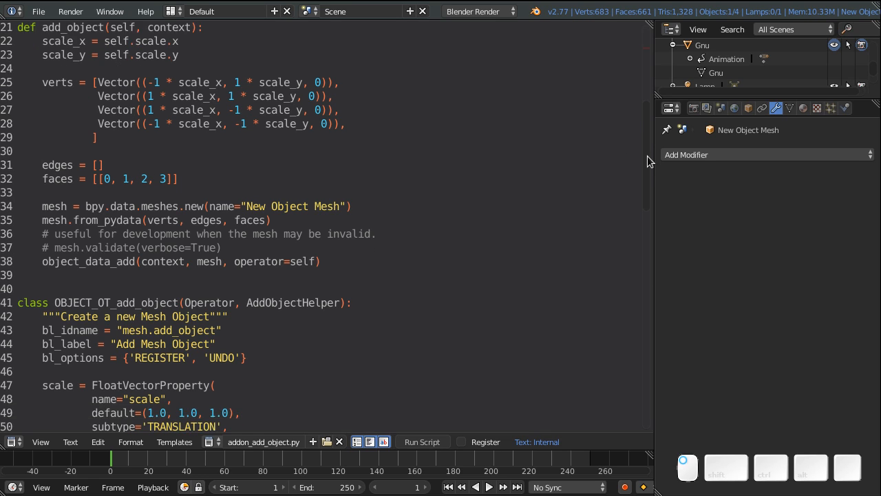
pyautogui.scroll(-3)
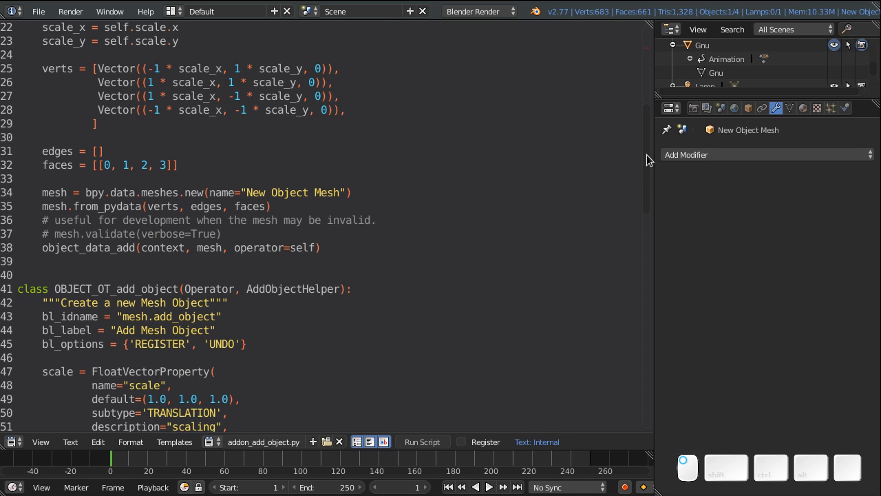
pyautogui.scroll(3)
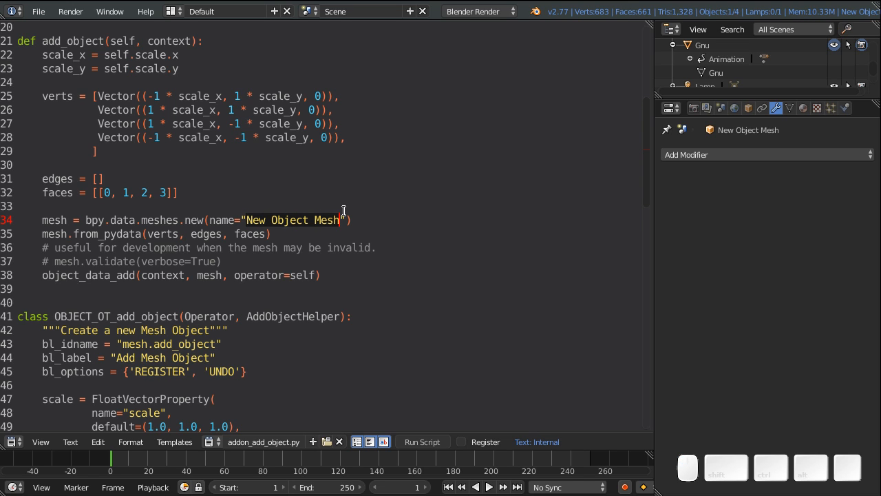
pyautogui.write('G')
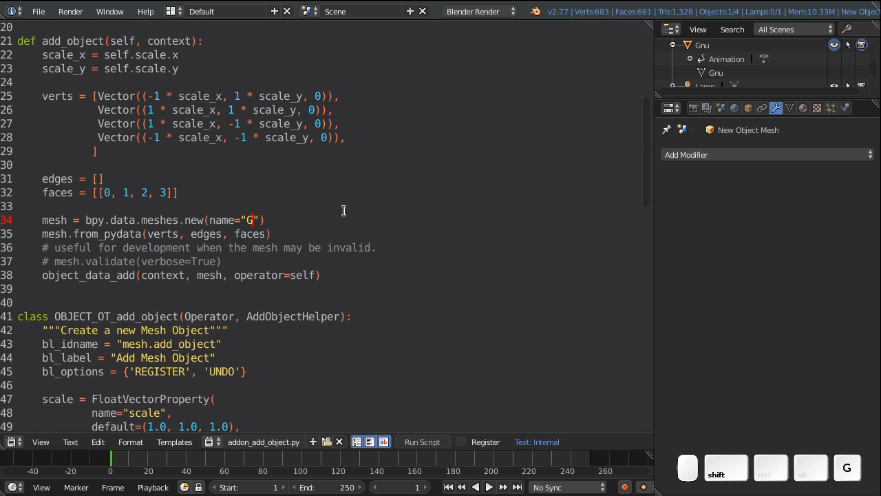
pyautogui.write('nu')
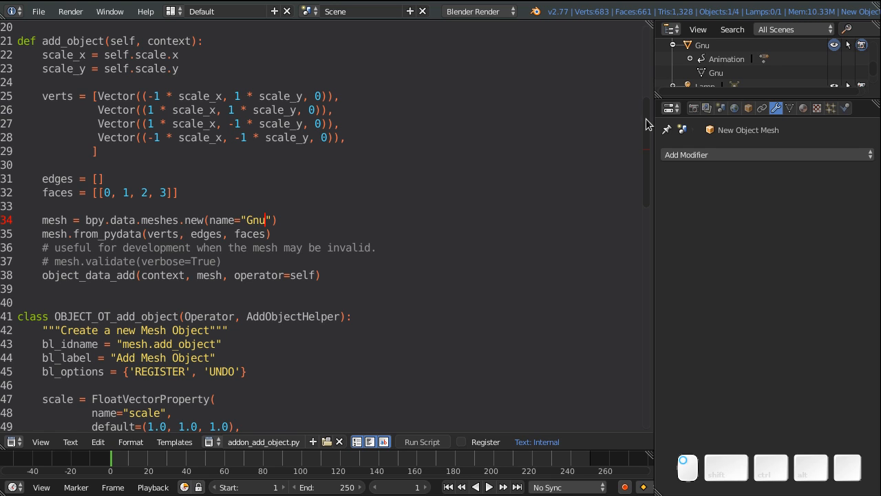
# Step: Change the operator docstring to 'Create a Gnu Mesh' and its id to mesh.add_gnu
pyautogui.scroll(-3)
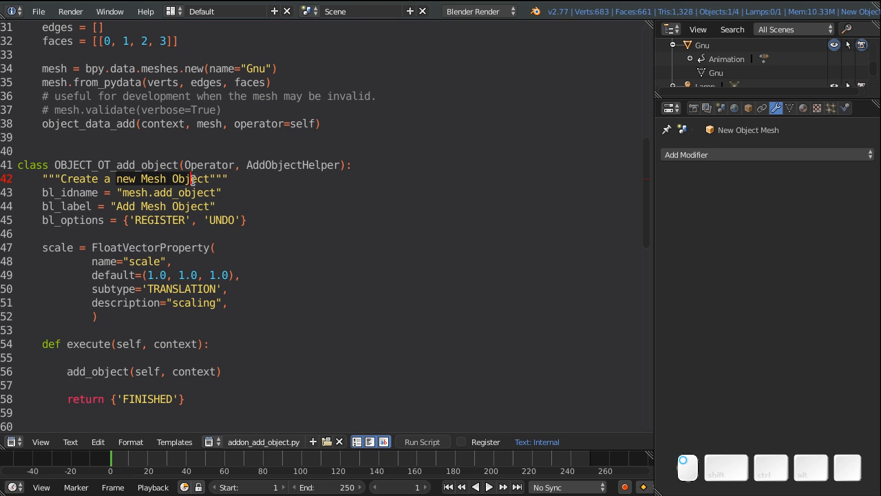
pyautogui.write('G')
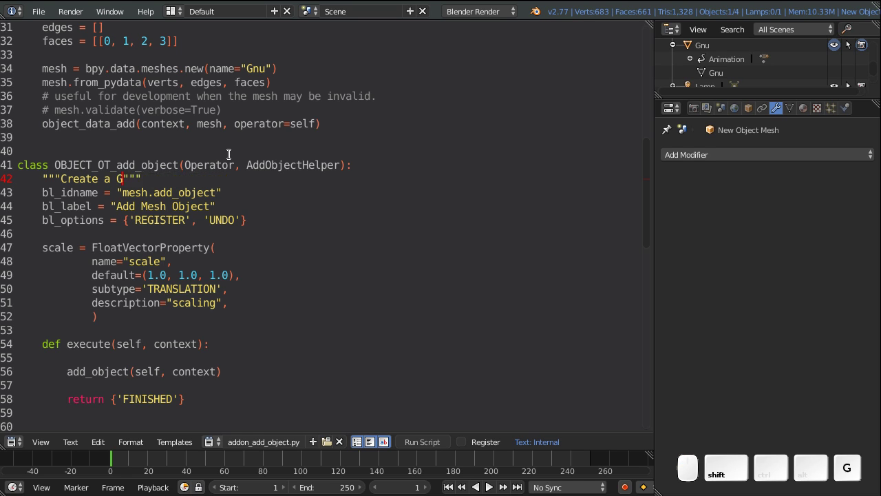
pyautogui.write('nu')
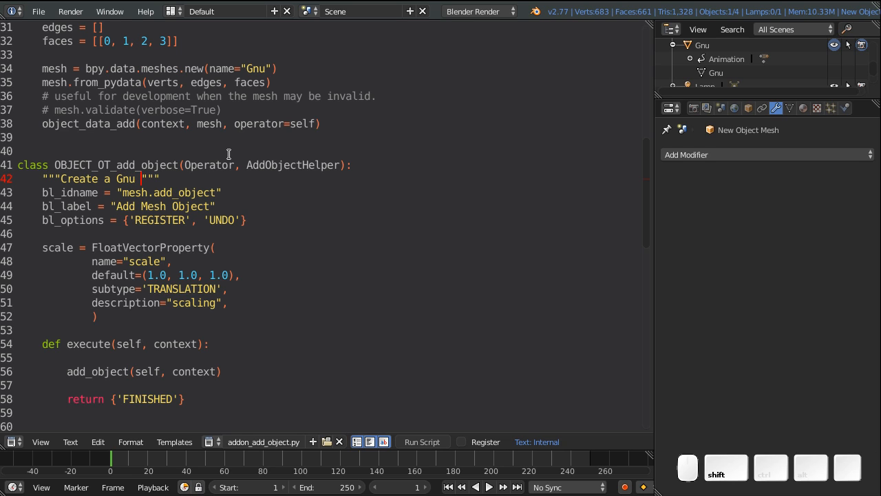
pyautogui.write('Mesh')
pyautogui.click(131, 193)
pyautogui.write('gnu')
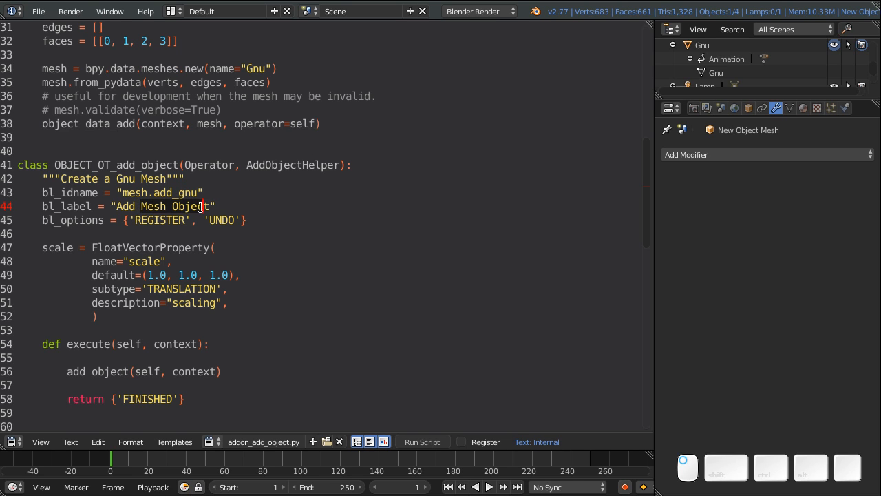
# Step: Replace the operator's bl_label with 'Add Gnu Mesh'
pyautogui.press('backspace')
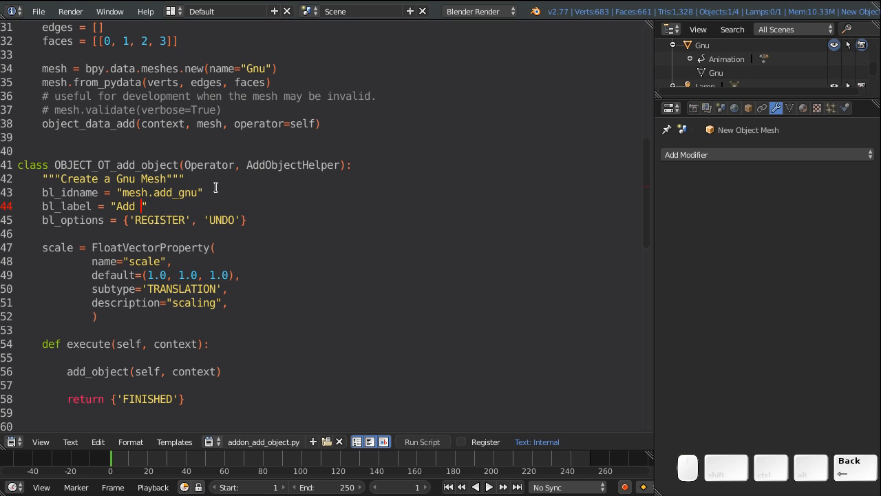
pyautogui.write('Gnu')
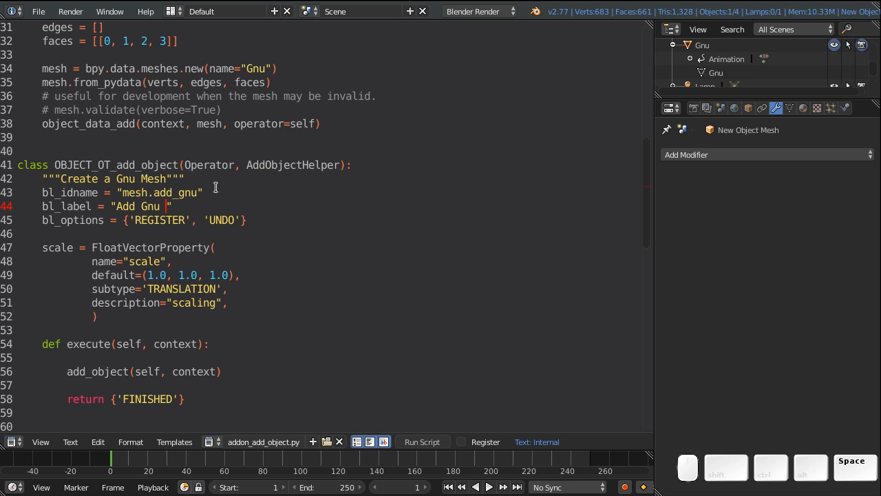
pyautogui.write('Mesh')
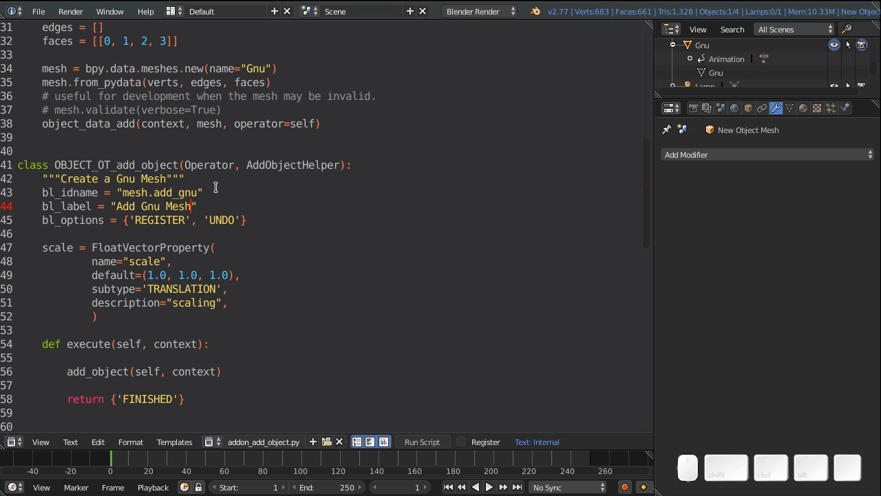
pyautogui.moveTo(89, 321)
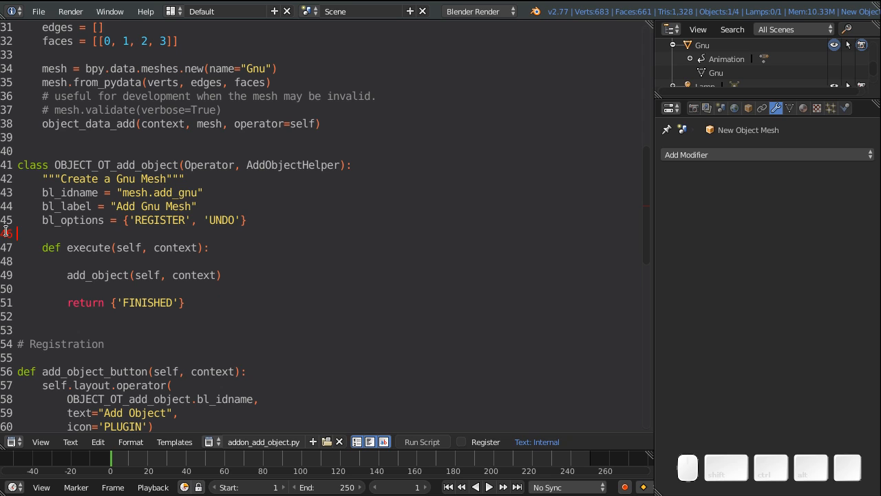
# Step: Delete the scale FloatVectorProperty block and make the add-menu button text read 'Add Gnu'
pyautogui.scroll(-3)
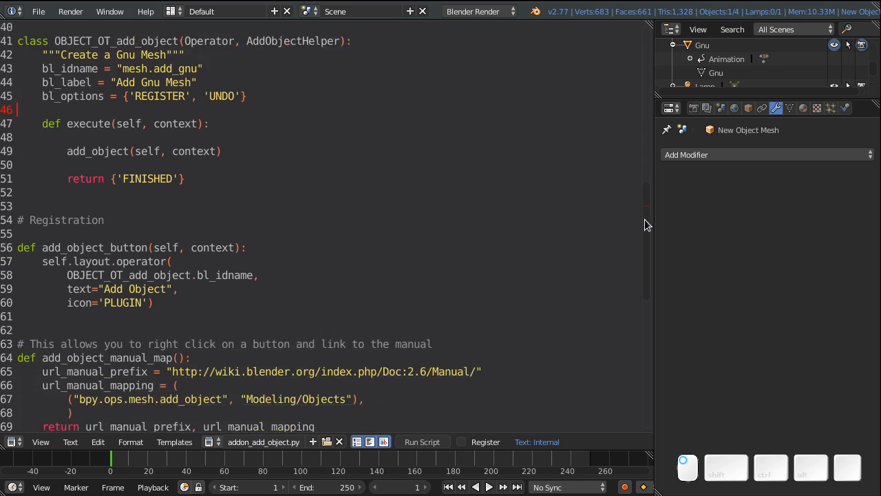
pyautogui.scroll(-3)
pyautogui.write('Gnu')
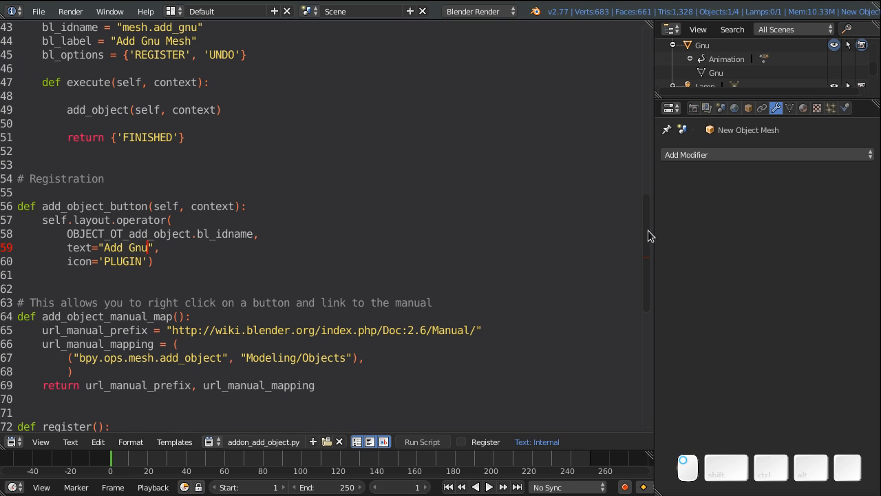
pyautogui.scroll(-3)
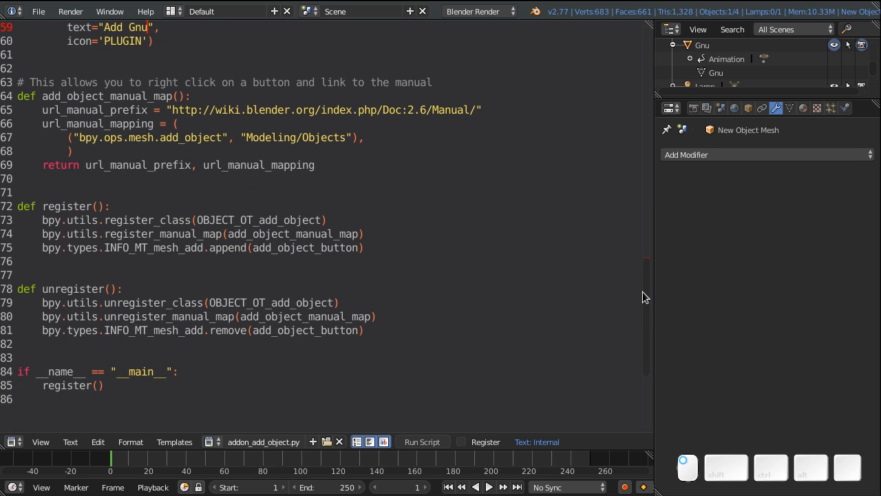
pyautogui.scroll(3)
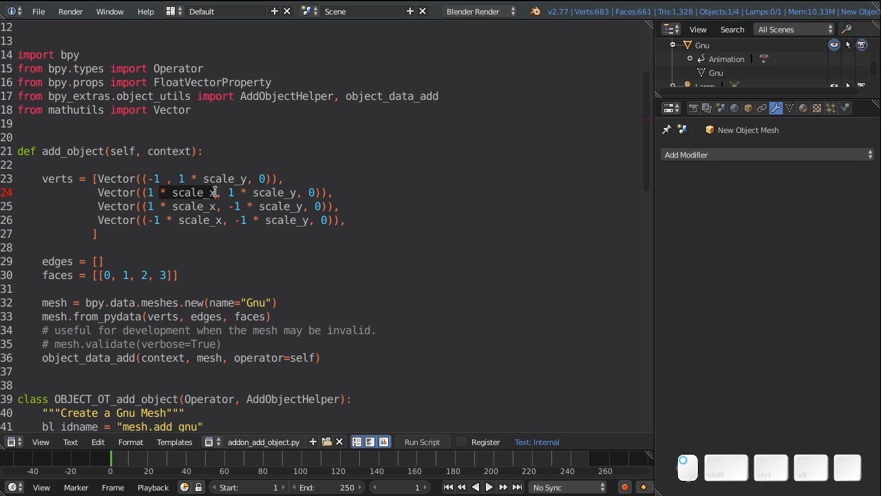
# Step: Remove the scale factors from the four vertex coordinates and review the verts and faces lists
pyautogui.press('Delete')
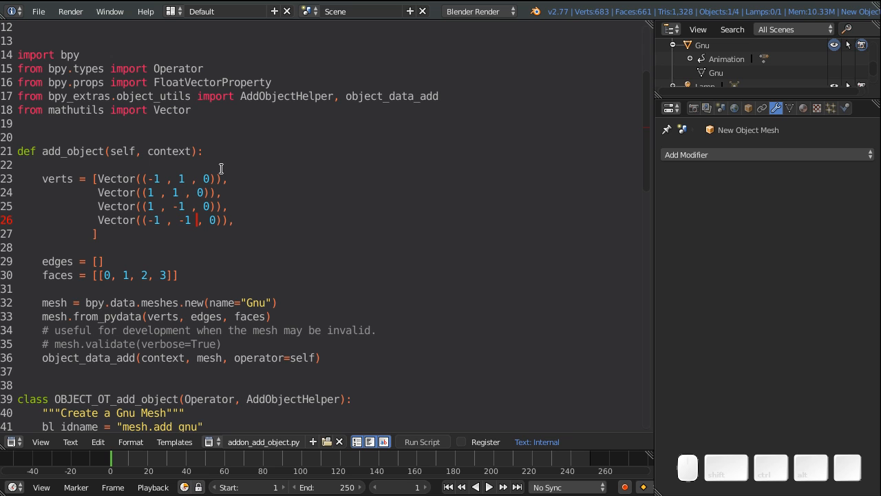
pyautogui.scroll(-3)
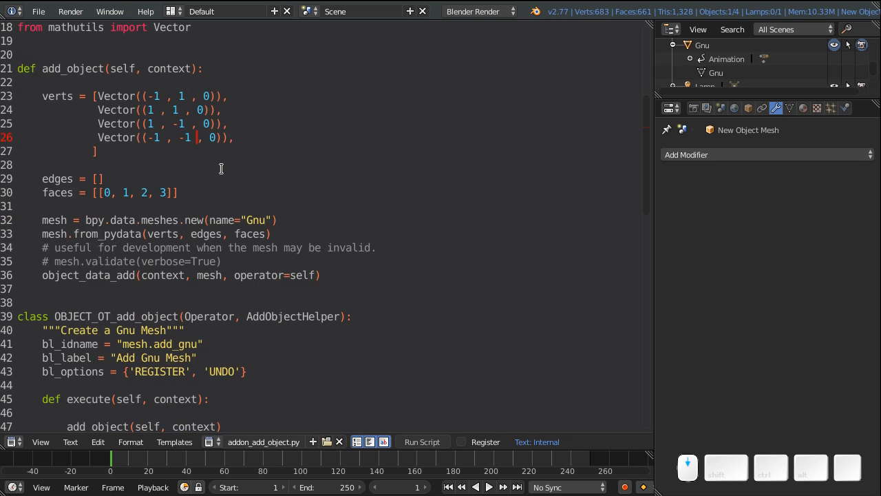
pyautogui.scroll(-3)
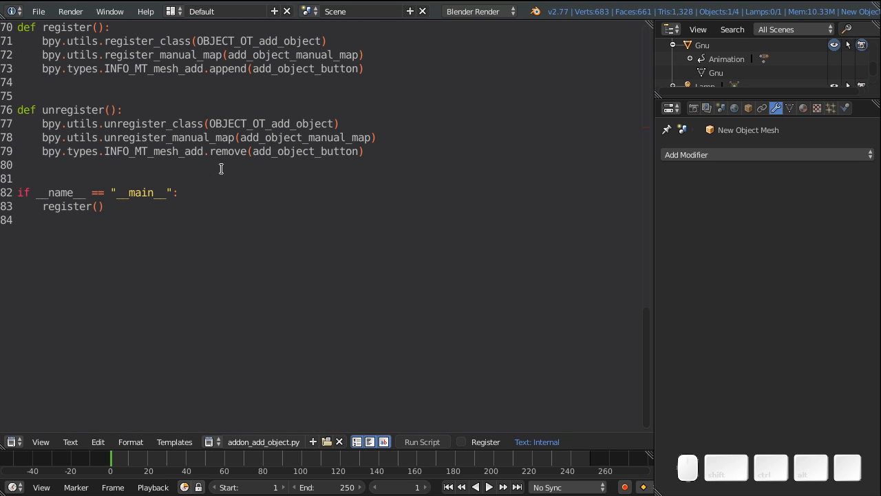
pyautogui.moveTo(184, 250)
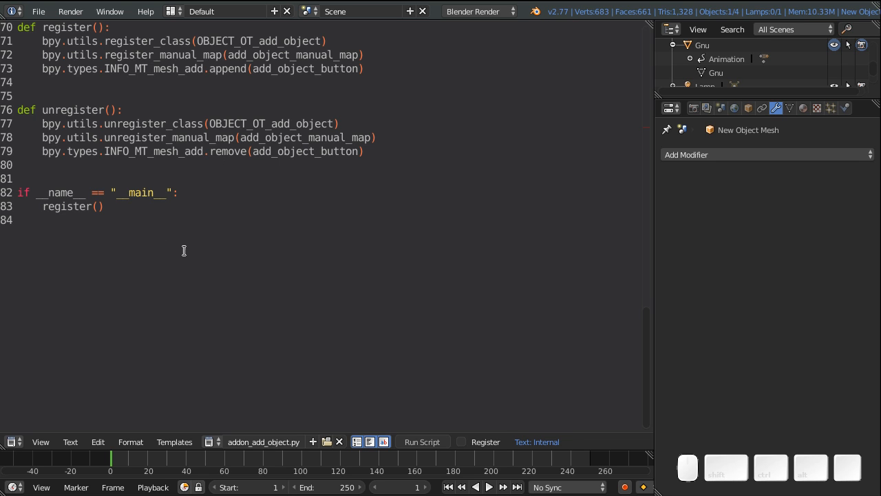
pyautogui.scroll(3)
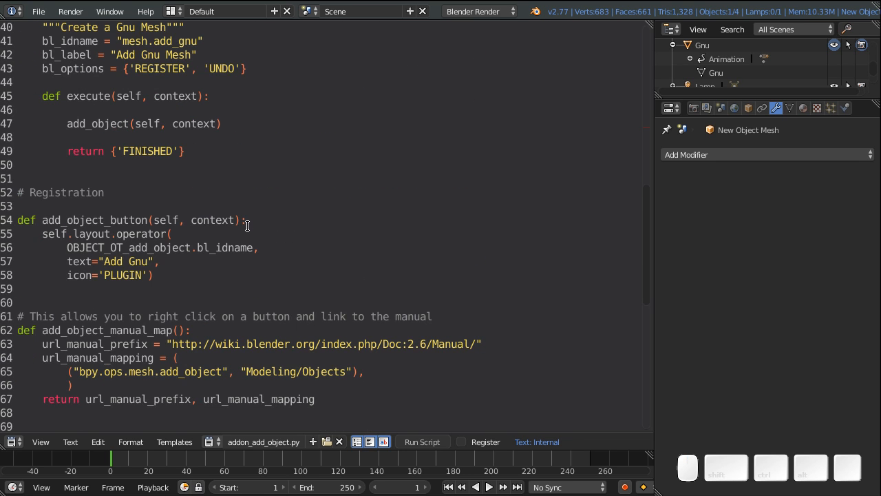
pyautogui.scroll(3)
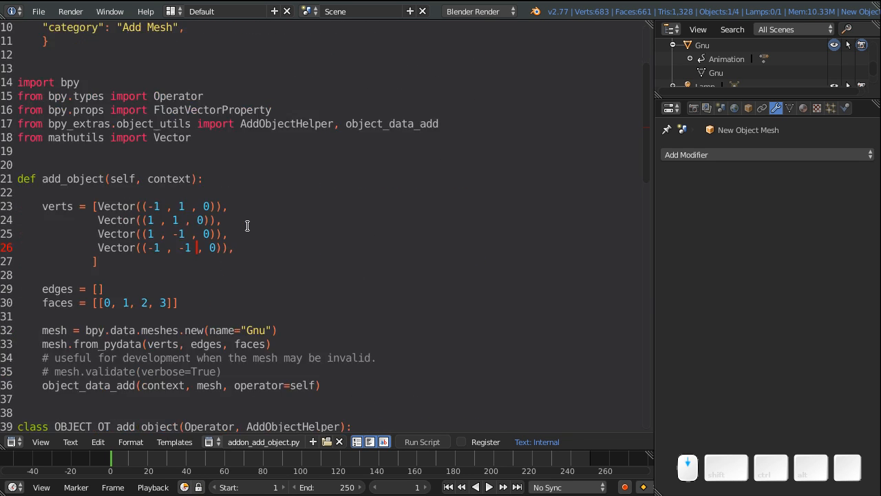
pyautogui.scroll(-3)
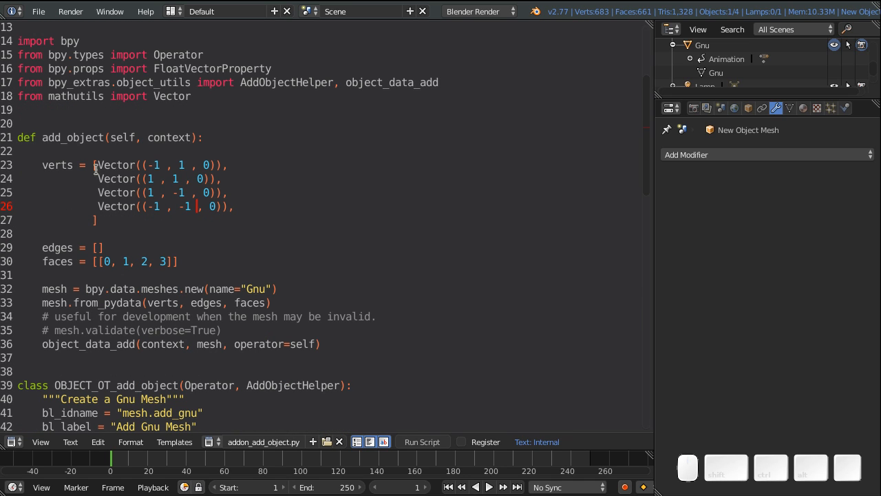
pyautogui.moveTo(36, 159)
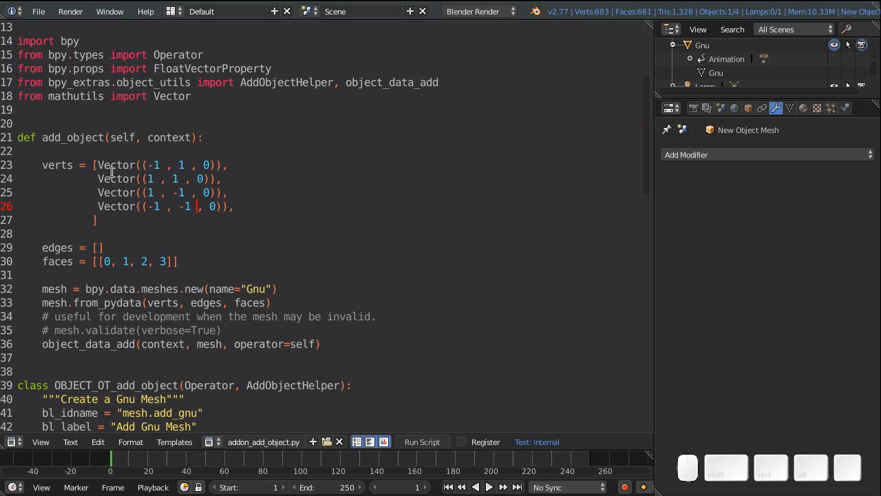
pyautogui.moveTo(42, 262)
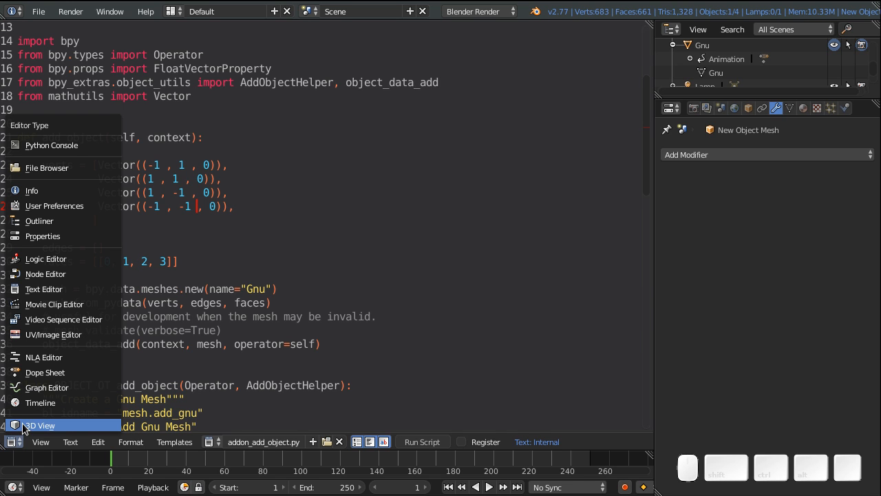
# Step: Switch to the 3D View with transform properties shown and enter Edit Mode, selecting a horn-tip vertex
pyautogui.click(38, 424)
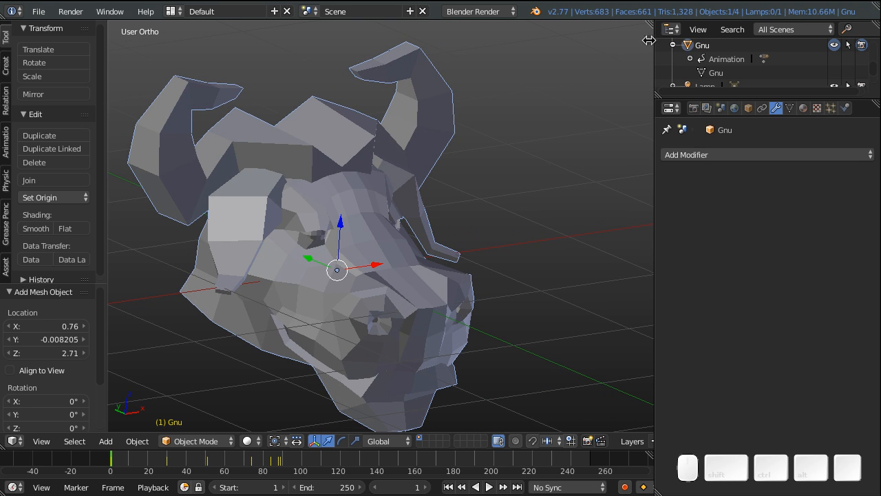
pyautogui.press('N')
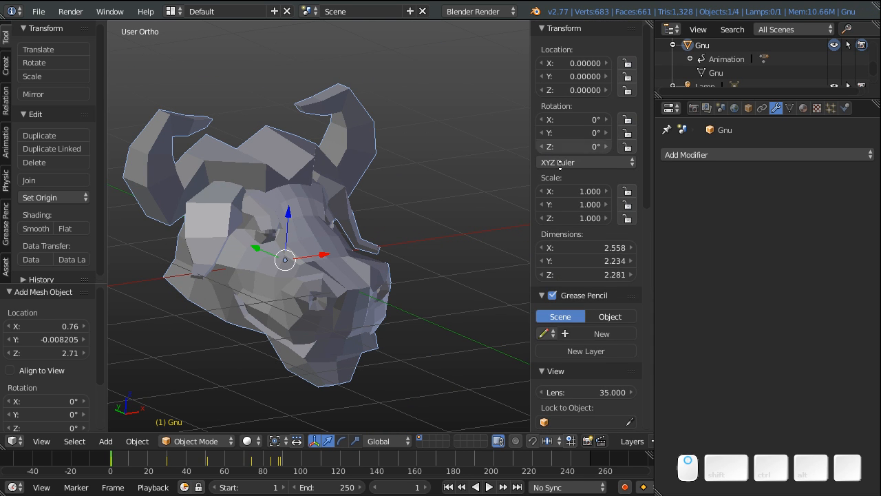
pyautogui.press('Tab')
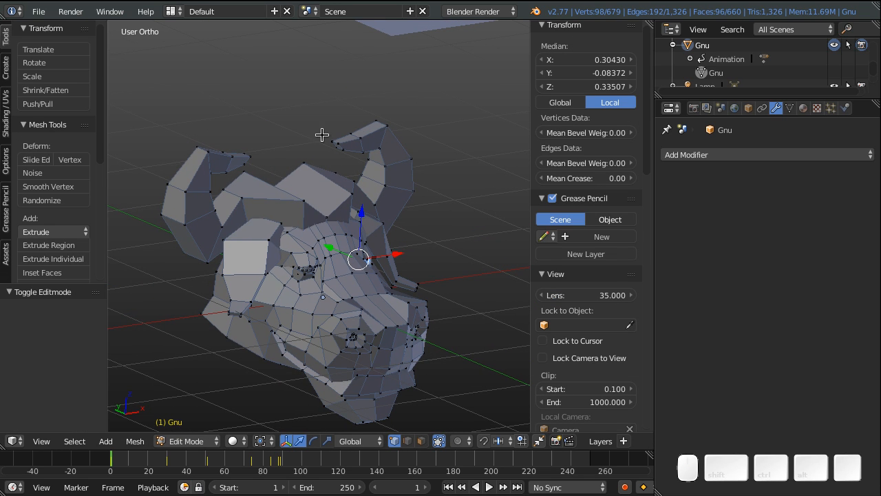
pyautogui.click(333, 140)
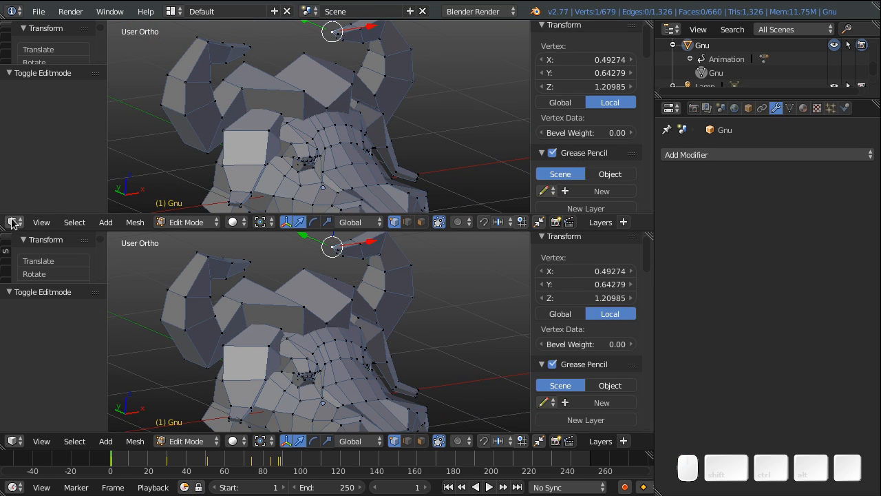
# Step: Show the add-on script in the upper area and select all 679 Gnu vertices
pyautogui.click(14, 222)
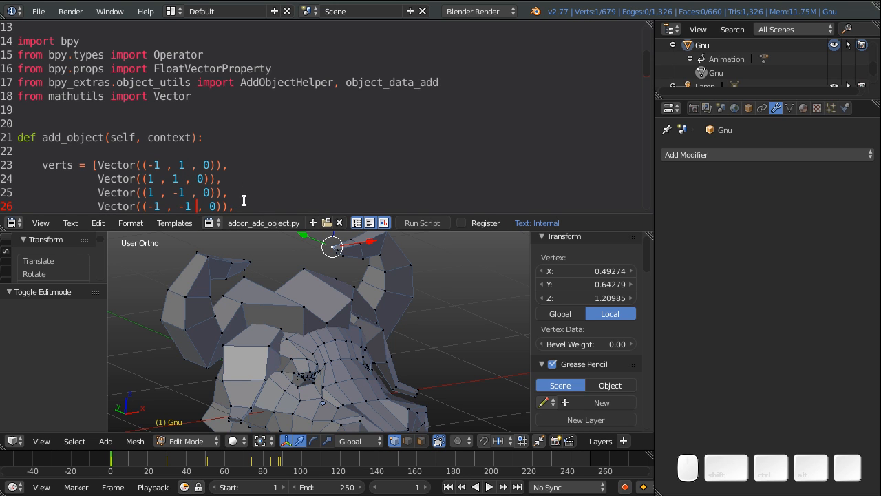
pyautogui.scroll(-3)
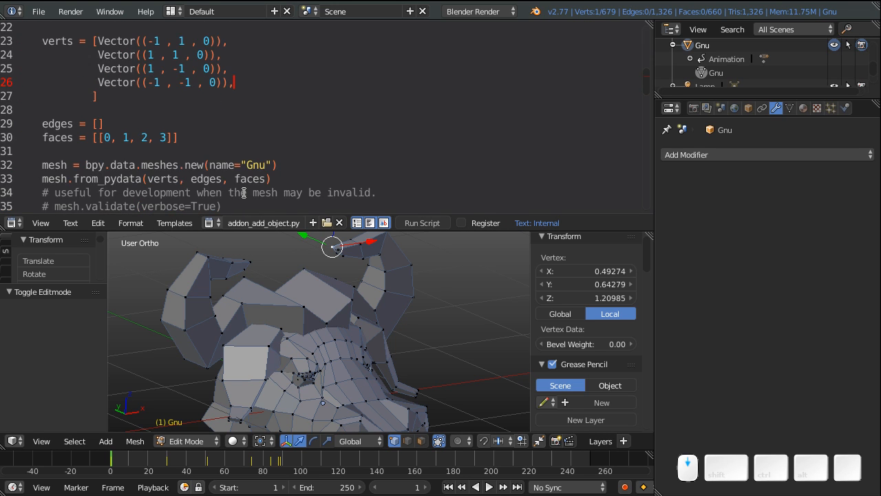
pyautogui.scroll(3)
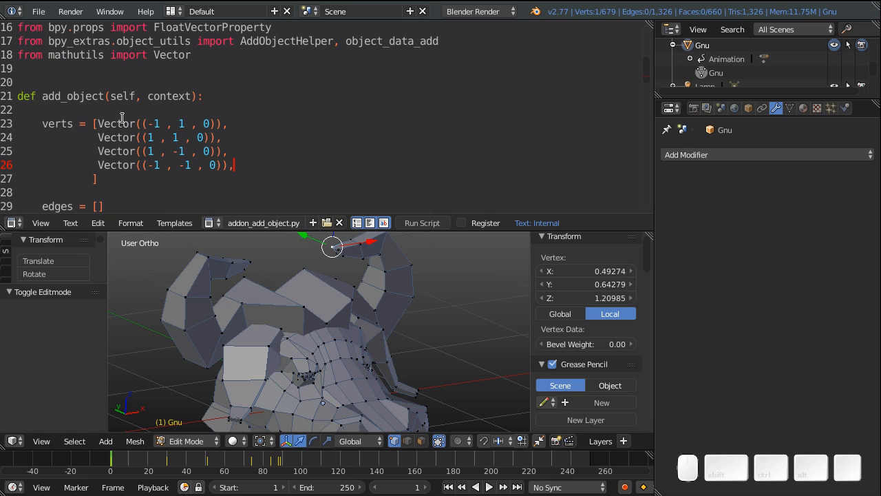
pyautogui.moveTo(595, 289)
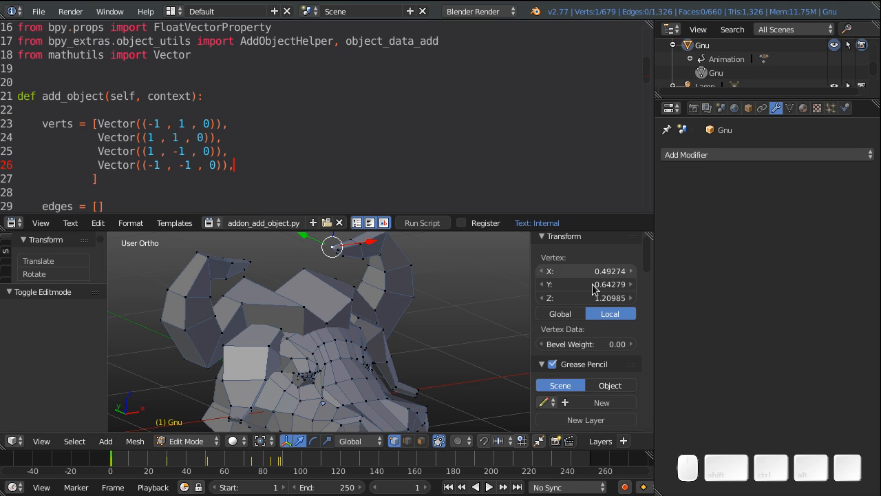
pyautogui.moveTo(422, 303)
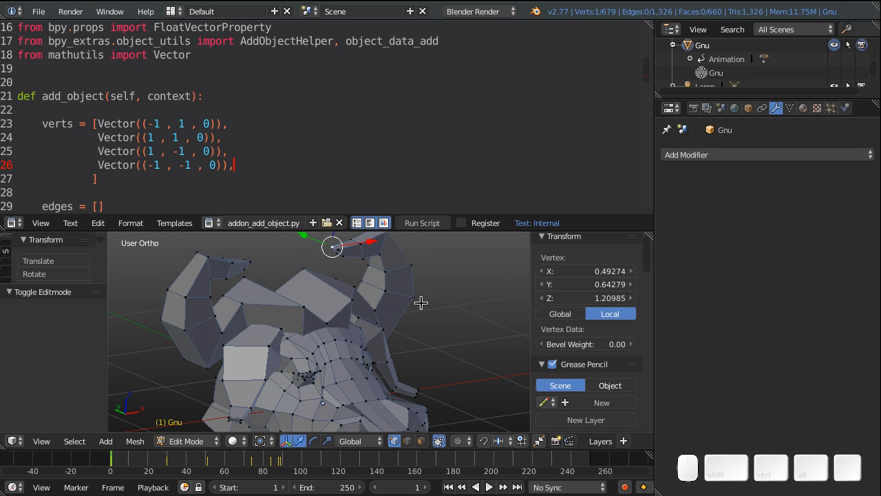
pyautogui.press('a')
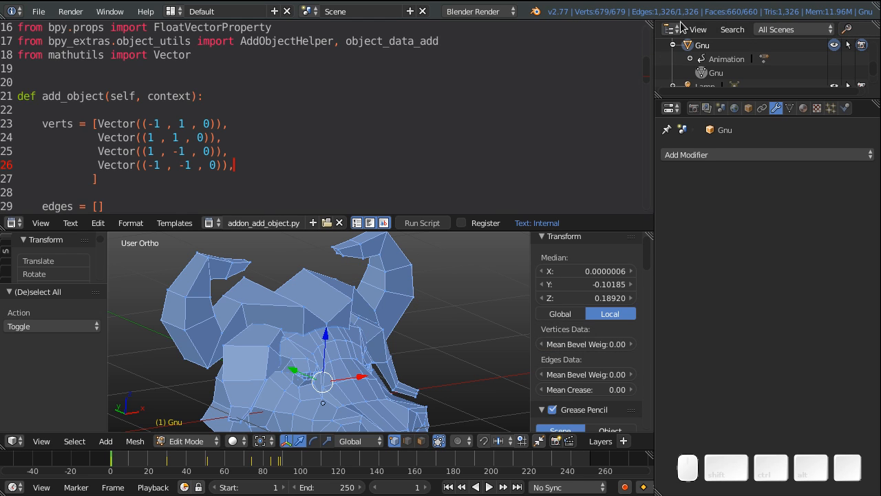
pyautogui.moveTo(416, 243)
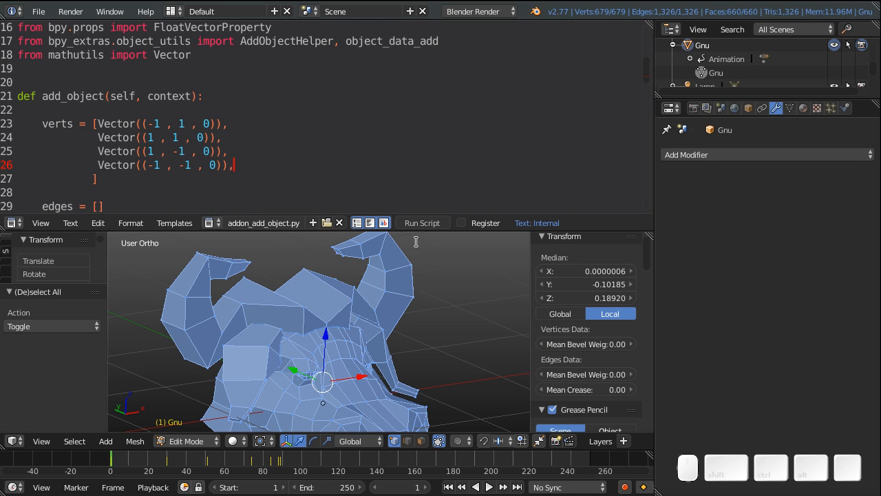
pyautogui.moveTo(371, 284)
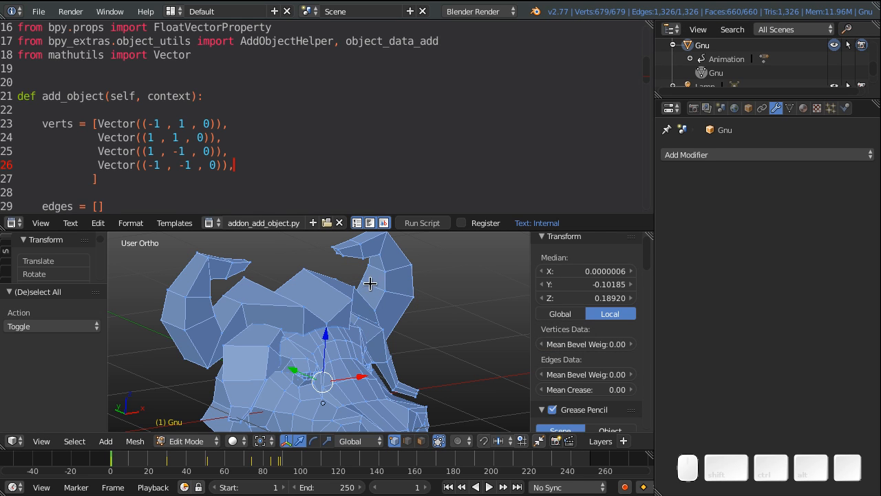
pyautogui.moveTo(366, 289)
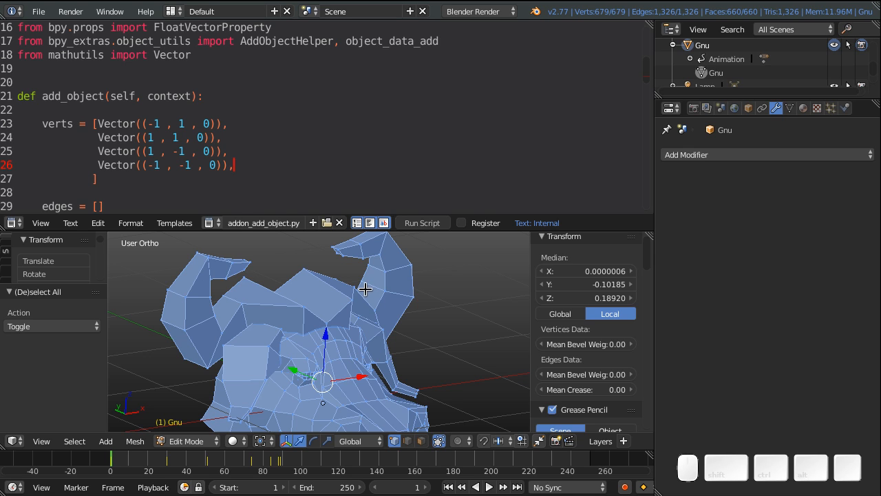
pyautogui.moveTo(306, 146)
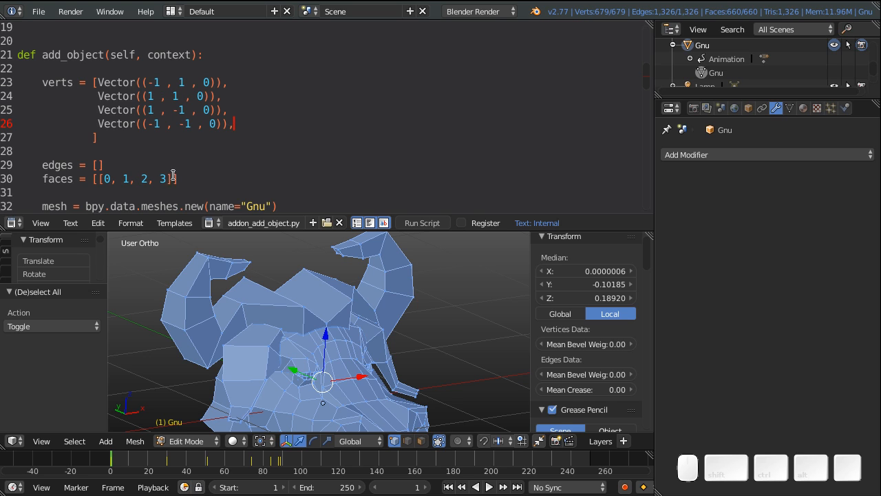
pyautogui.moveTo(290, 134)
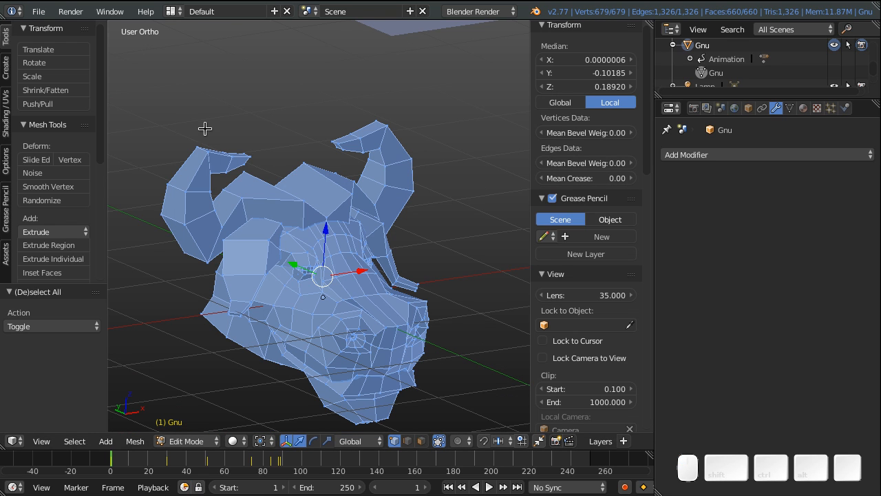
pyautogui.moveTo(107, 151)
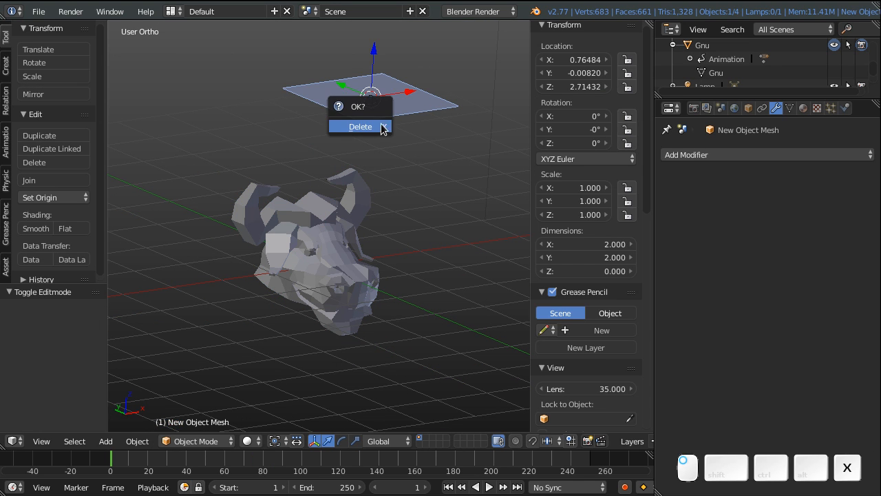
# Step: Delete the stray plane object and change the lower area to a Python Console
pyautogui.click(360, 127)
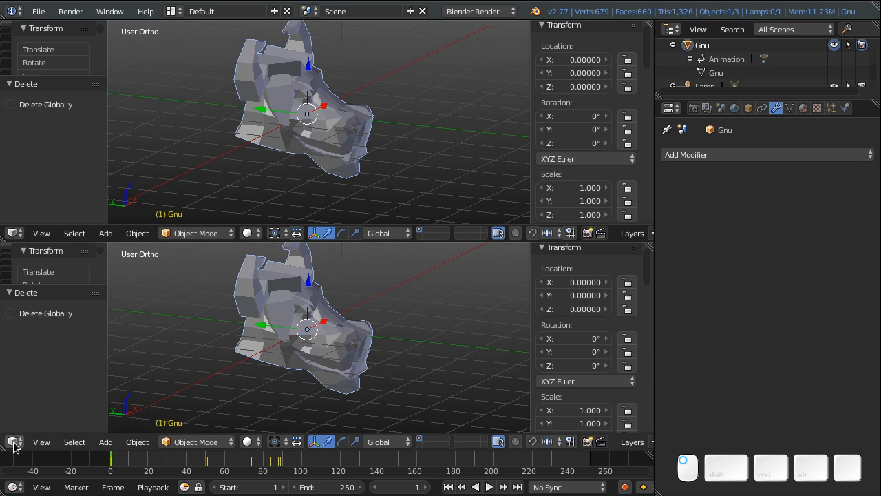
pyautogui.click(12, 441)
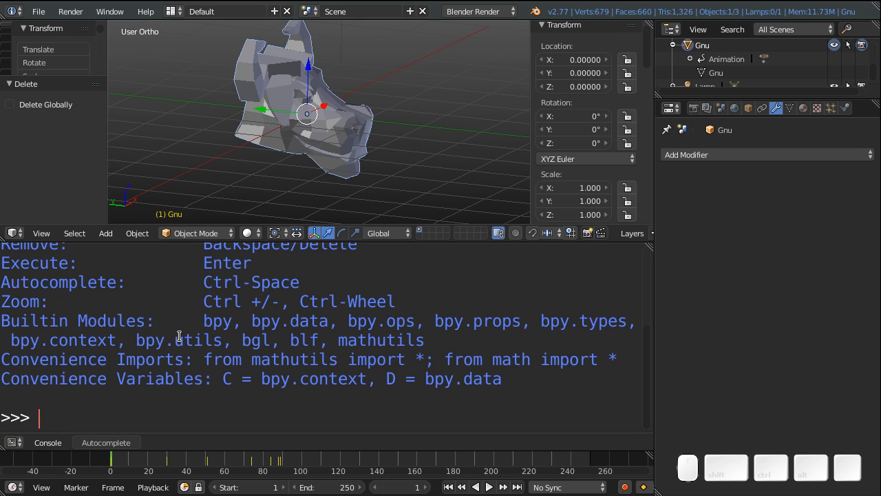
# Step: Evaluate the list [0, 1, 2, 3] in the Python console
pyautogui.write('[')
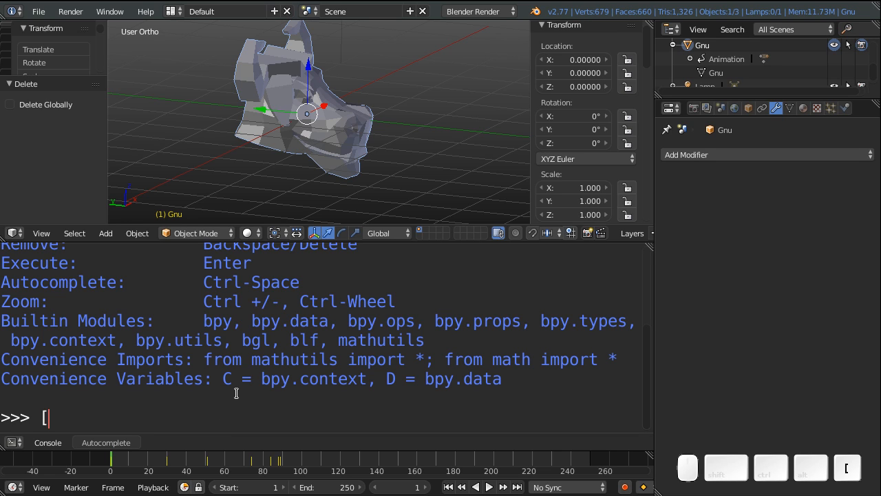
pyautogui.write('0')
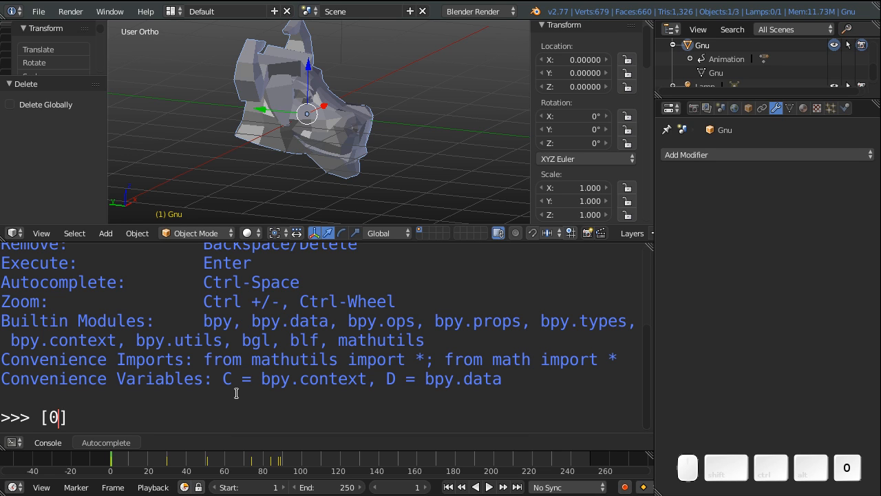
pyautogui.write(', 1')
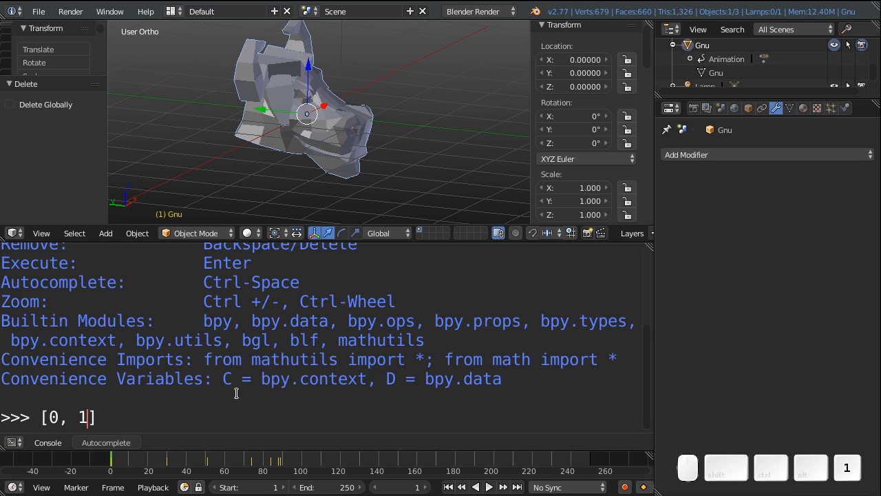
pyautogui.write(',')
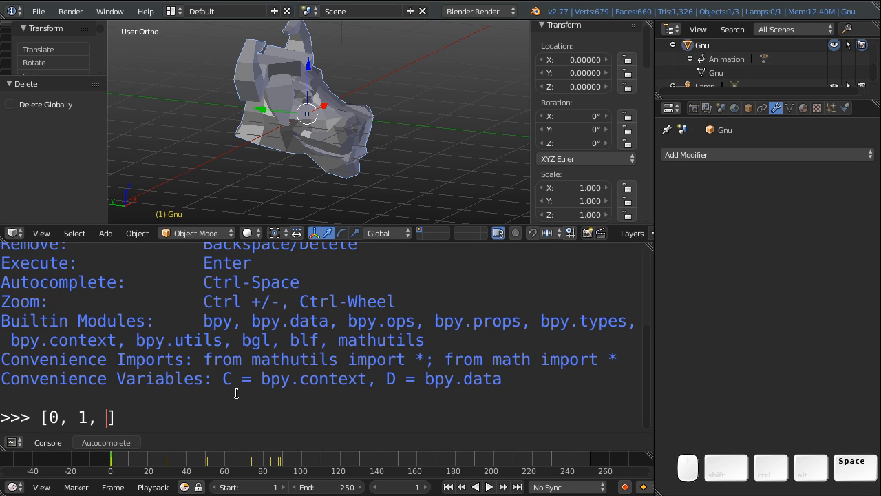
pyautogui.write('2, 3')
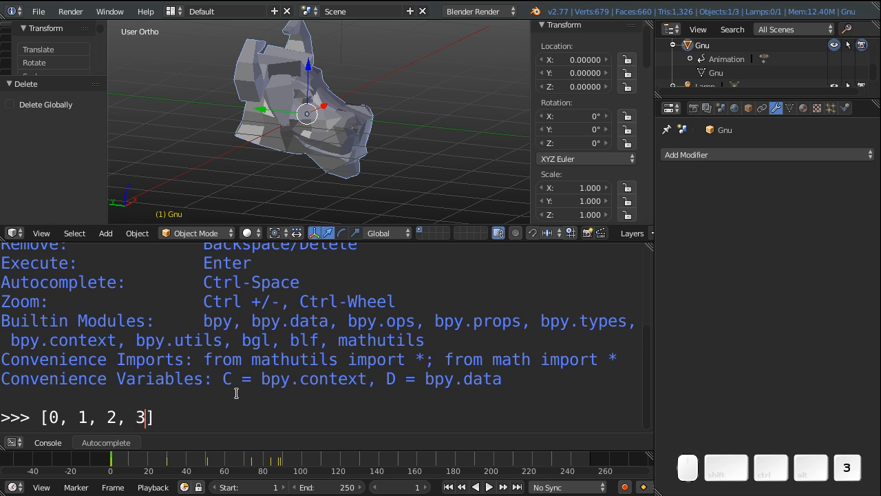
pyautogui.press('Return')
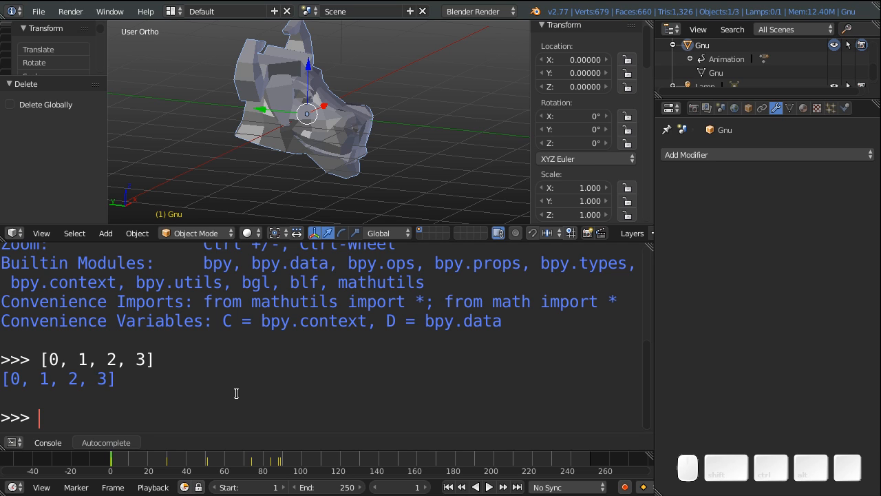
# Step: Create an empty list mylist = [] in the Python console
pyautogui.write('mlist')
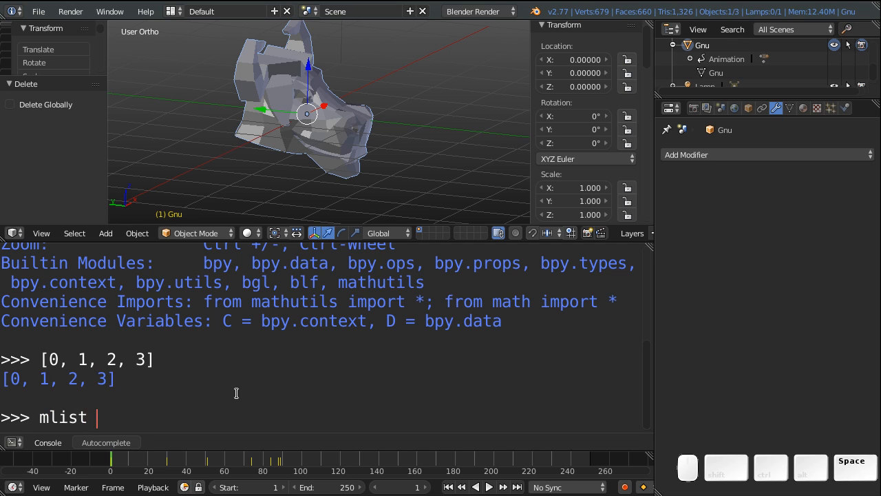
pyautogui.press('BackSpace')
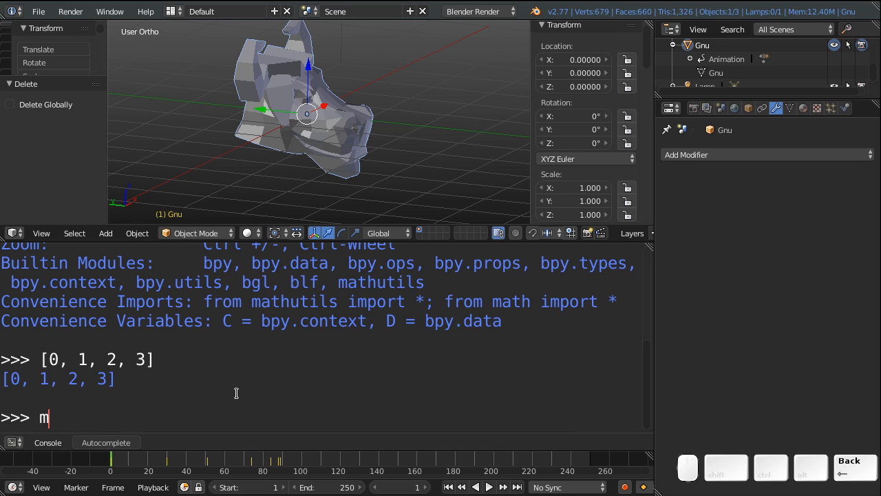
pyautogui.write('ylist =')
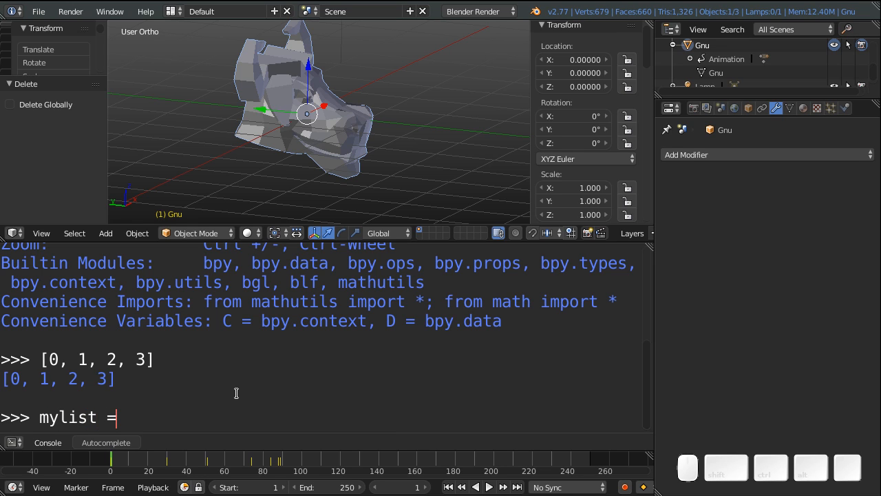
pyautogui.write('[]')
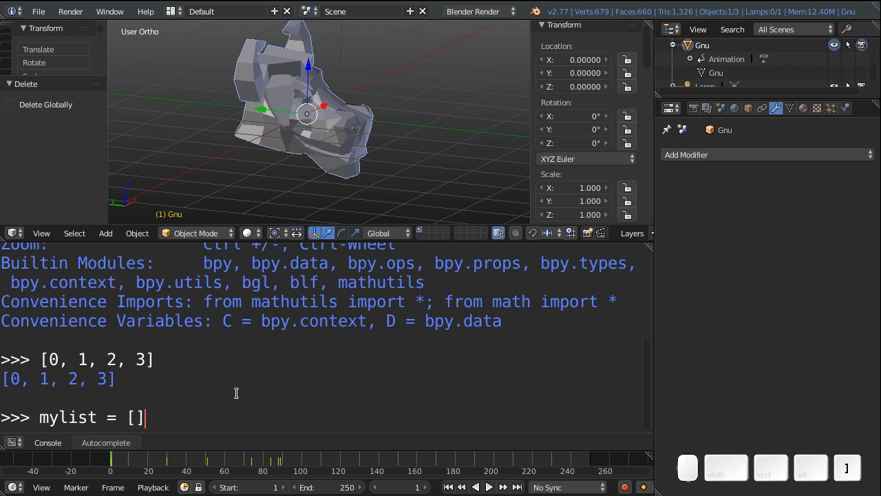
pyautogui.press('Return')
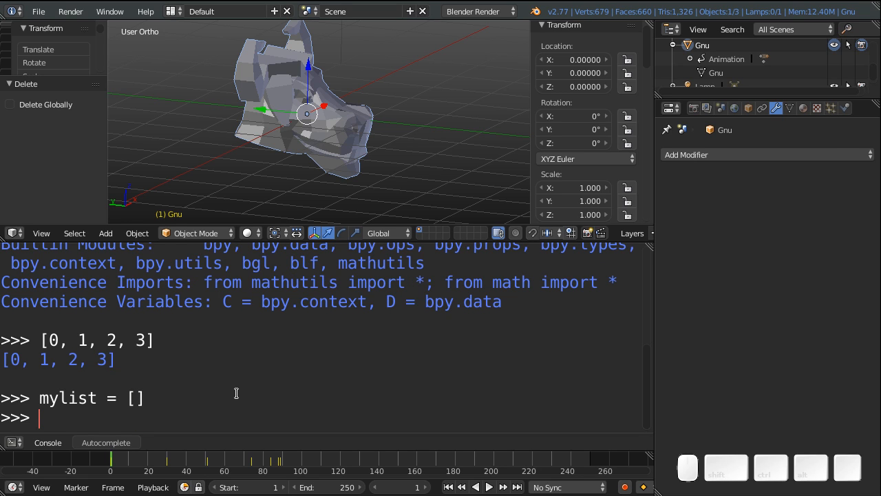
# Step: Fill mylist with a for loop appending i over range(500), then display it
pyautogui.write('for')
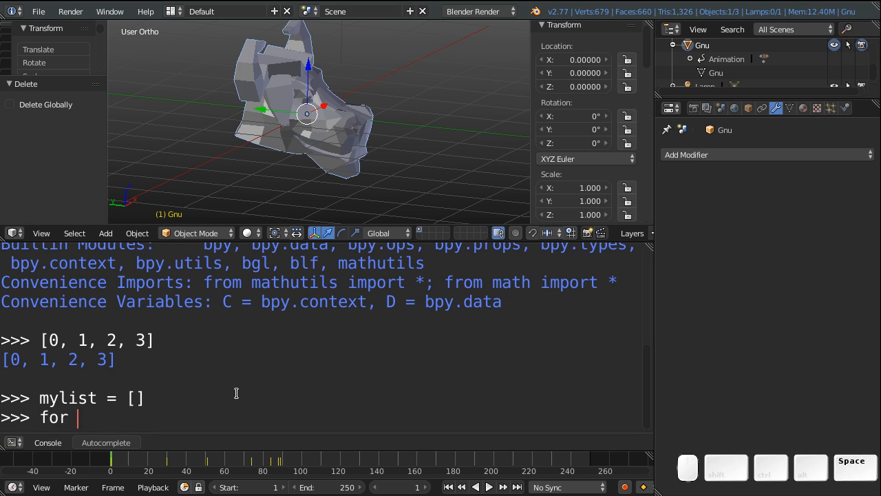
pyautogui.write('i in range')
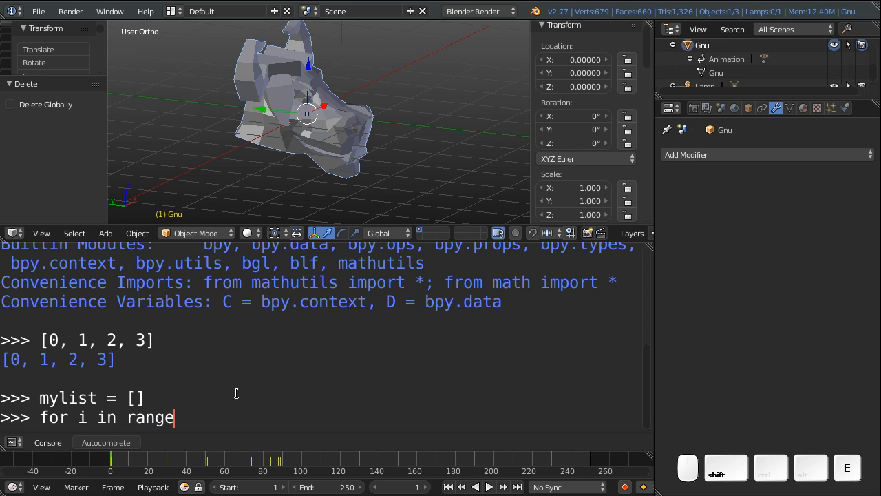
pyautogui.write('(500):')
pyautogui.write('m')
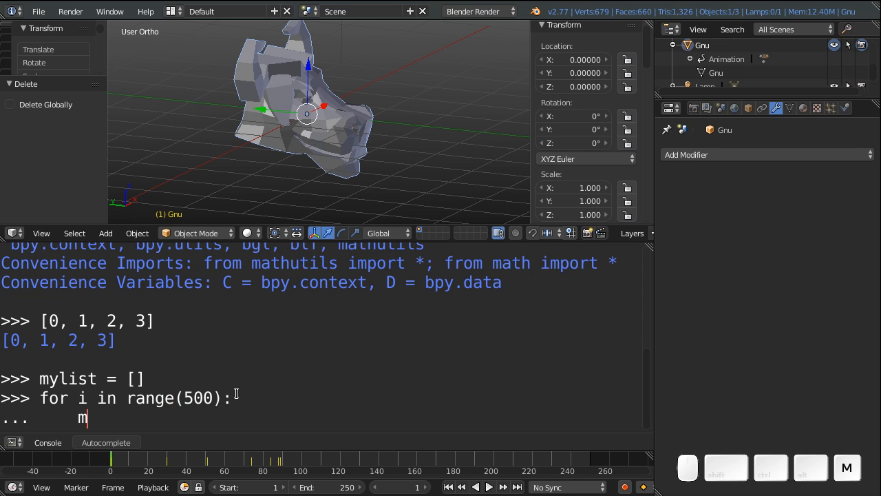
pyautogui.write('ylist.appen')
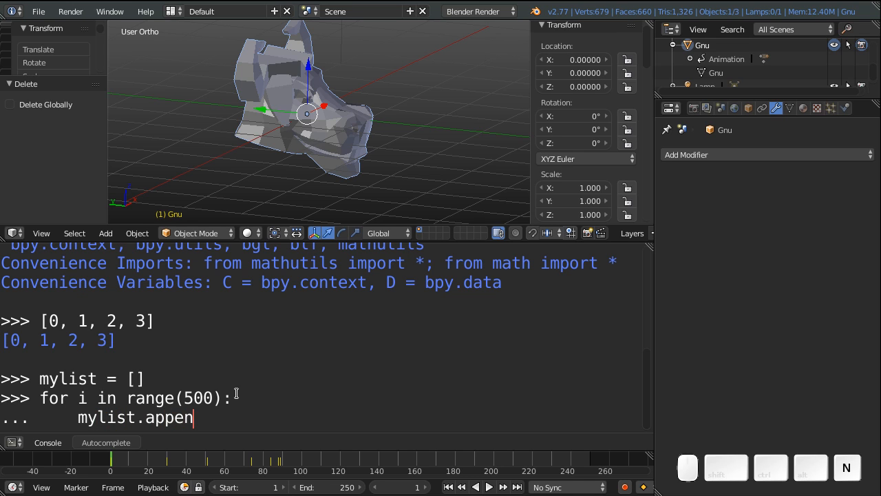
pyautogui.write('d(i)')
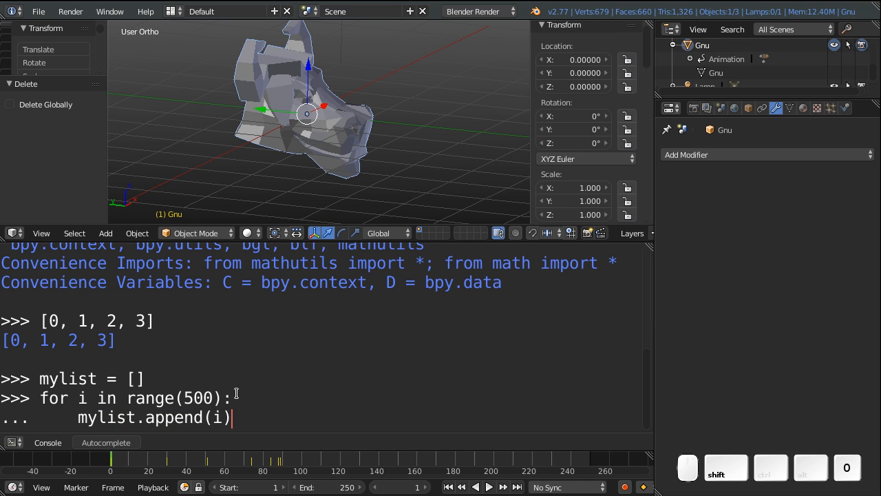
pyautogui.write('my')
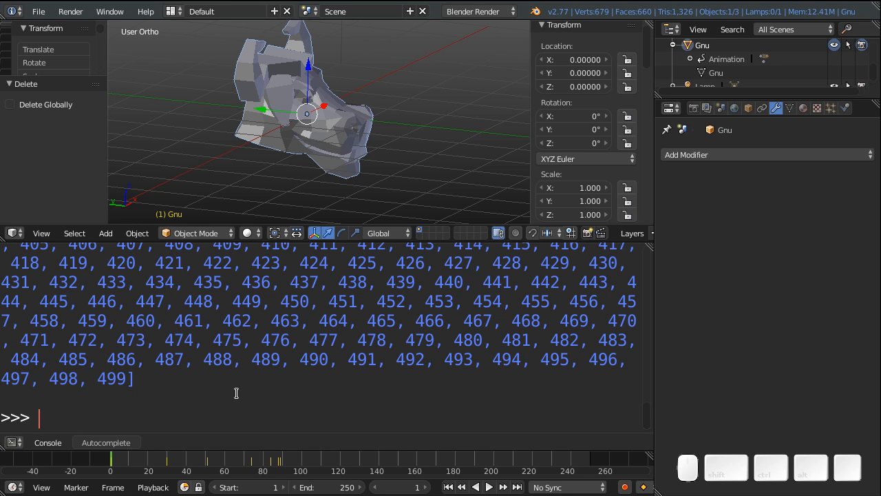
# Step: Rebuild mylist as [i for i in range(500)] in one line and display it
pyautogui.write('mylist')
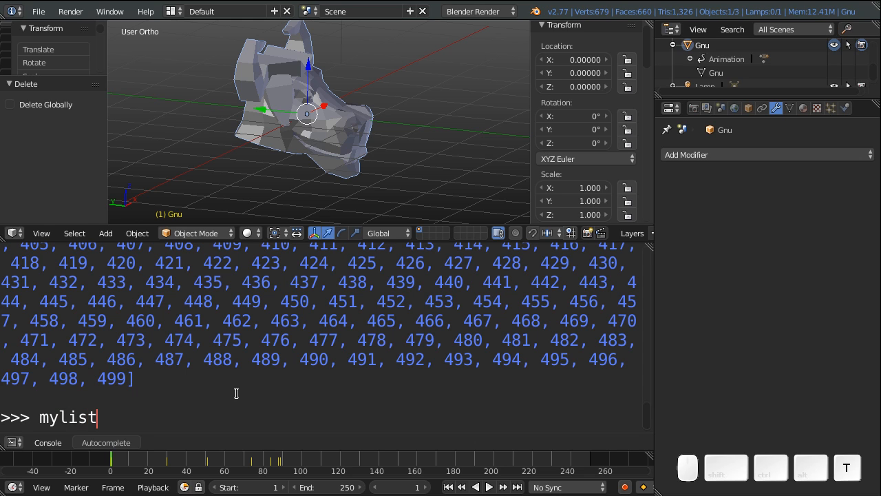
pyautogui.write('=')
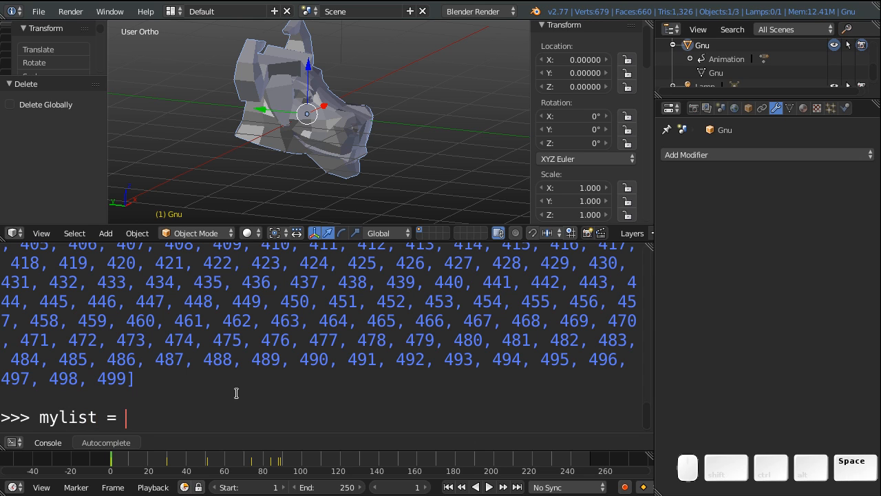
pyautogui.write('[]')
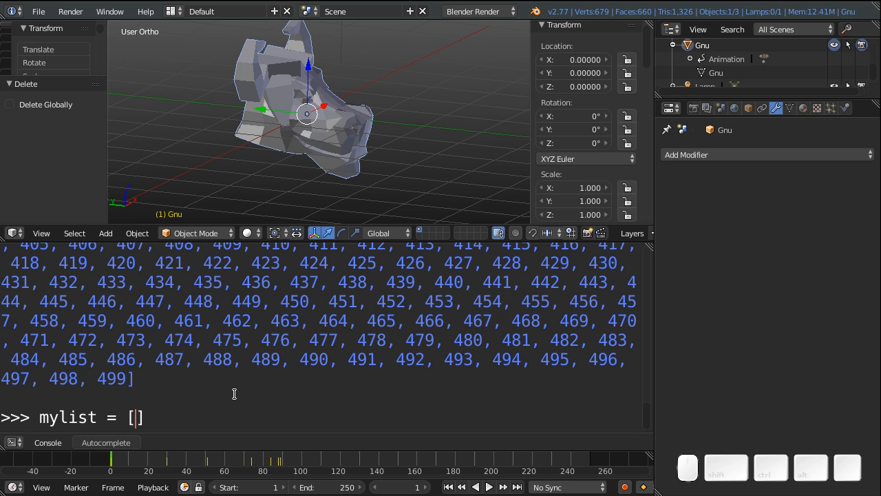
pyautogui.write('i for i')
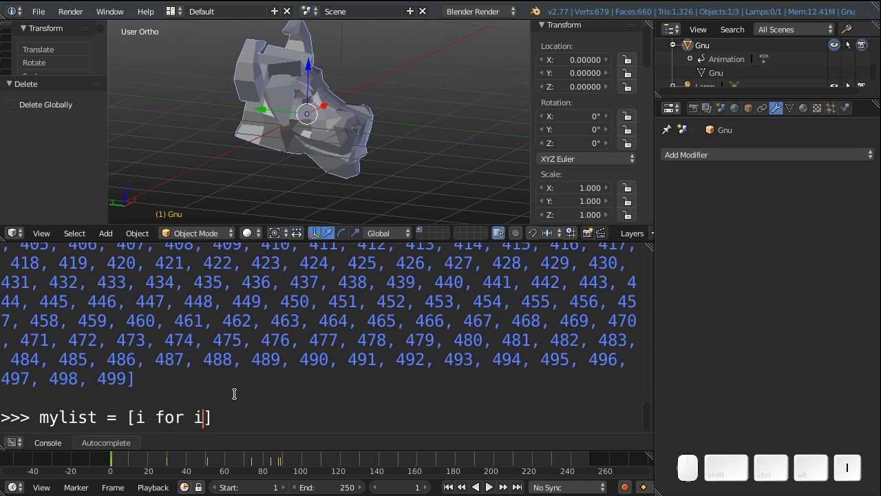
pyautogui.write('in range(')
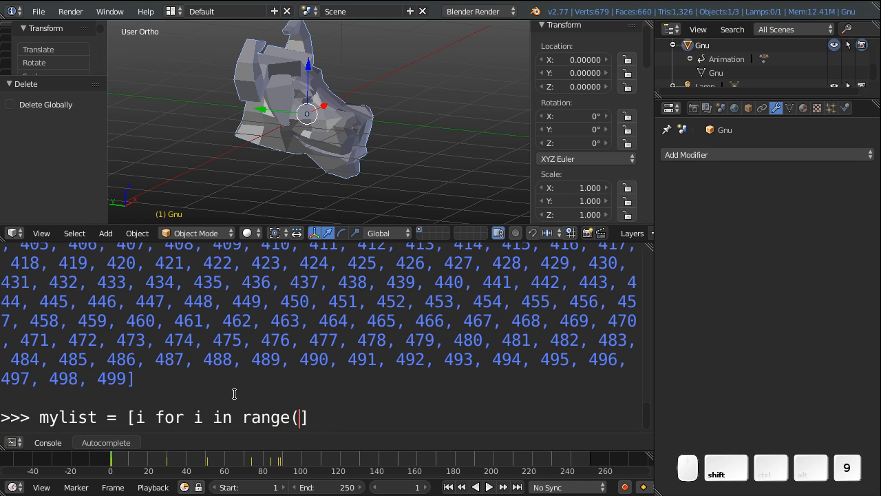
pyautogui.write('500')
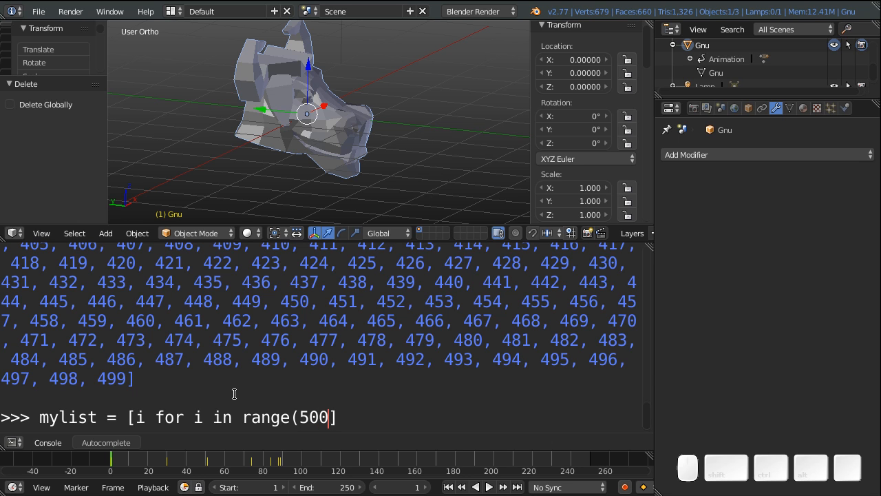
pyautogui.write(')')
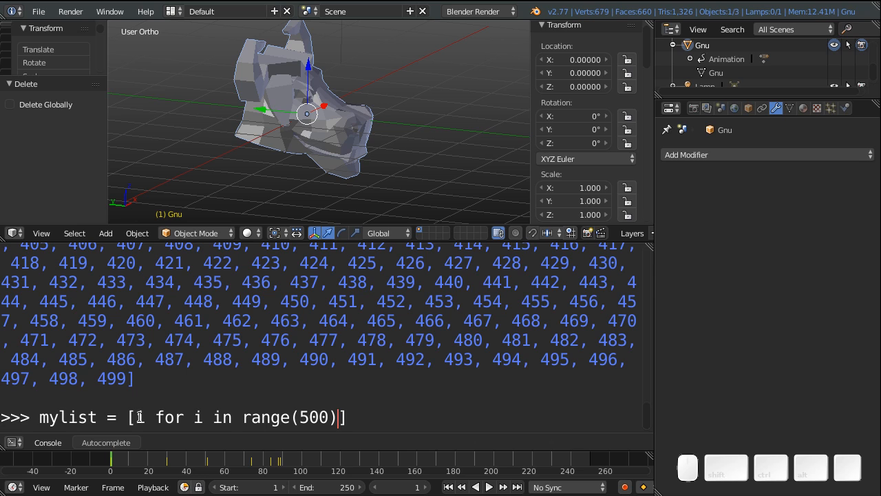
pyautogui.moveTo(364, 430)
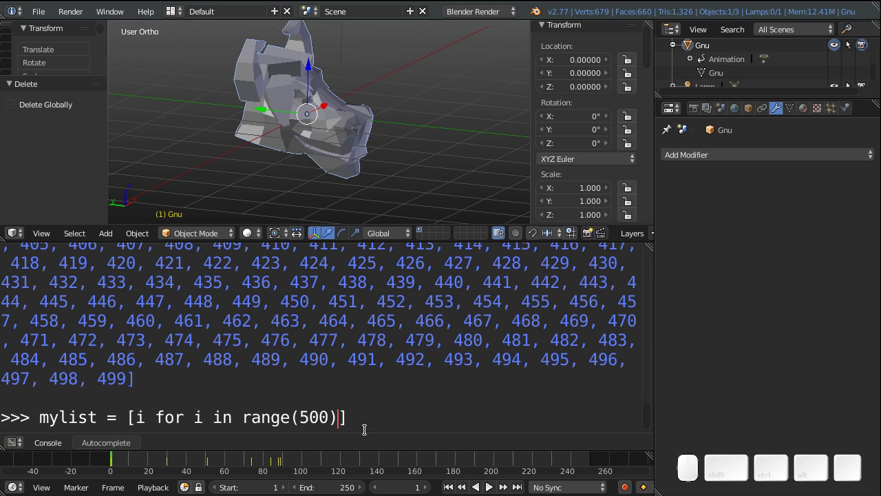
pyautogui.moveTo(365, 416)
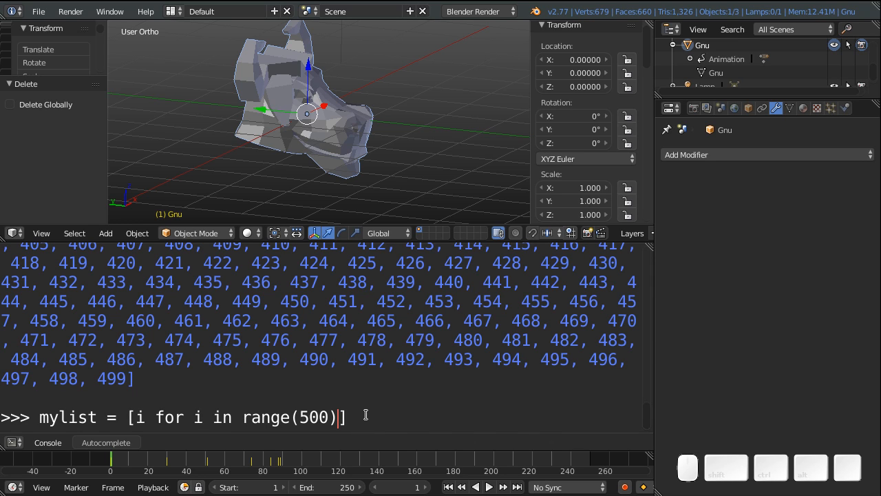
pyautogui.press('Return')
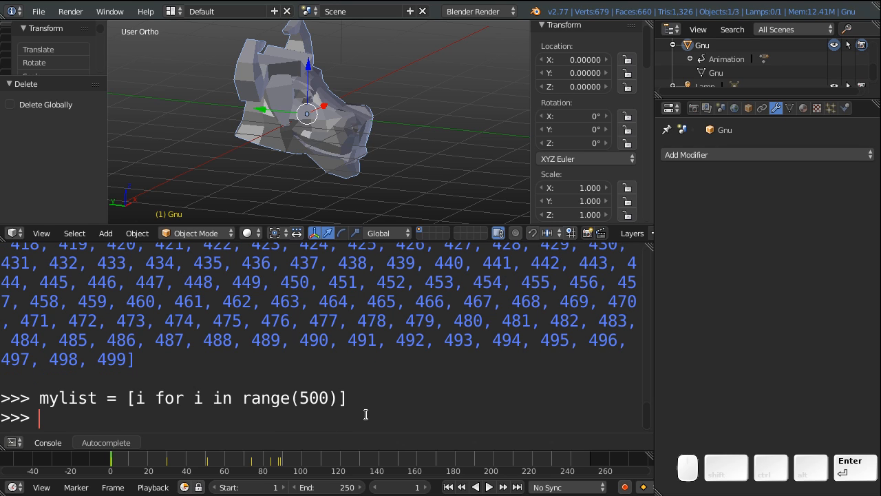
pyautogui.write('my')
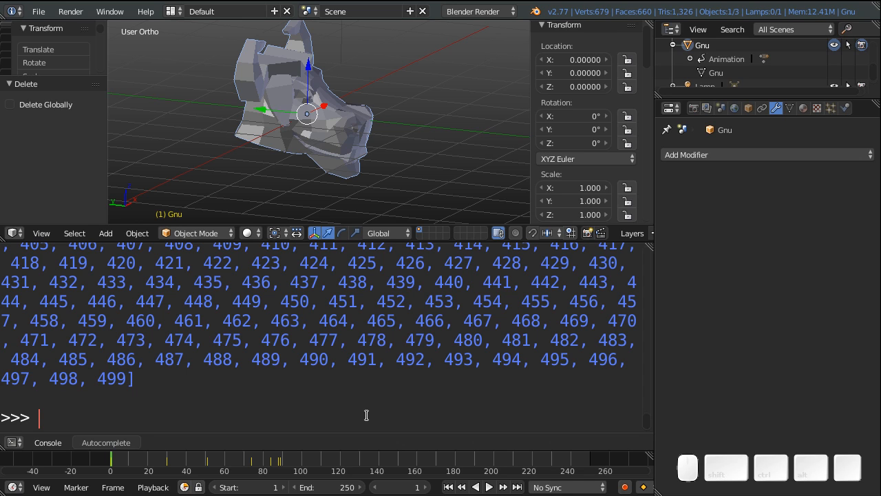
pyautogui.moveTo(232, 306)
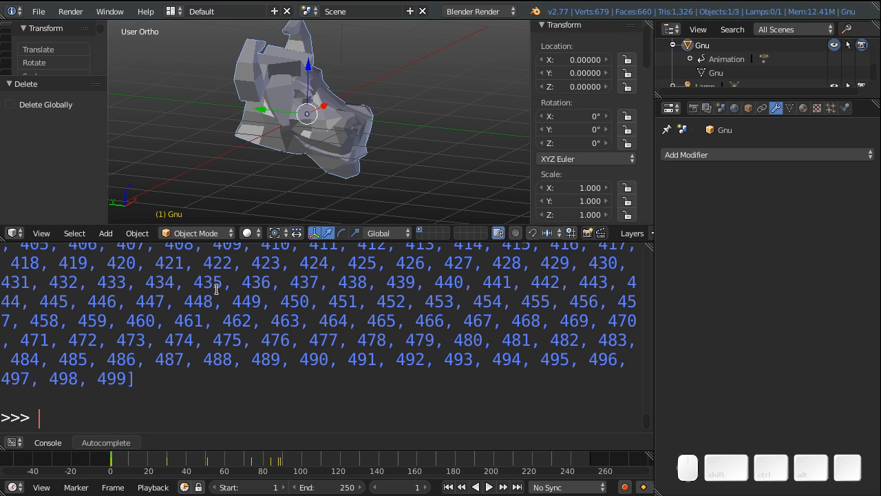
# Step: Enter gnu_verts = [vert for vert in C.object.data.vertices] for the active Gnu object
pyautogui.write('[')
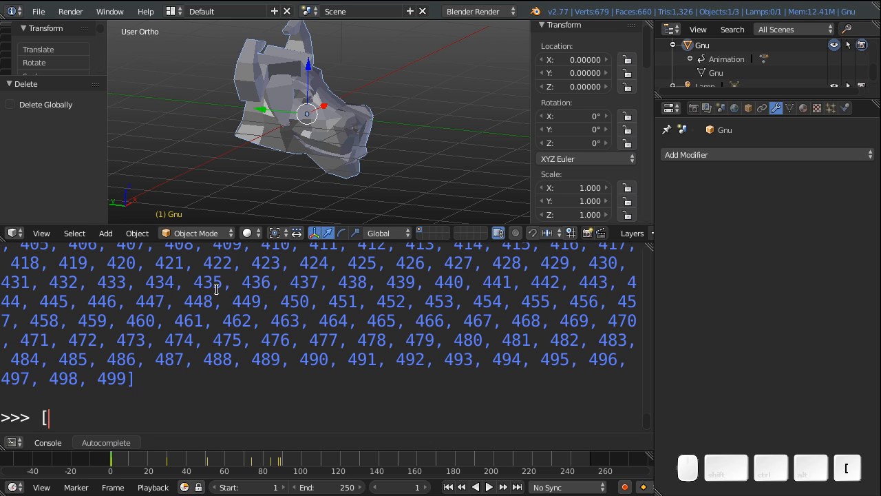
pyautogui.write(']')
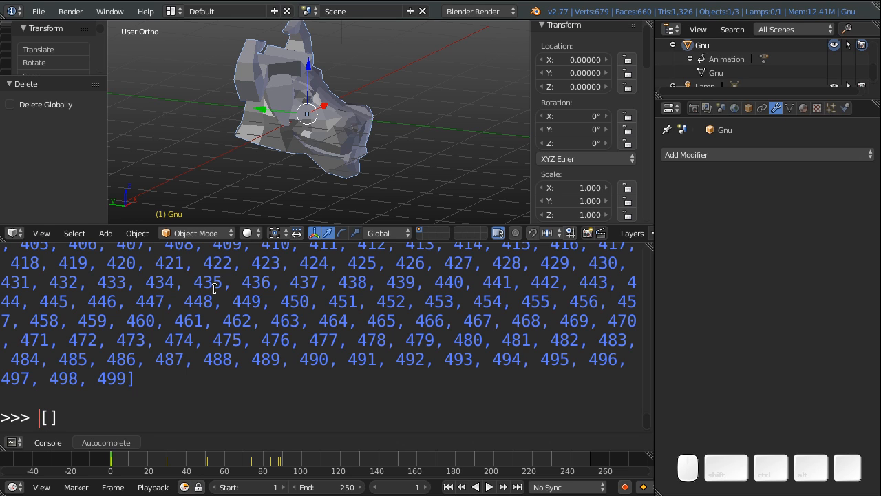
pyautogui.write('gnu_verts =')
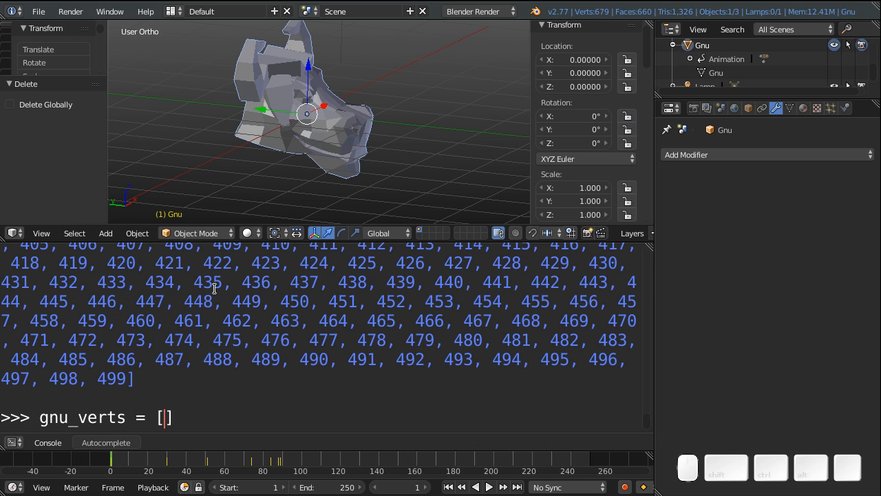
pyautogui.write('vert')
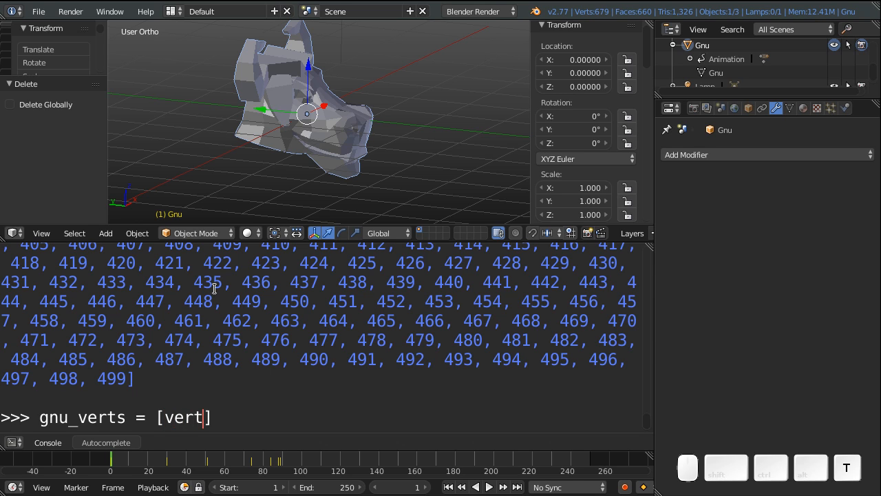
pyautogui.write('for ve')
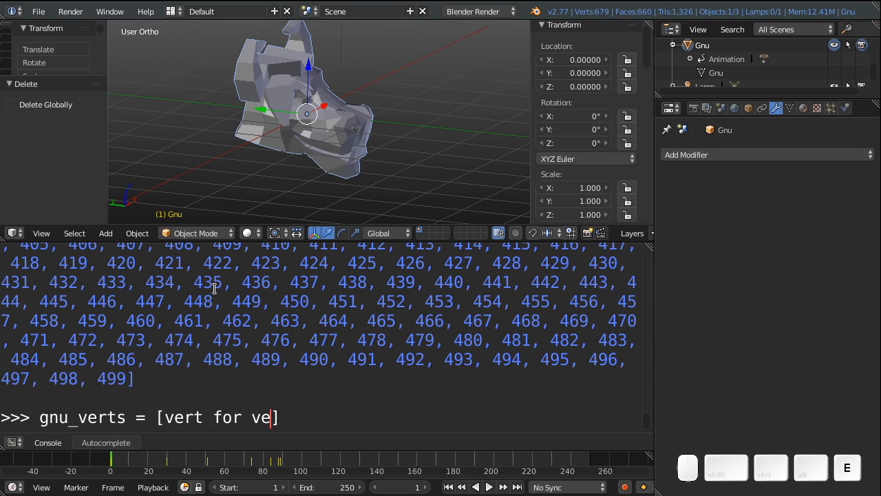
pyautogui.write('rt in')
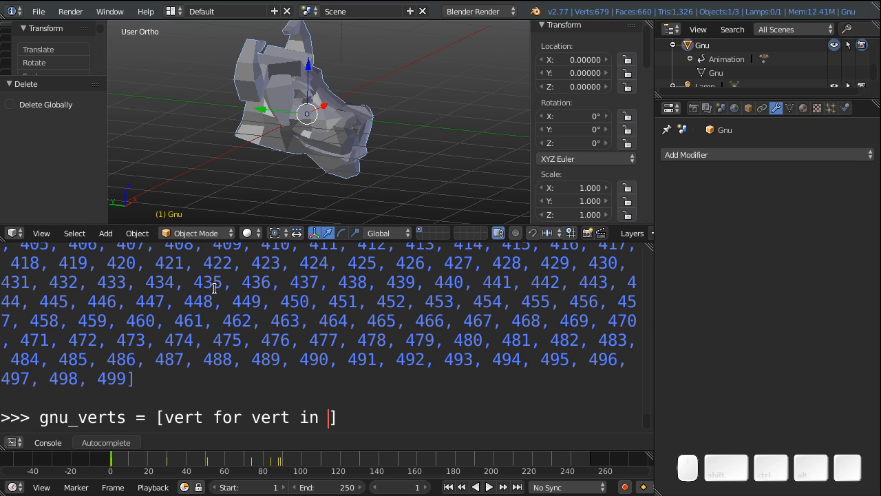
pyautogui.write('bpy.context.object')
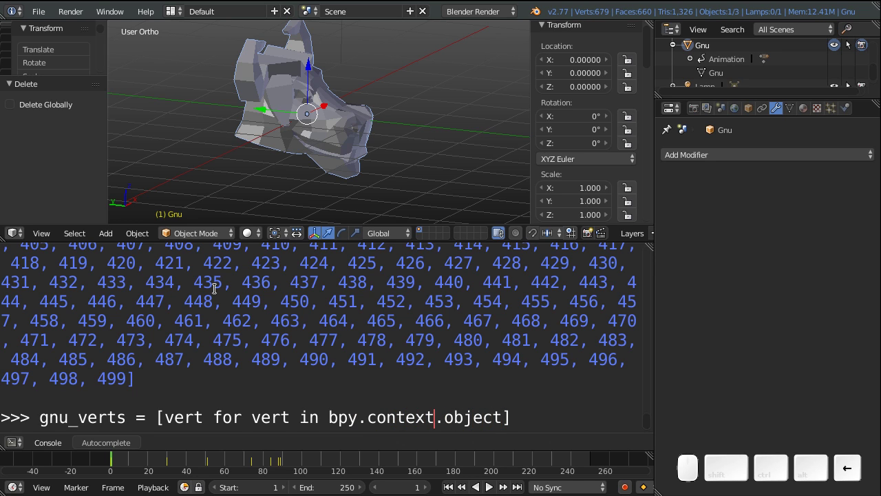
pyautogui.press('backspace')
pyautogui.write('C')
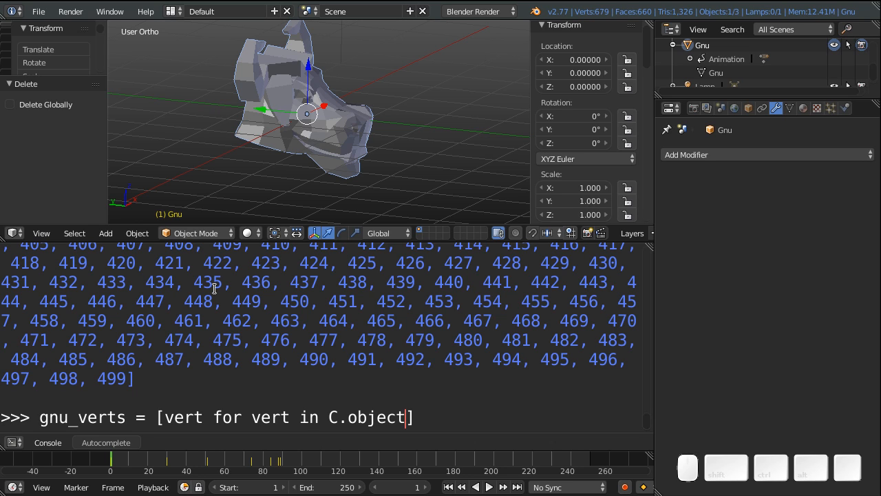
pyautogui.moveTo(423, 288)
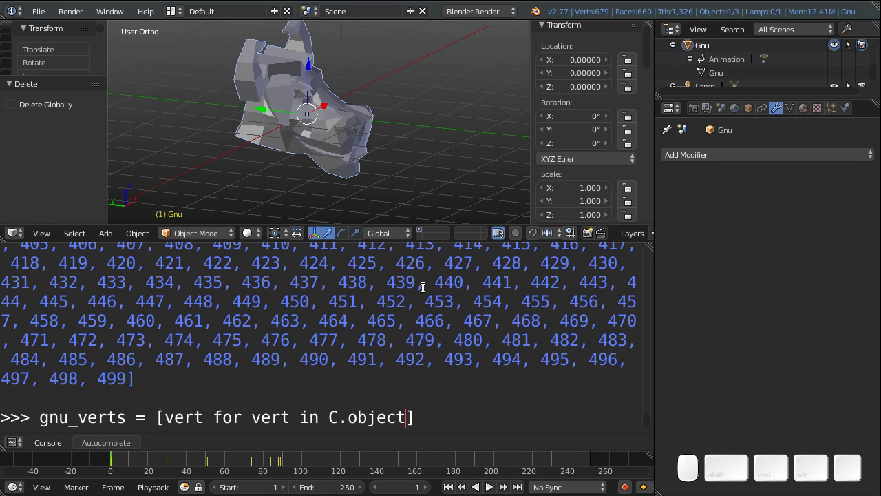
pyautogui.write('.data')
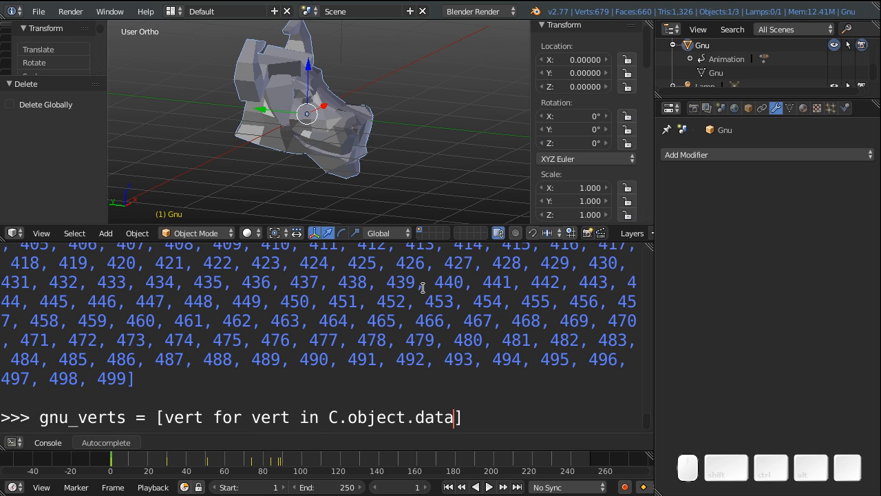
pyautogui.write('.verti')
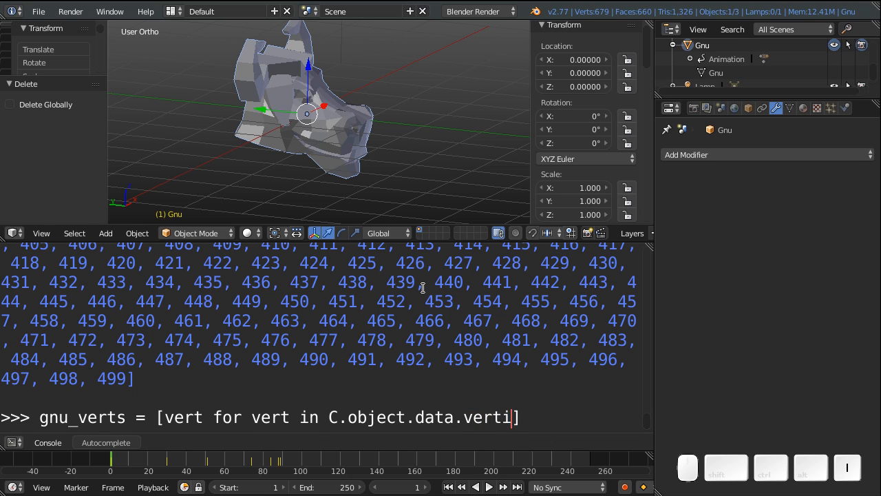
pyautogui.write('ces')
pyautogui.write('gn')
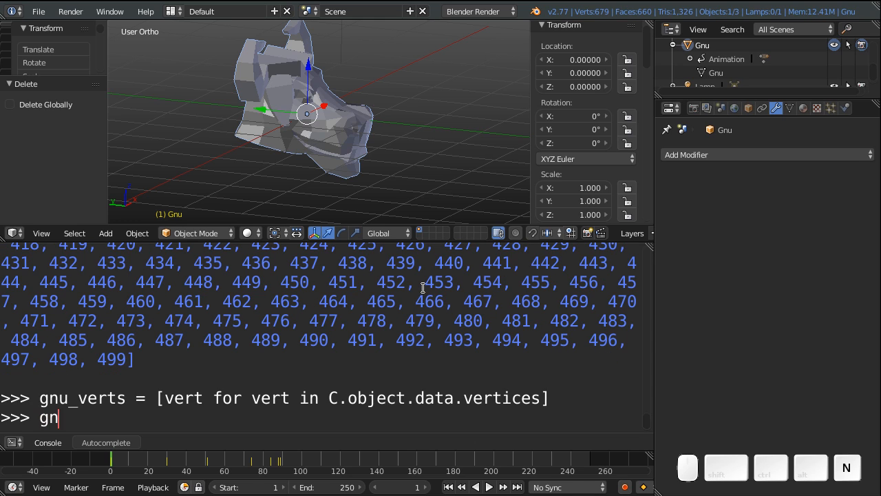
# Step: Print gnu_verts showing all 679 Gnu vertices, then recall the comprehension line
pyautogui.press('Return')
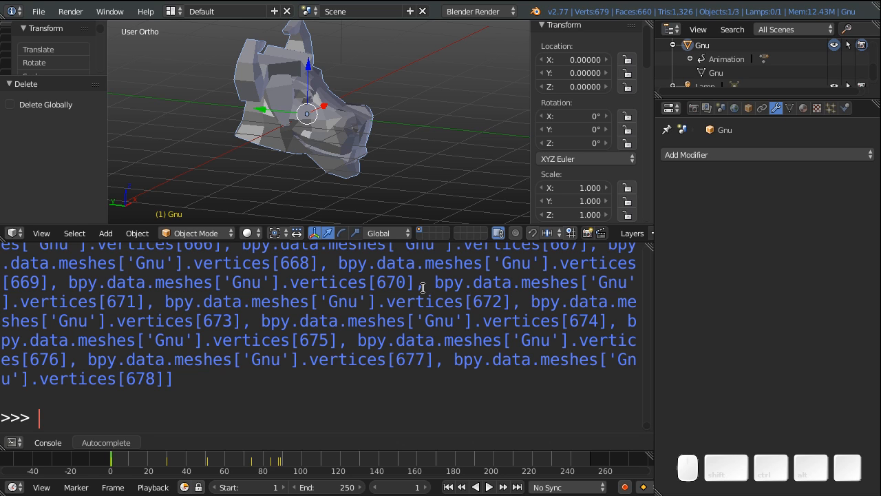
pyautogui.moveTo(383, 361)
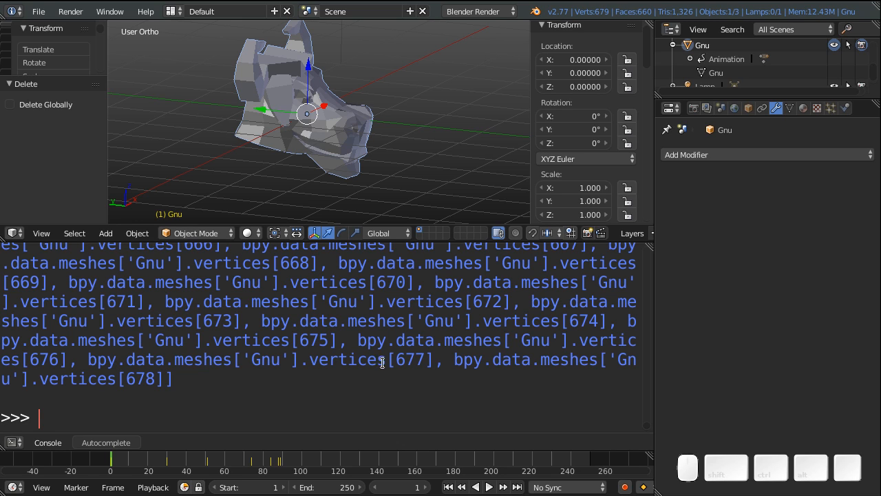
pyautogui.moveTo(394, 358)
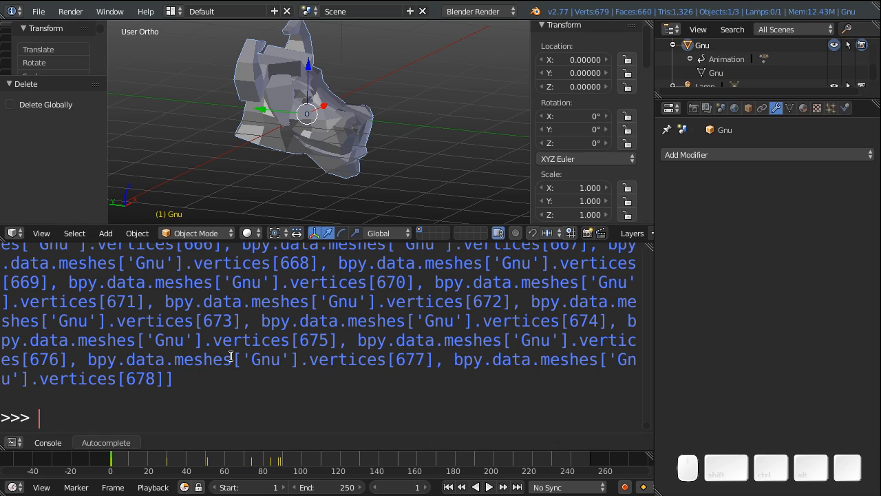
pyautogui.scroll(3)
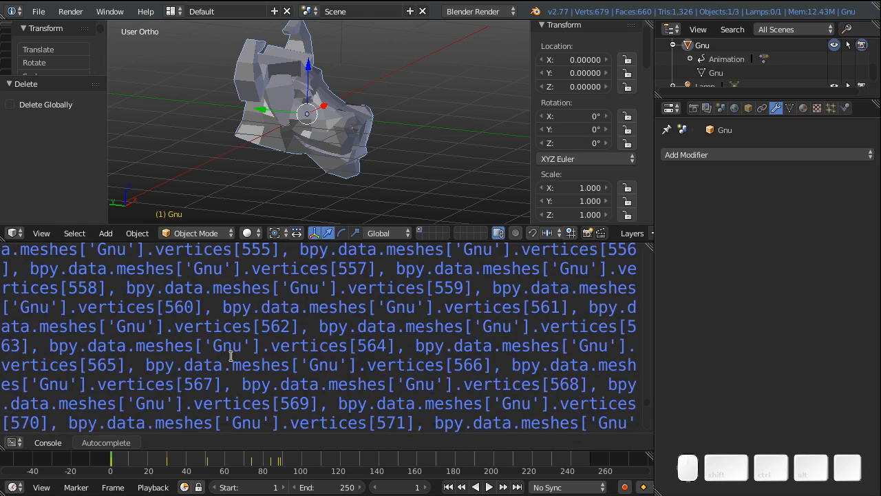
pyautogui.scroll(3)
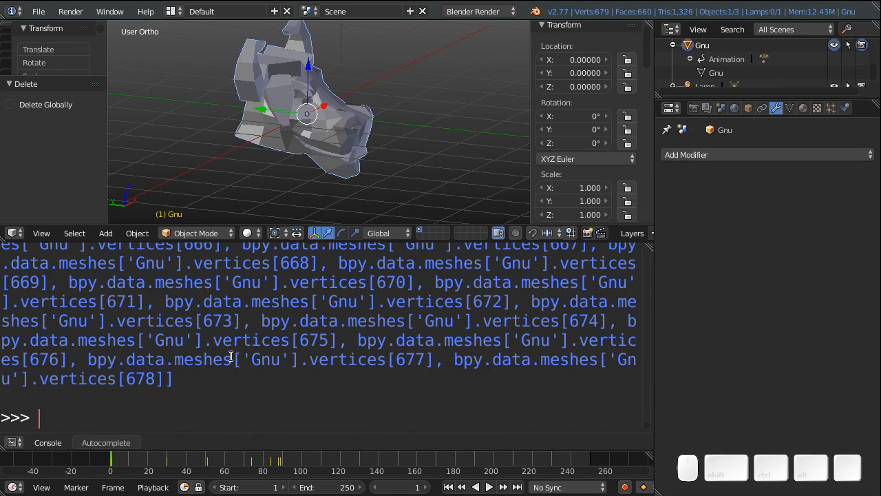
pyautogui.write('gnu_verts = [vert for vert in C.object.data.vertices]')
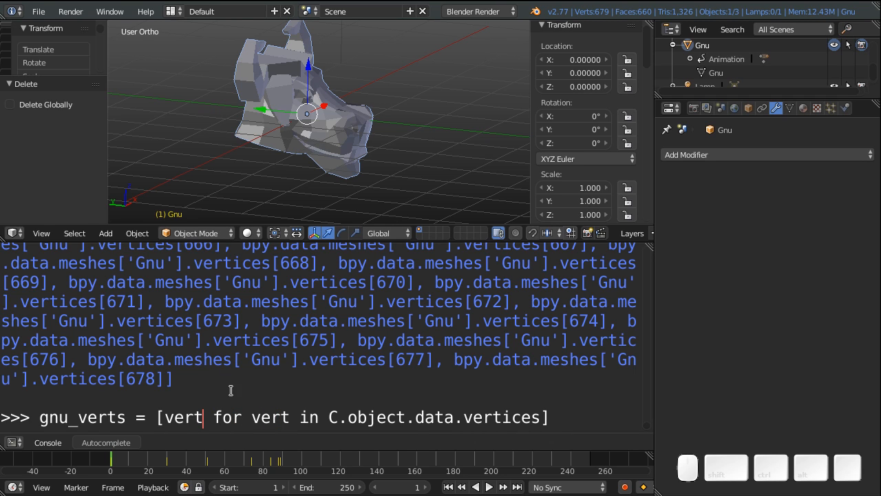
# Step: Redefine gnu_verts with vert.co and print the coordinates as Vector values
pyautogui.write('.co')
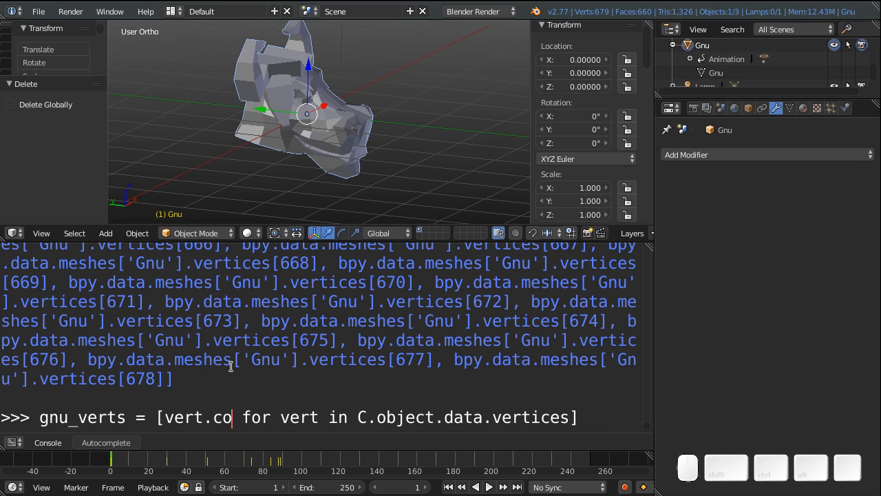
pyautogui.press('Return')
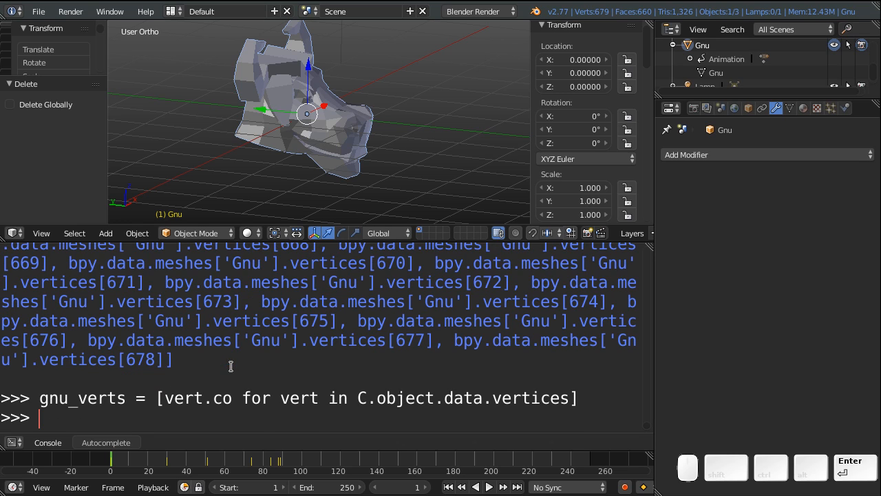
pyautogui.write('gn')
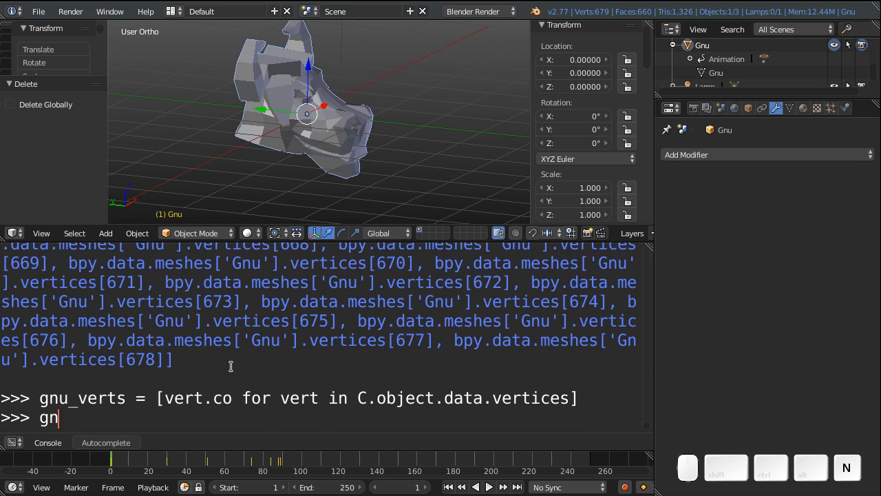
pyautogui.write('u_verts')
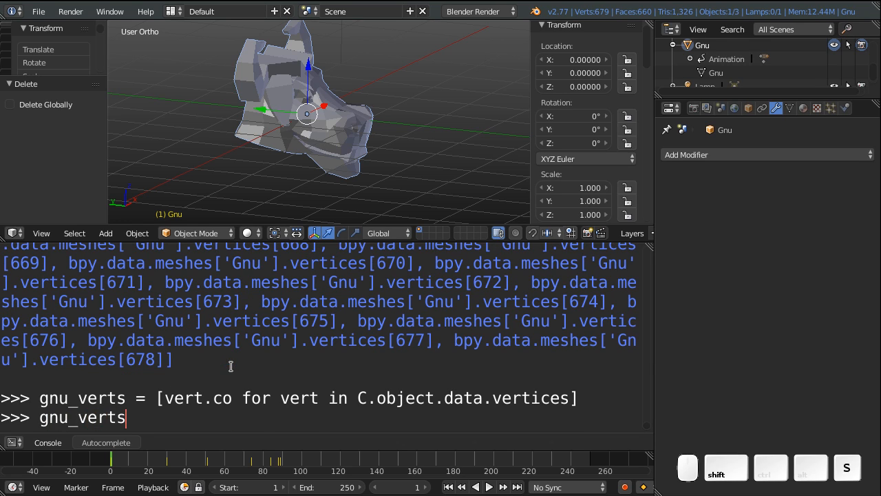
pyautogui.press('Return')
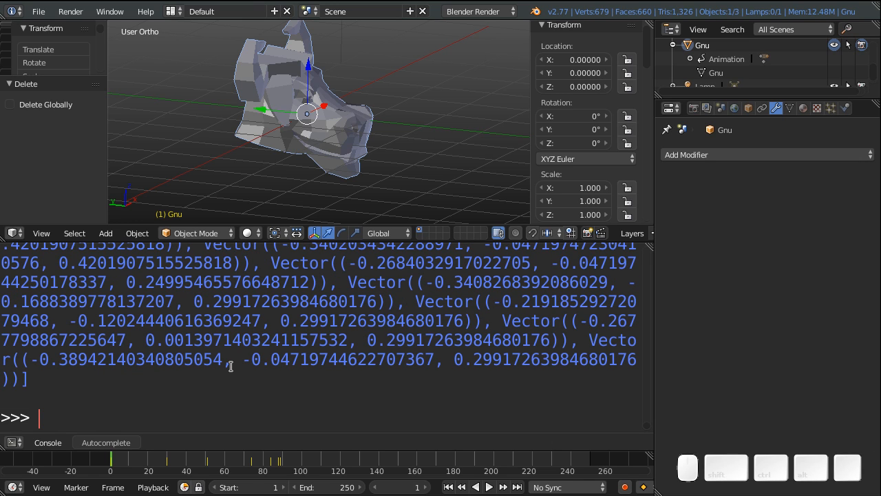
pyautogui.moveTo(420, 292)
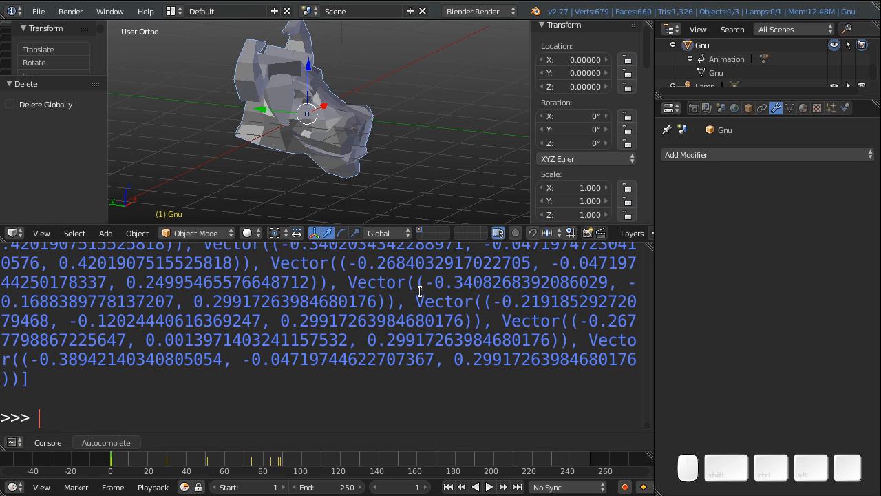
pyautogui.moveTo(207, 360)
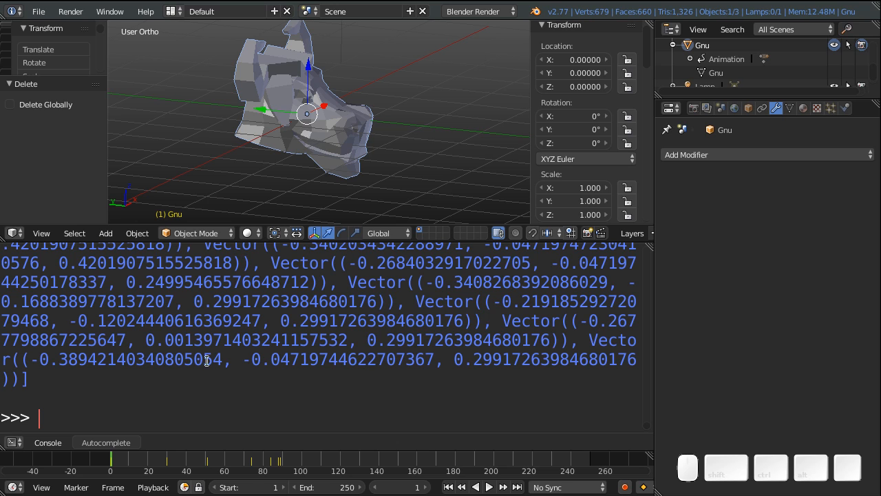
# Step: Switch the upper area to the Text Editor showing the add-on script's verts list
pyautogui.click(13, 233)
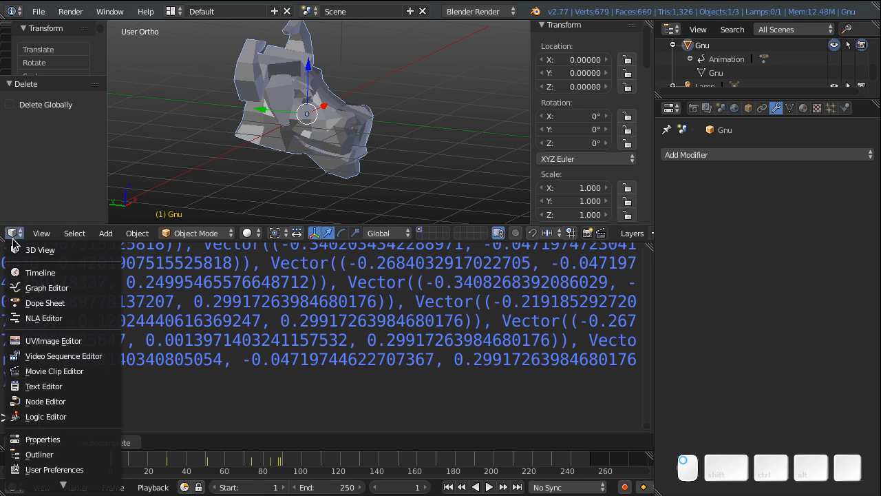
pyautogui.click(44, 385)
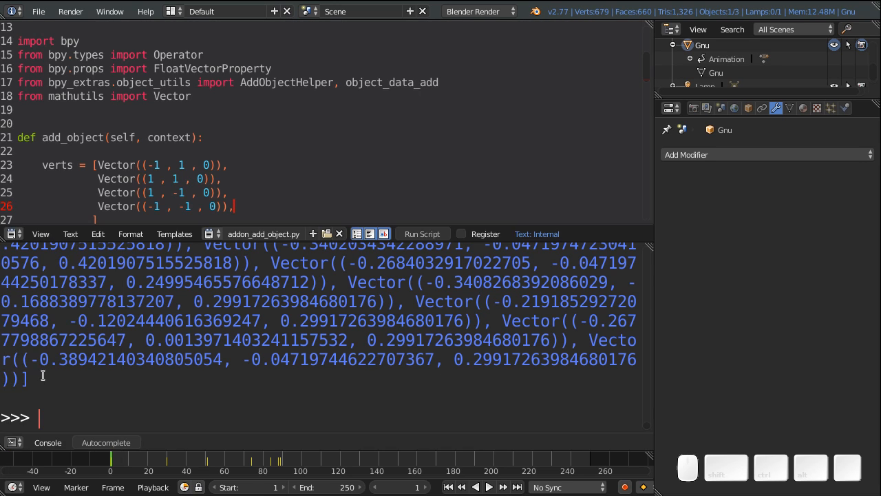
pyautogui.click(93, 165)
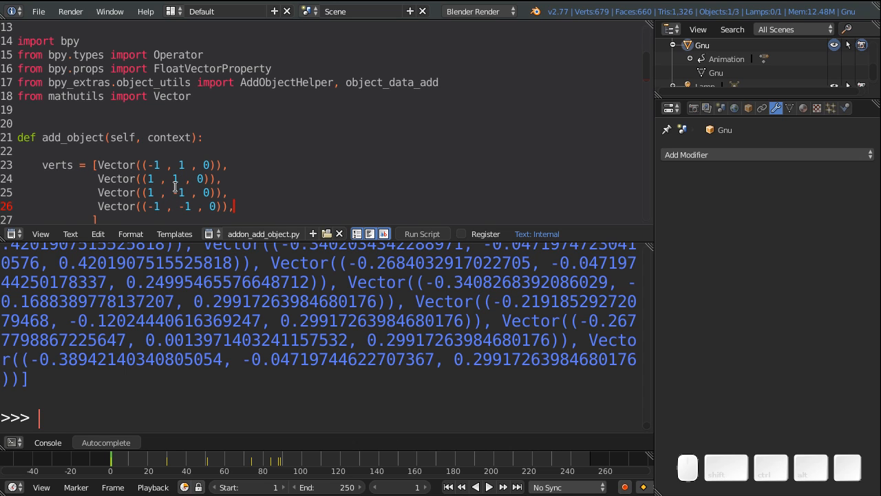
pyautogui.scroll(-3)
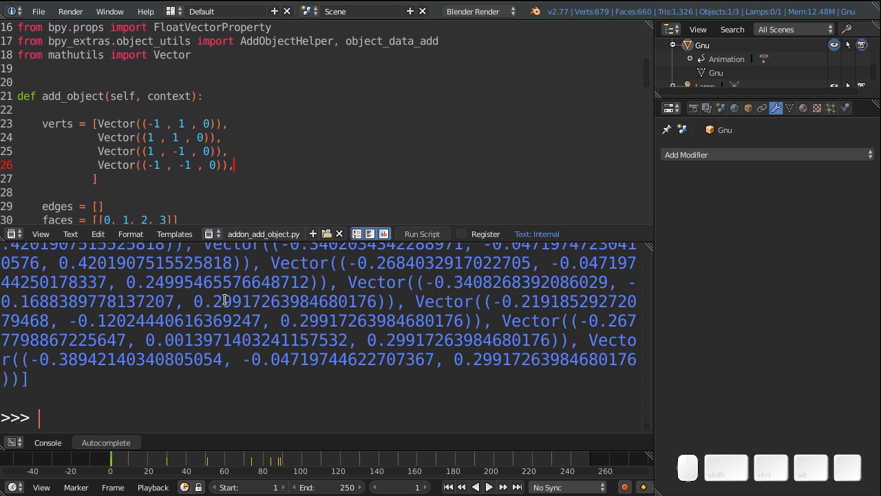
pyautogui.write('gnu_verts')
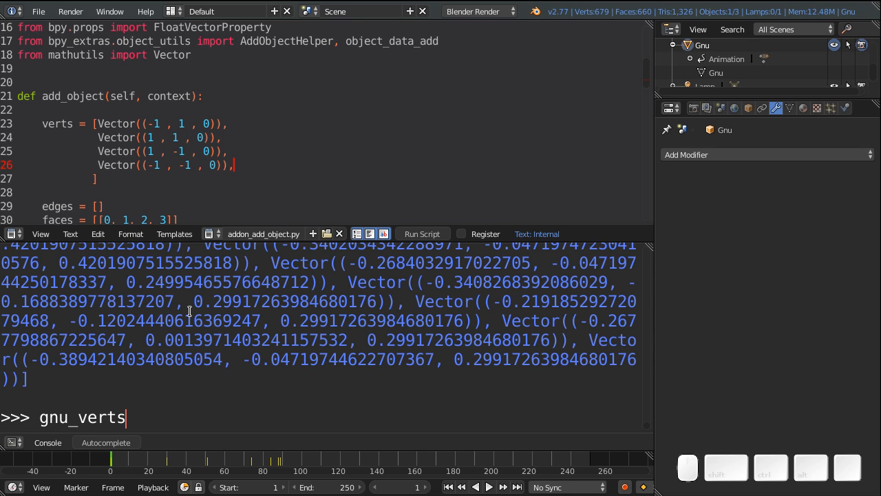
pyautogui.moveTo(90, 124)
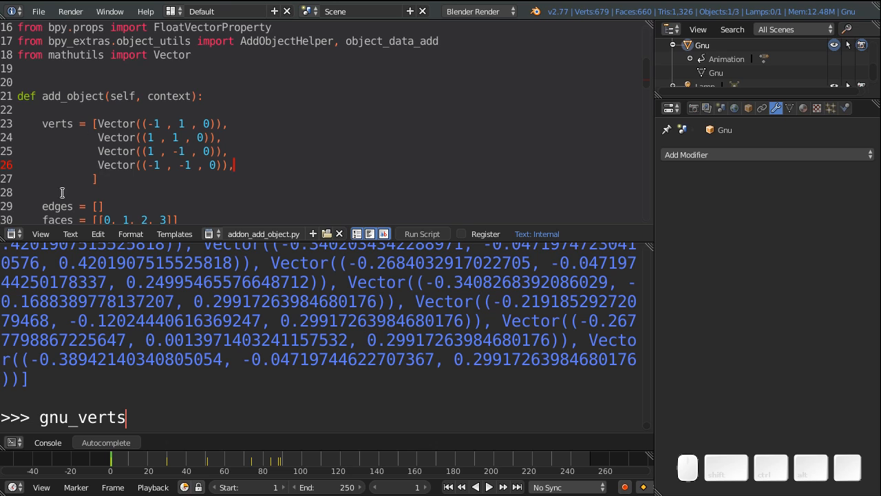
pyautogui.moveTo(19, 290)
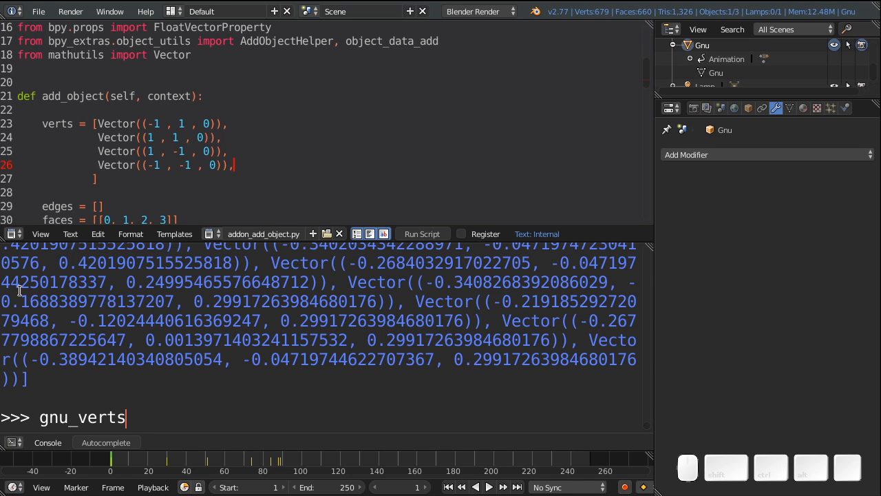
pyautogui.moveTo(284, 330)
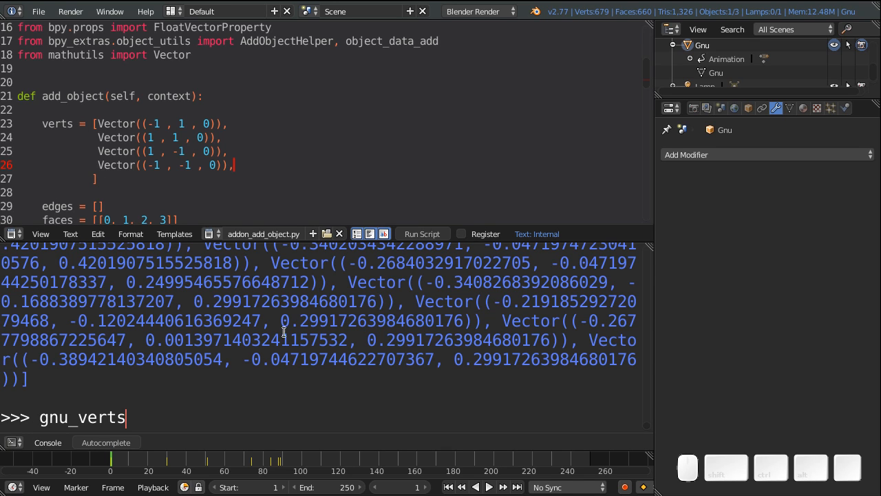
pyautogui.moveTo(356, 320)
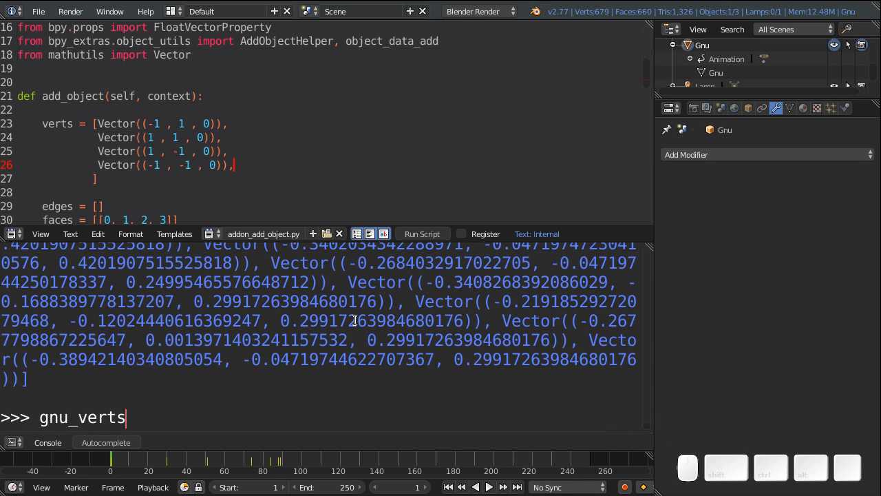
pyautogui.moveTo(94, 149)
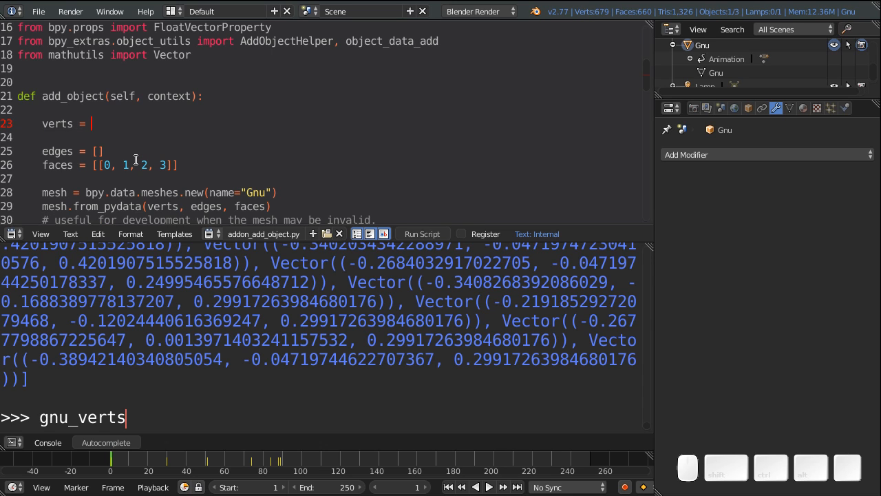
# Step: Clear the console line and reference the script as bpy.data.texts['add_gnu.py']
pyautogui.press('Backspace')
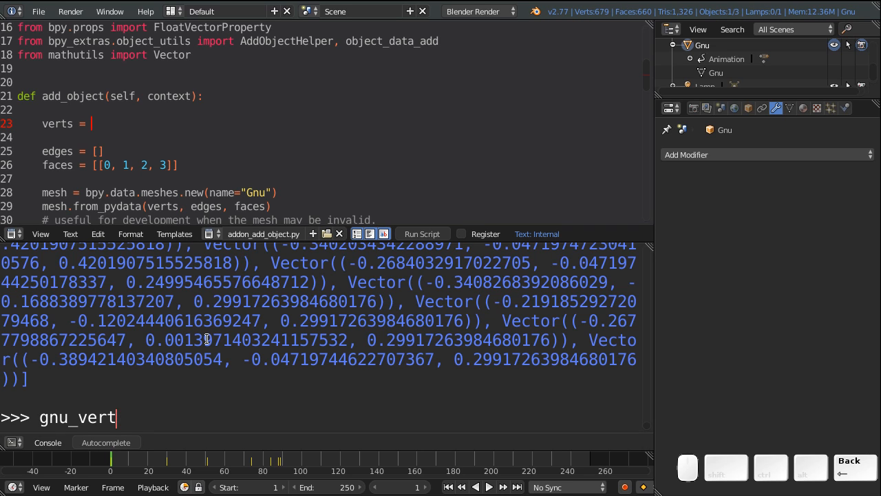
pyautogui.press('BackSpace')
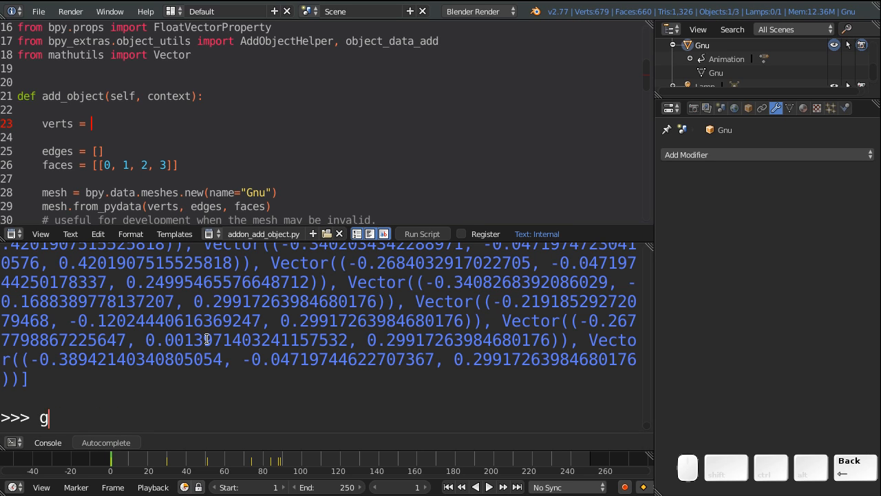
pyautogui.press('backspace')
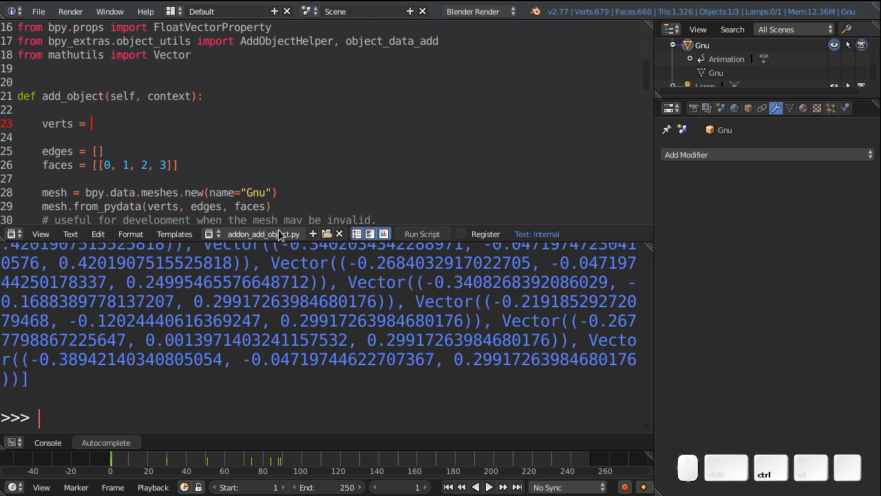
pyautogui.click(264, 234)
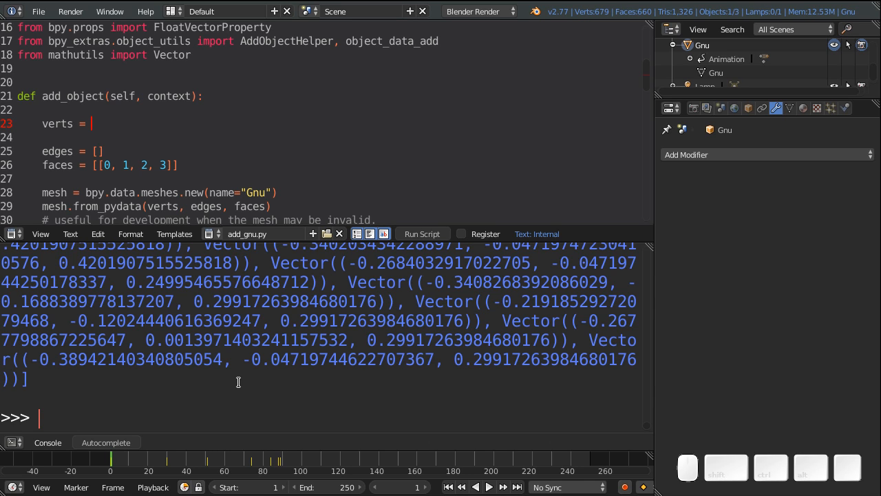
pyautogui.write('bpy.')
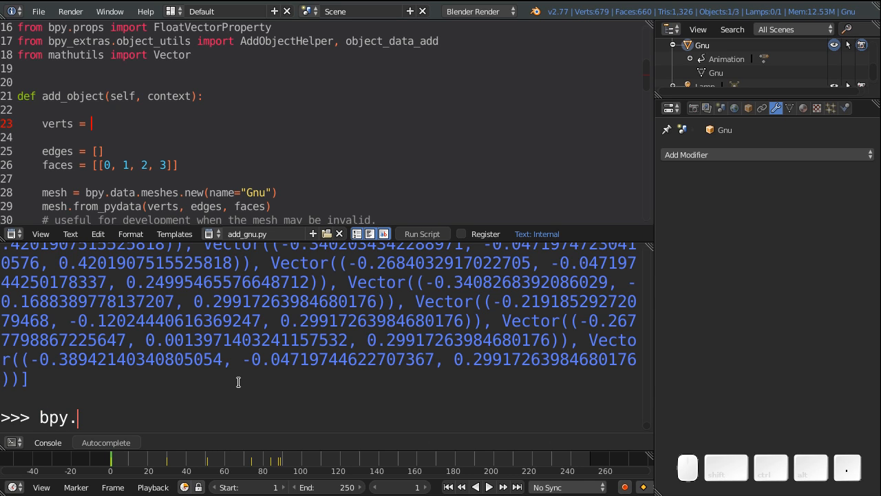
pyautogui.write('data.t')
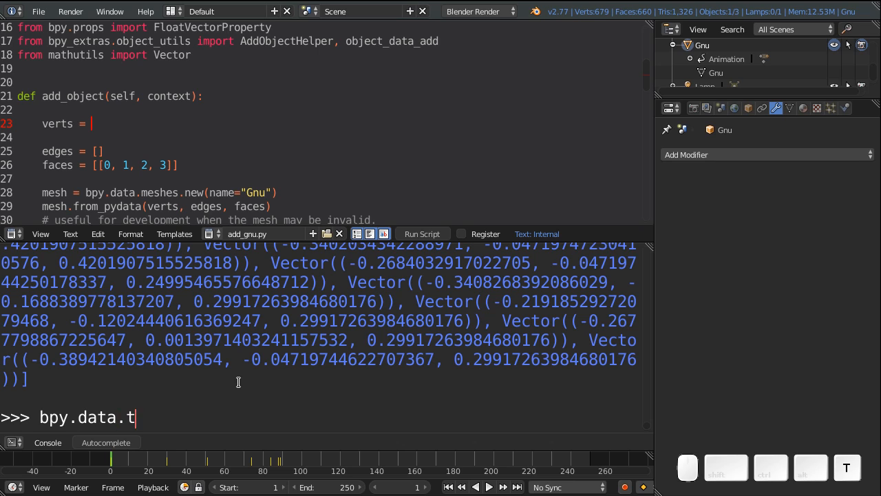
pyautogui.write("exts['")
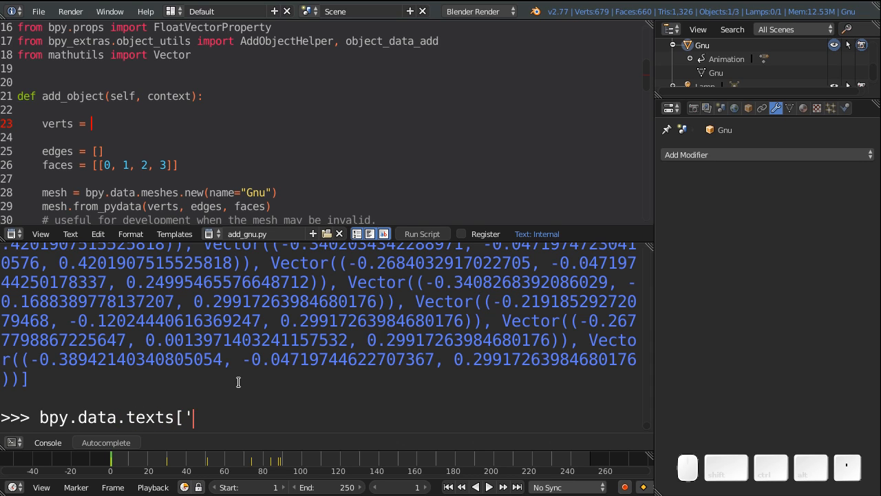
pyautogui.write("add_gnu.py']")
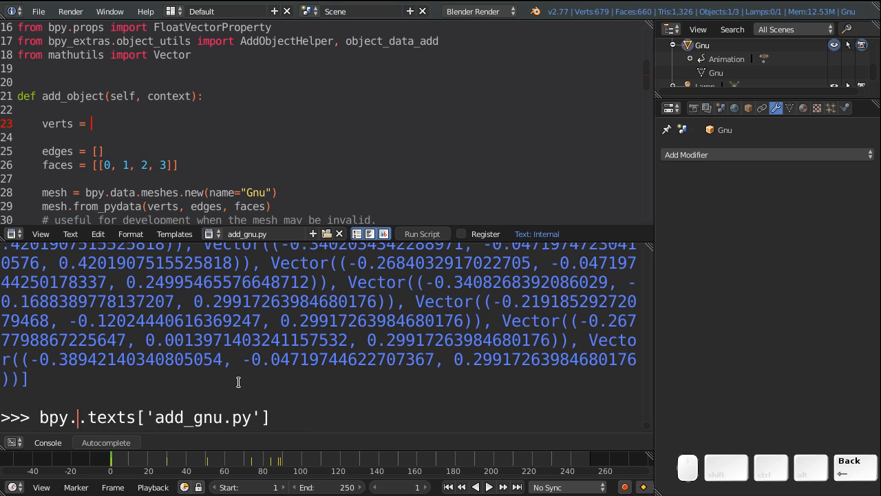
pyautogui.write('D')
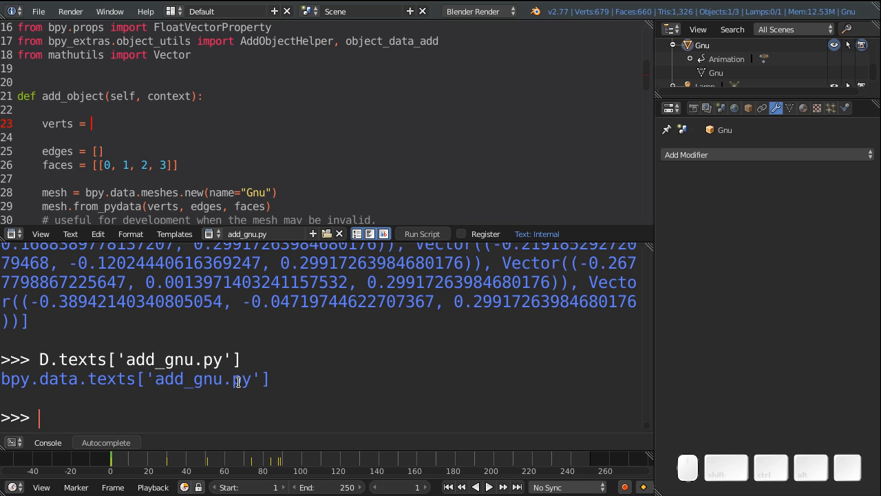
# Step: Run D.texts['add_gnu.py'].write("Hello Folks") to test writing into the script
pyautogui.write("D.texts['add_gnu.py'].")
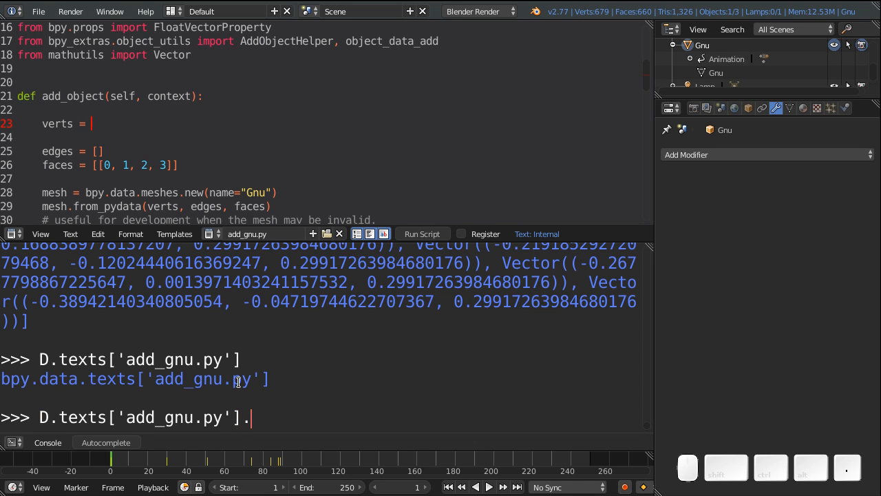
pyautogui.write('write(')
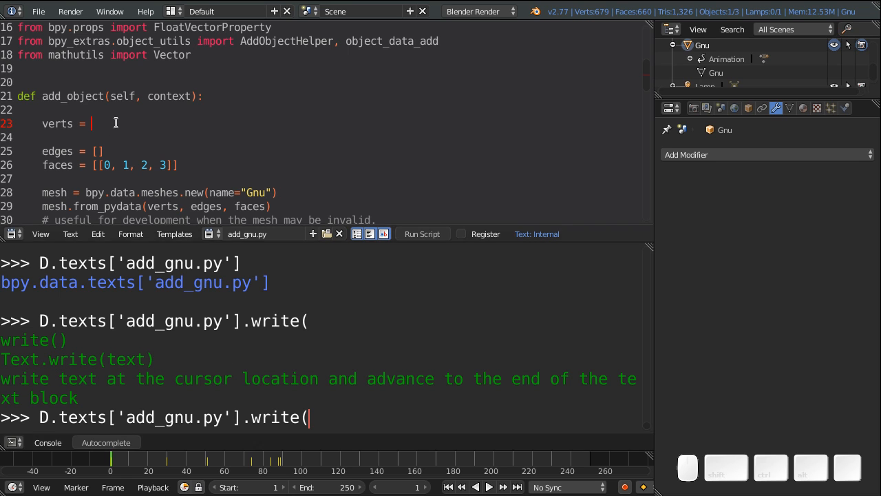
pyautogui.moveTo(389, 377)
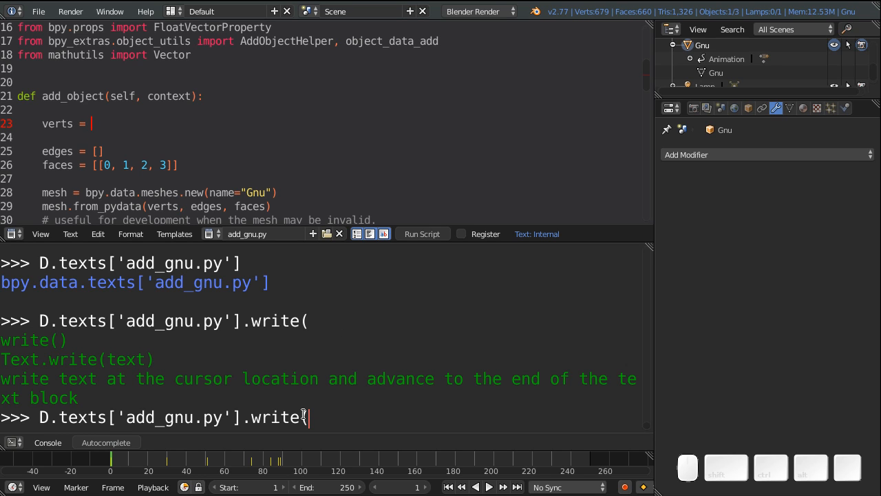
pyautogui.write('"Hel')
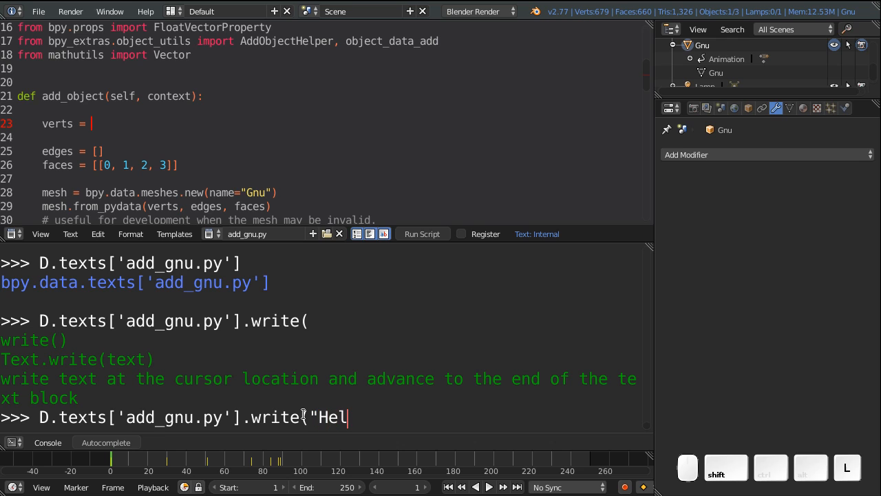
pyautogui.write('lo Fol')
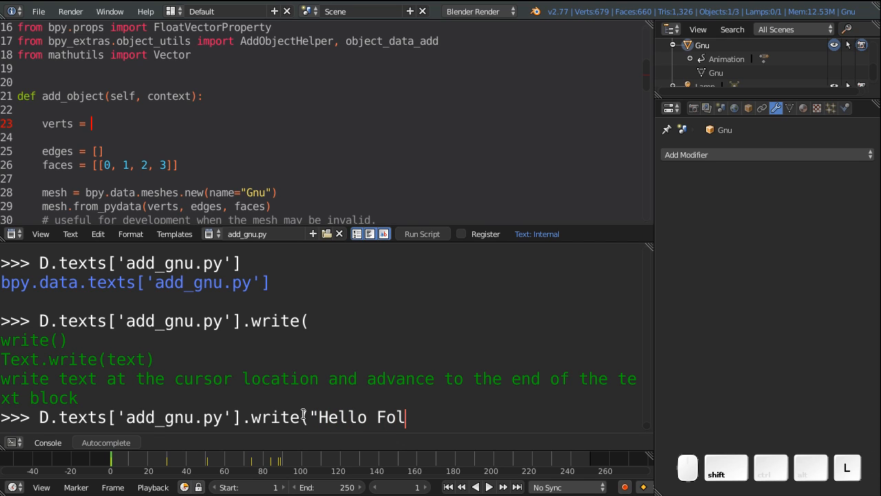
pyautogui.write('ks")')
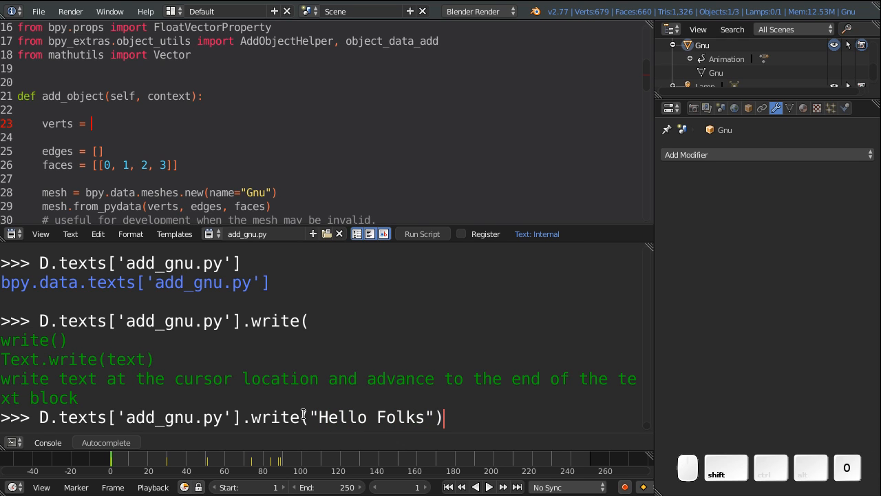
pyautogui.press('Return')
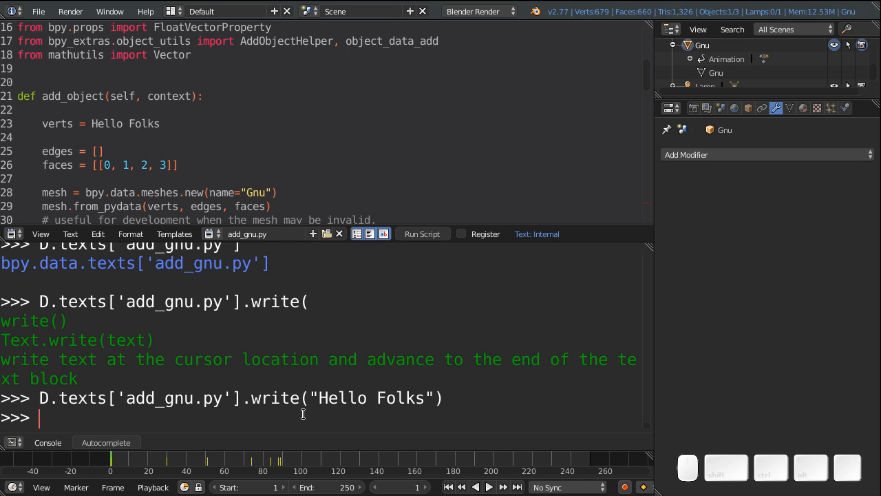
pyautogui.moveTo(66, 248)
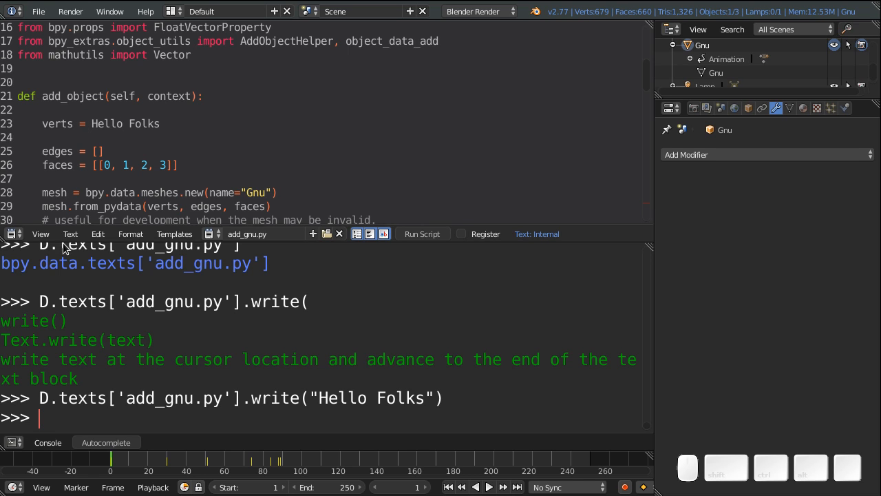
pyautogui.moveTo(113, 146)
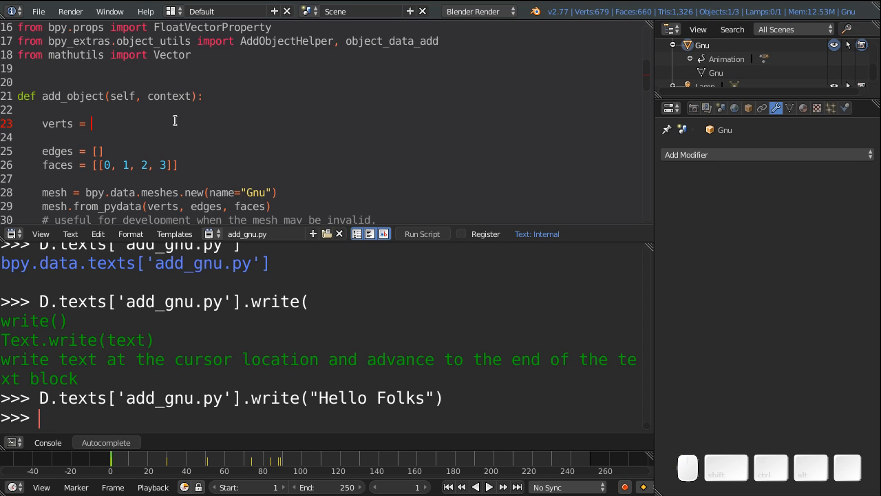
pyautogui.moveTo(269, 384)
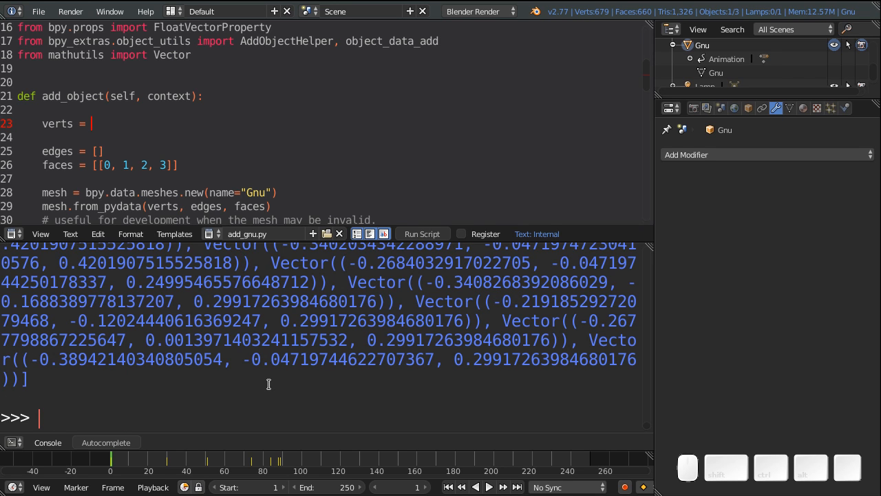
# Step: Store vertex coordinates in gnu_verts and try write(gnu_verts), getting a TypeError
pyautogui.write('gnu_verts = [vert.co for vert in C.object.data.vertices]')
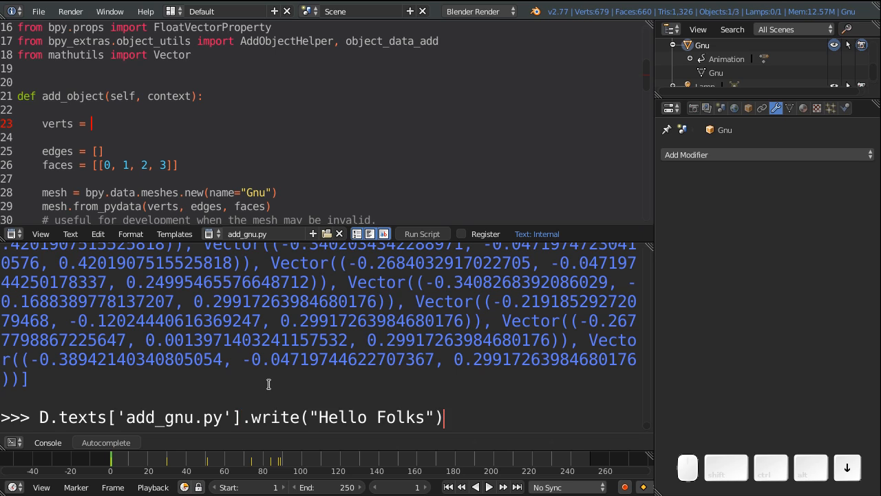
pyautogui.press('backspace')
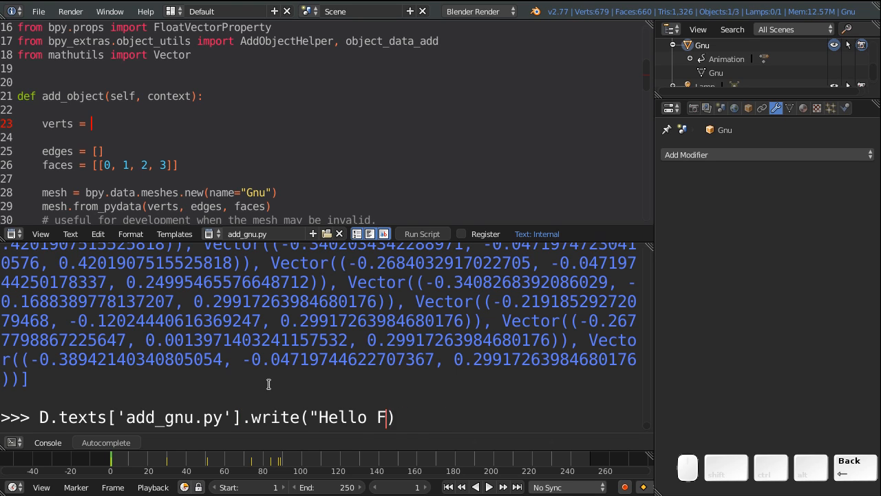
pyautogui.write('n')
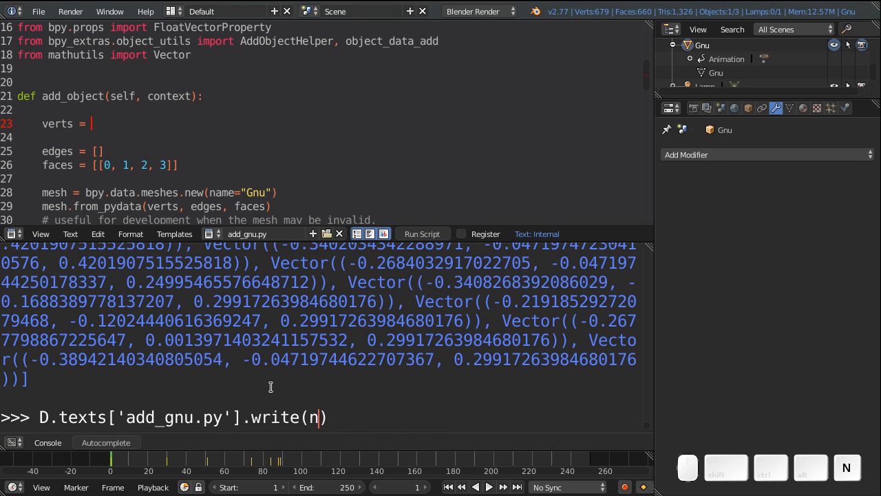
pyautogui.write('gnu_v')
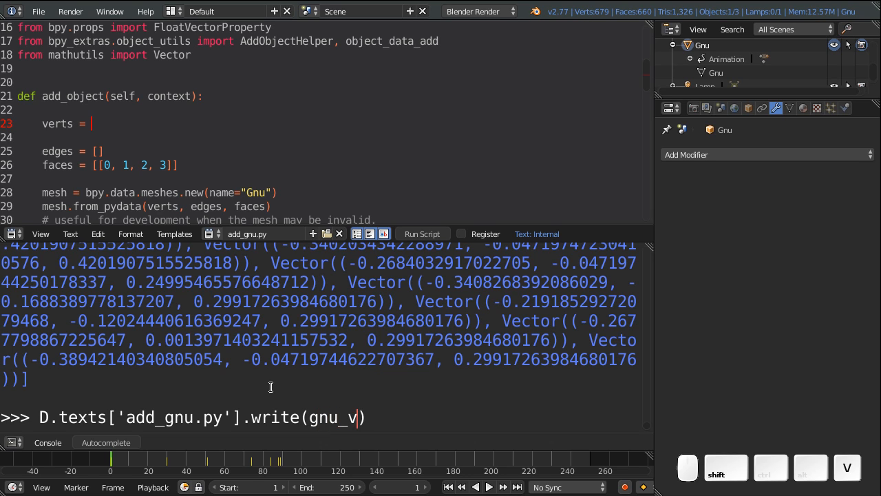
pyautogui.write('erts')
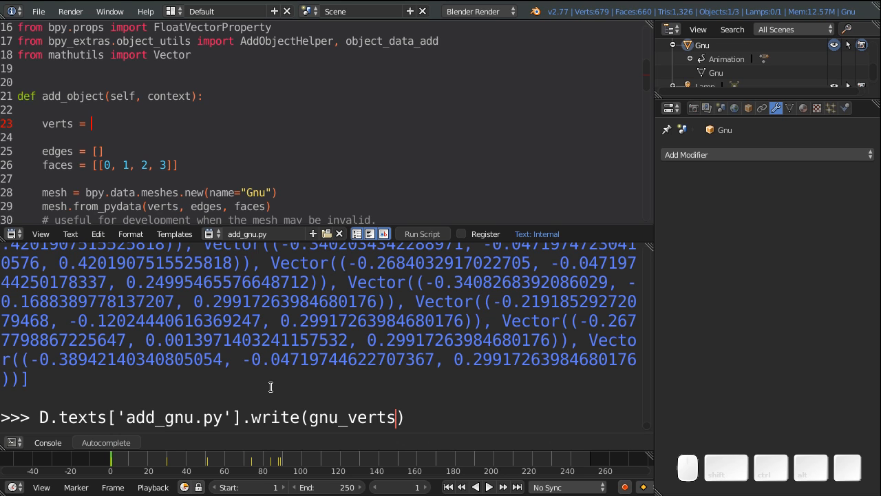
pyautogui.press('Return')
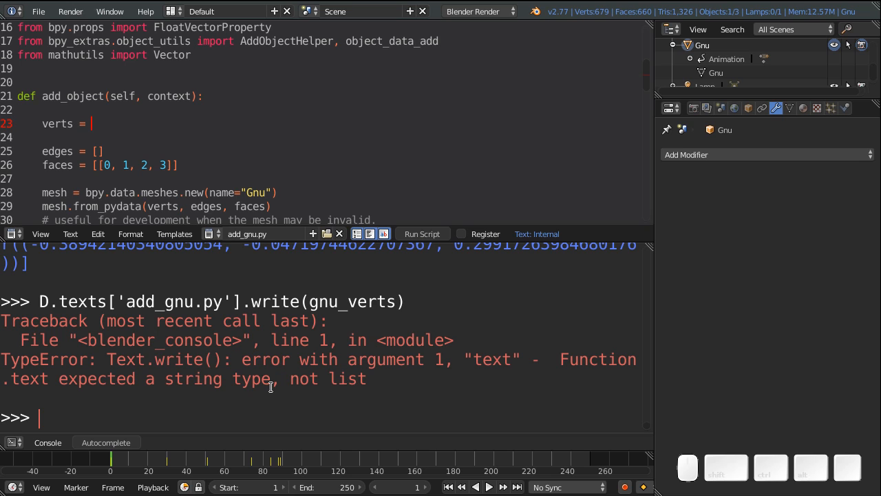
pyautogui.moveTo(88, 318)
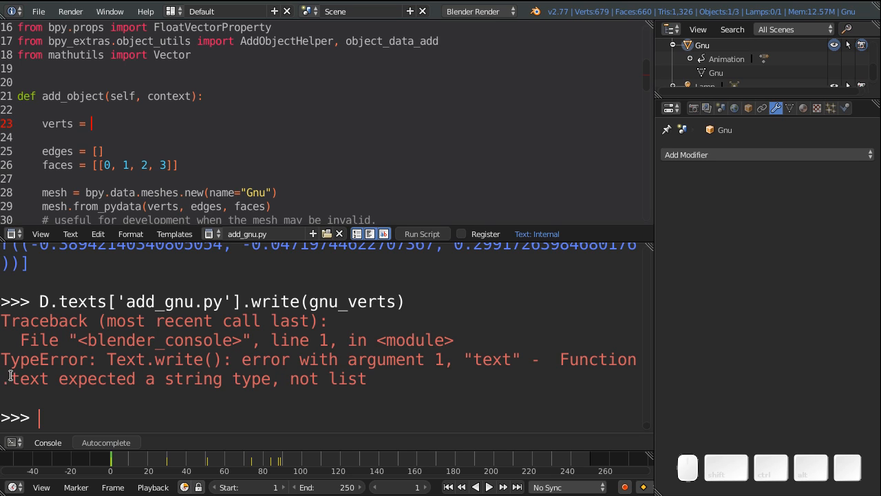
pyautogui.moveTo(80, 320)
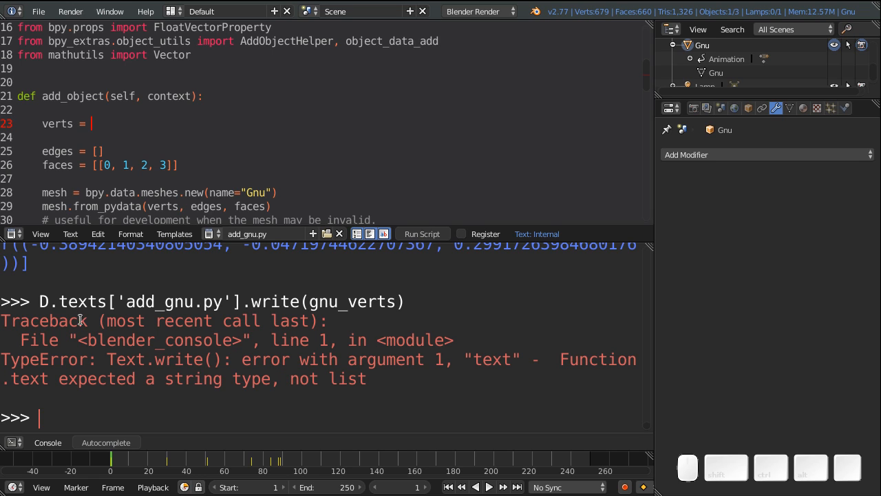
pyautogui.moveTo(93, 358)
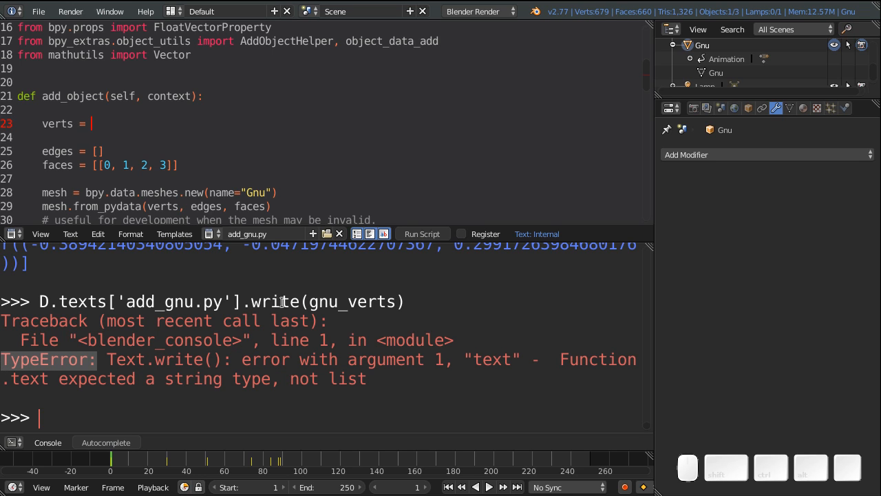
pyautogui.moveTo(160, 381)
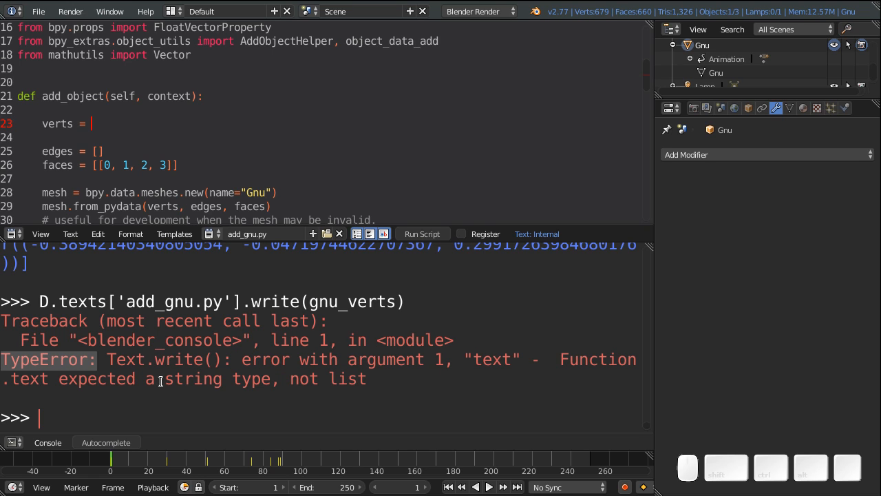
pyautogui.moveTo(336, 300)
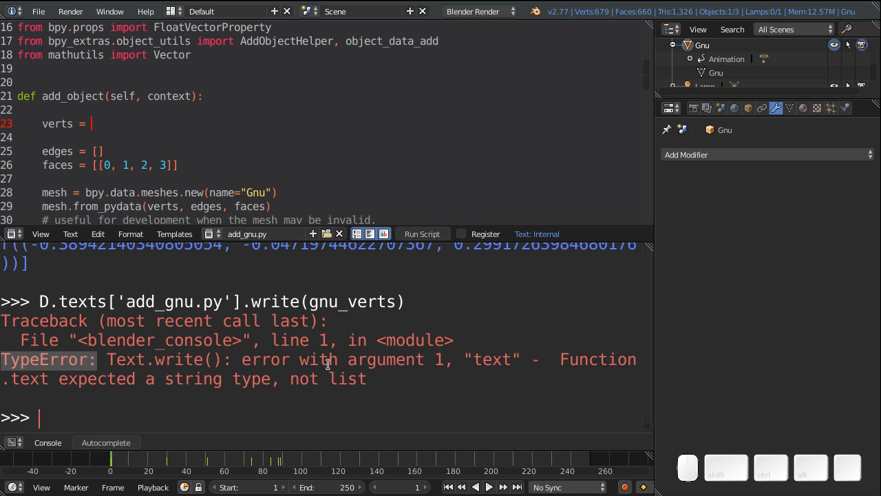
pyautogui.moveTo(310, 372)
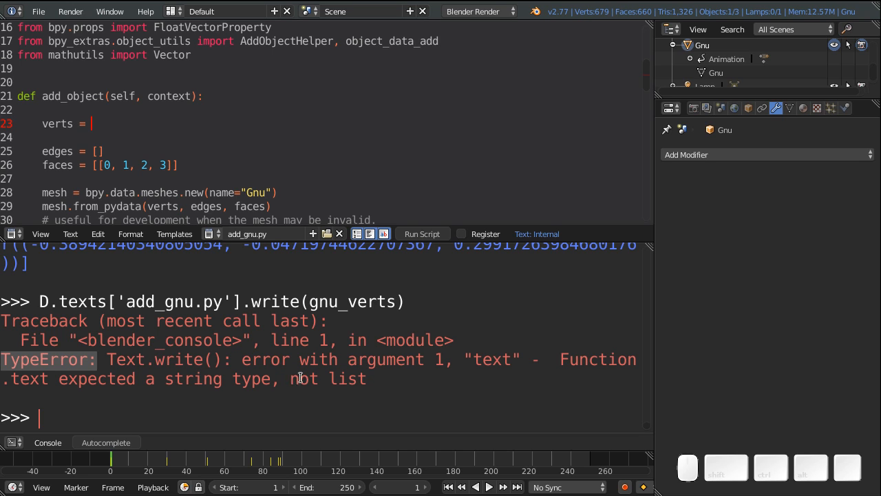
pyautogui.moveTo(290, 389)
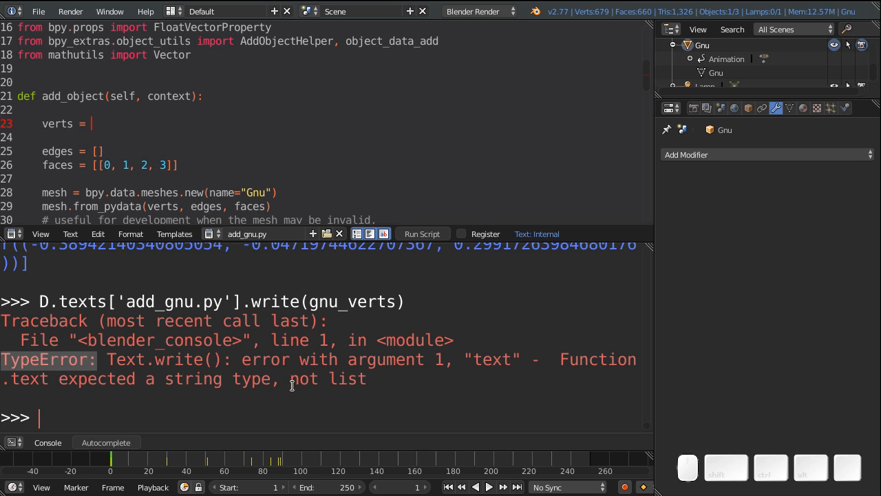
pyautogui.moveTo(277, 383)
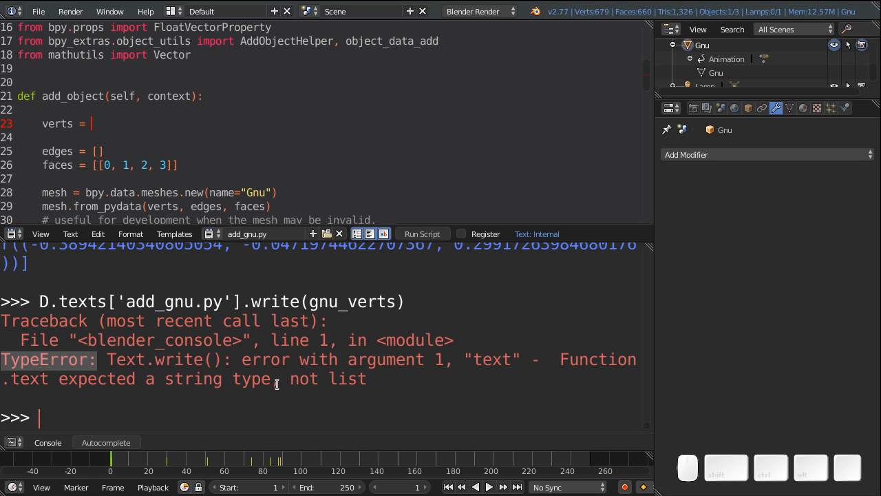
# Step: Write gnu_verts.__repr__() into add_gnu.py so verts holds the full Vector list
pyautogui.press('Up')
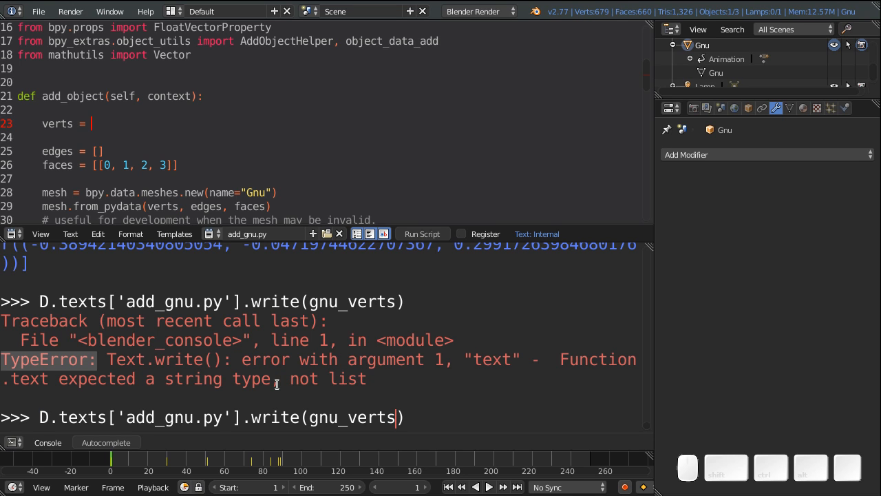
pyautogui.write('.')
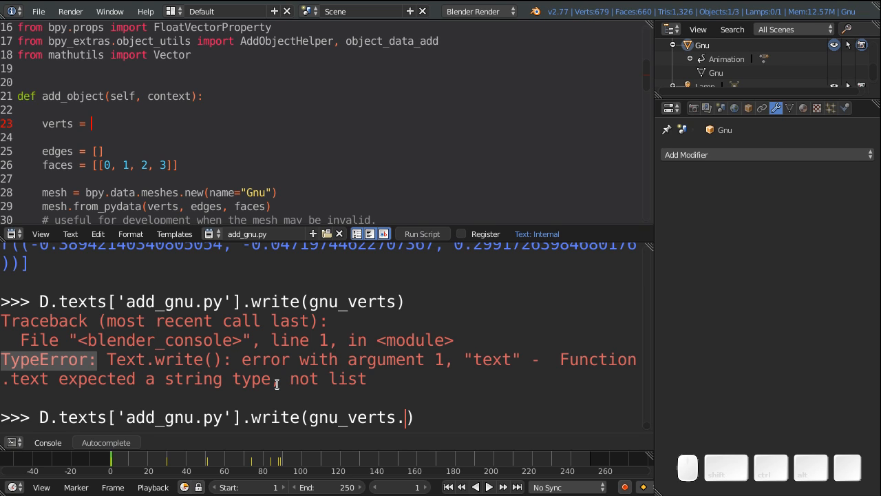
pyautogui.write('__')
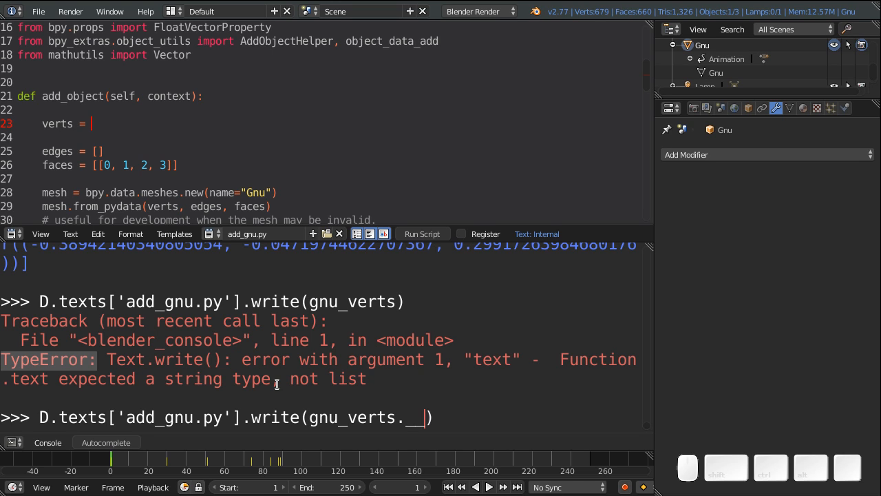
pyautogui.write('re')
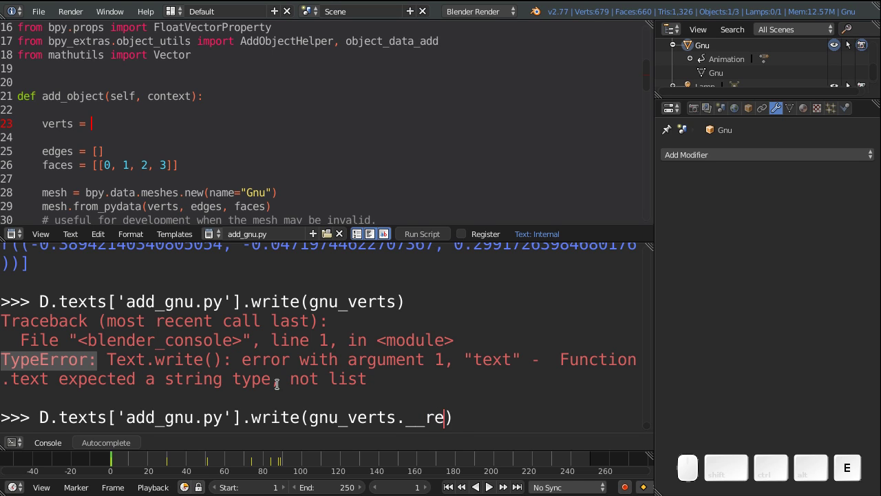
pyautogui.write('pr__')
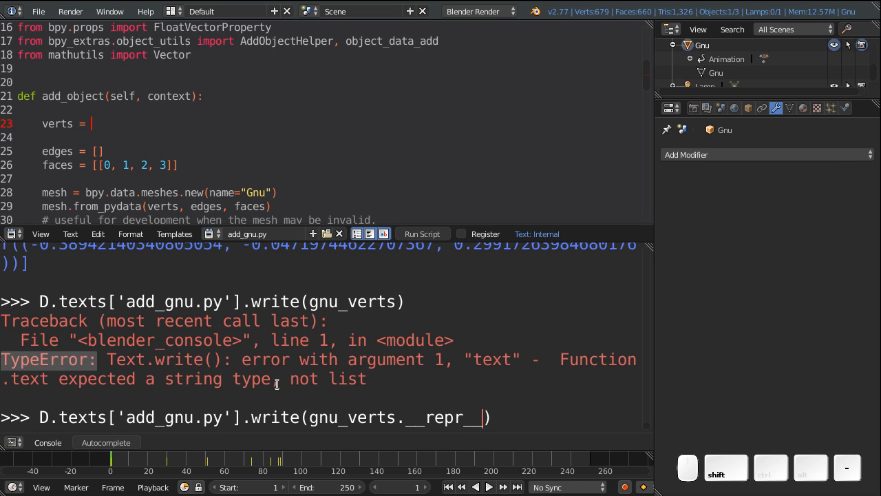
pyautogui.write('()')
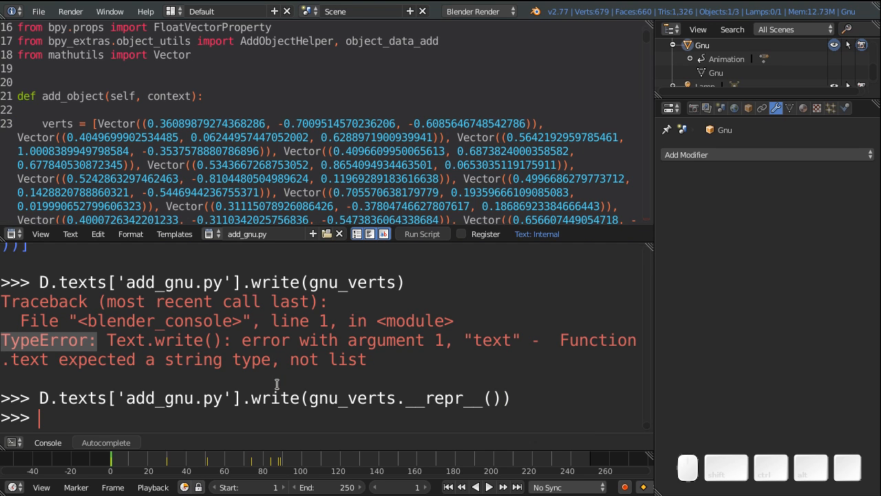
pyautogui.moveTo(99, 121)
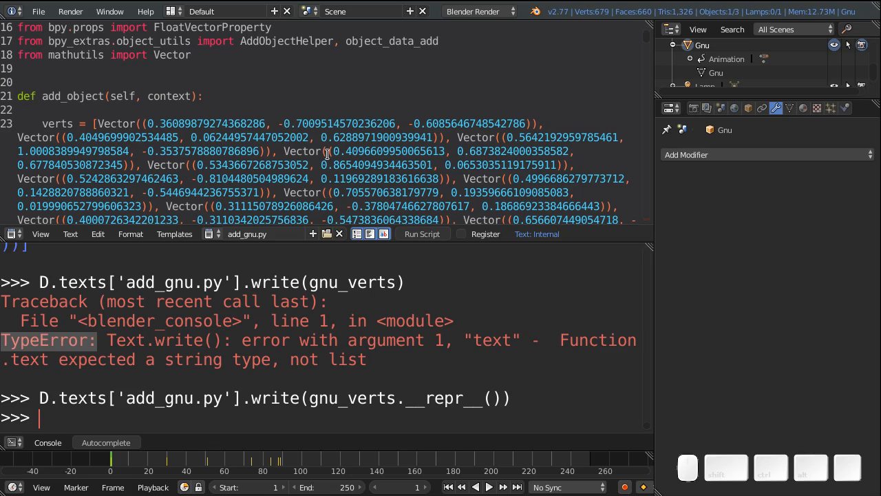
pyautogui.scroll(-3)
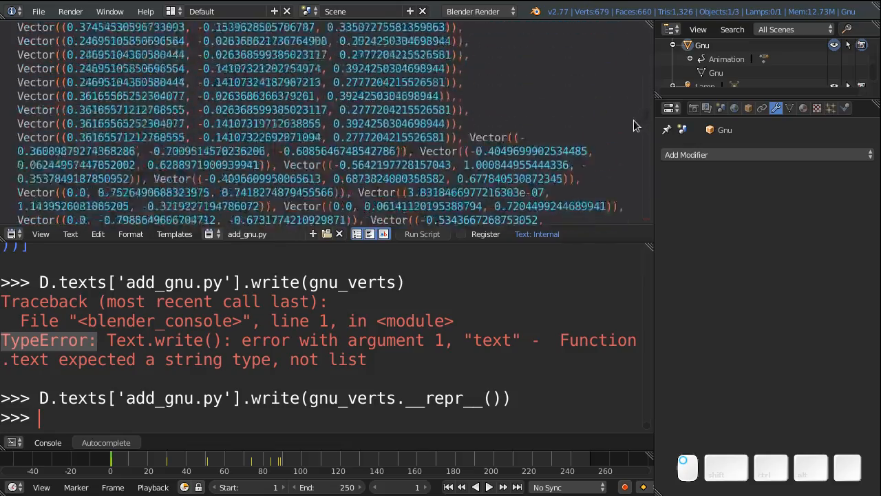
pyautogui.scroll(-3)
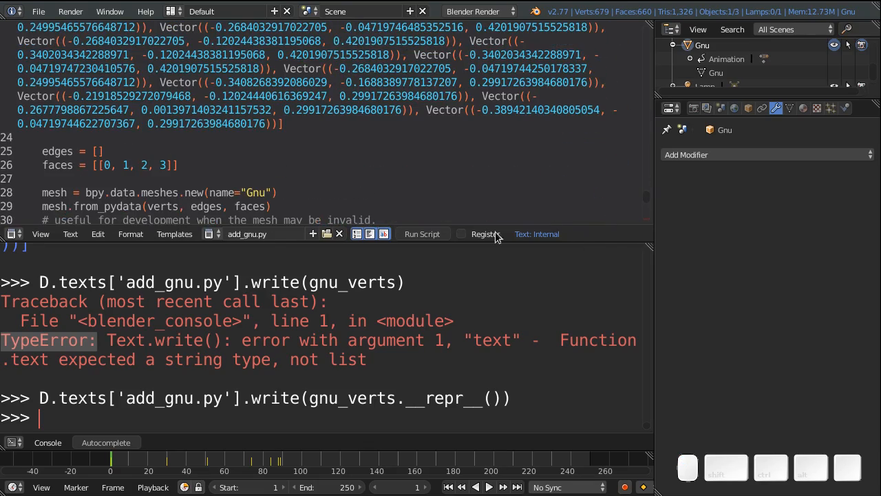
pyautogui.moveTo(485, 234)
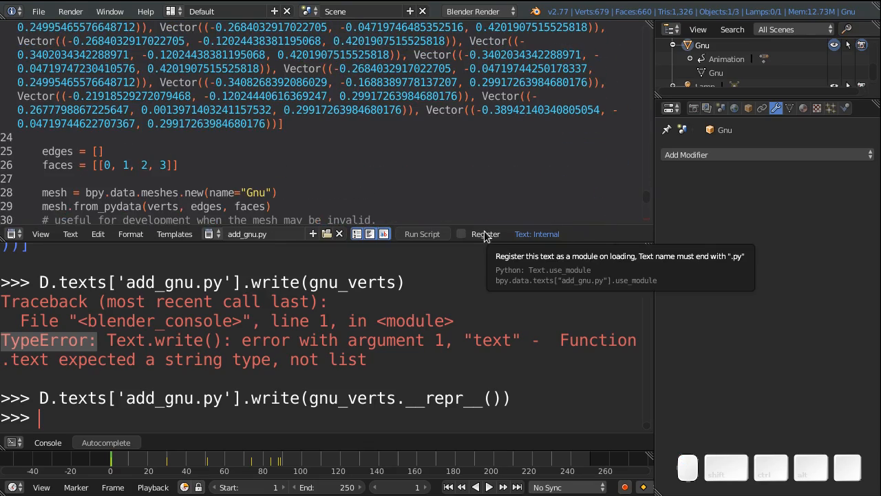
pyautogui.moveTo(255, 201)
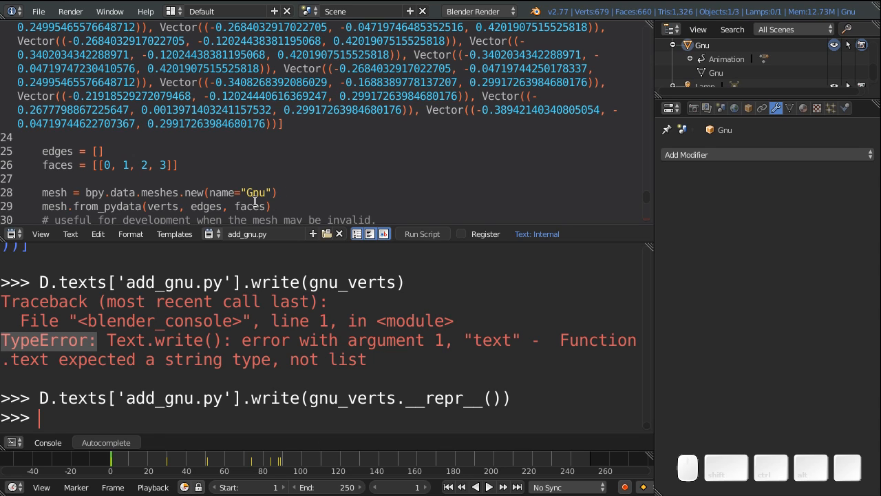
pyautogui.moveTo(135, 166)
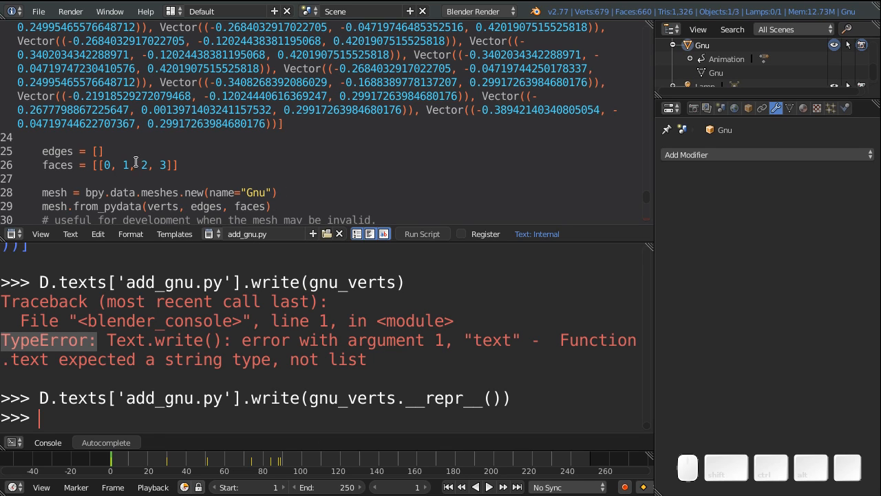
pyautogui.moveTo(94, 165)
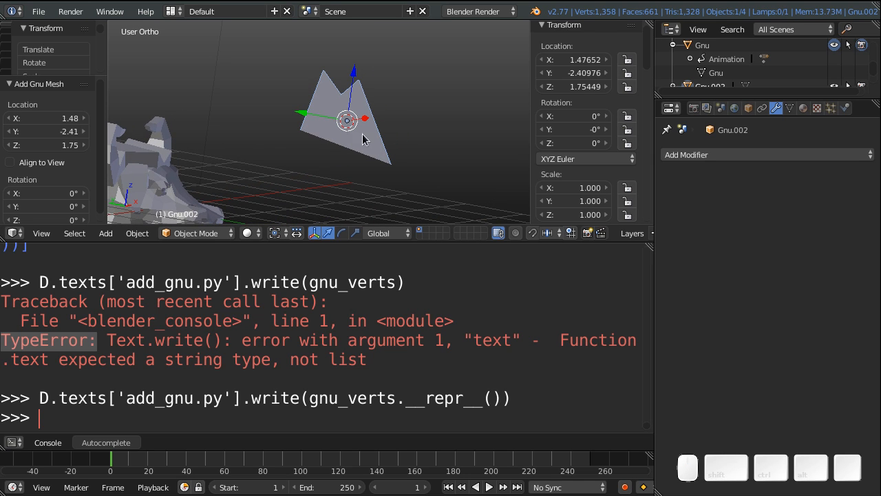
pyautogui.moveTo(325, 142)
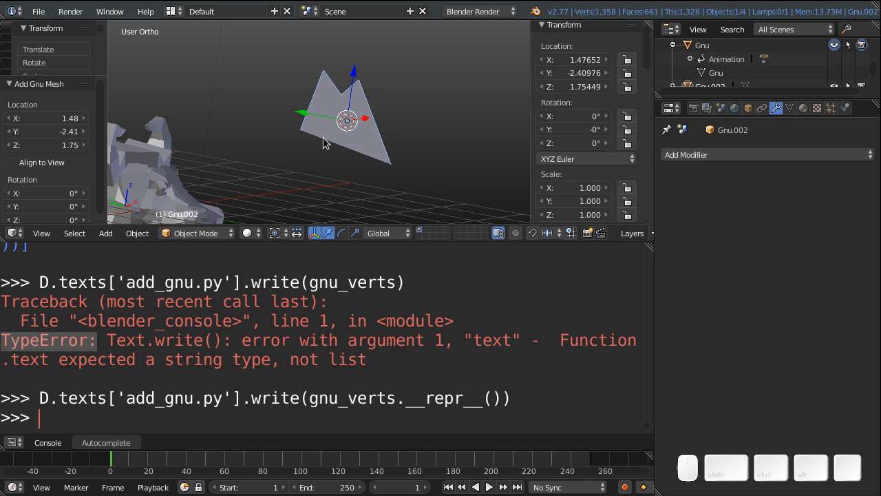
# Step: Inspect the test Gnu mesh's loose vertices in Edit Mode, then delete the object
pyautogui.press('Tab')
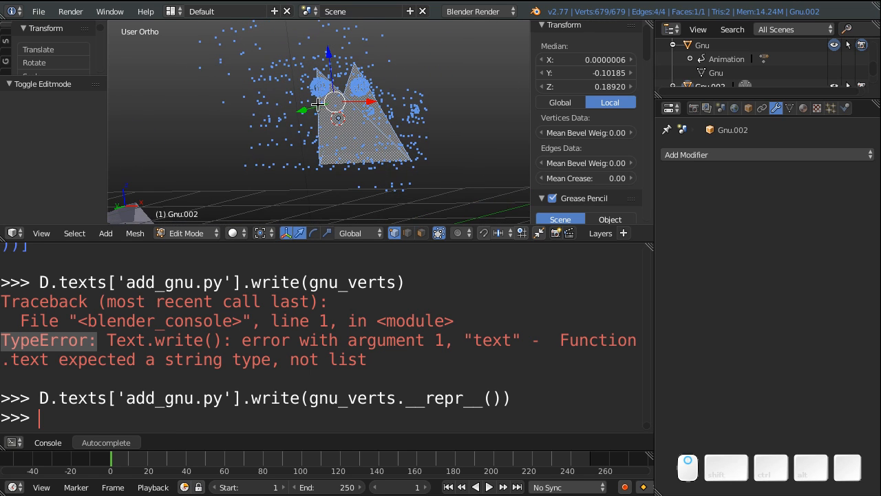
pyautogui.moveTo(317, 103); pyautogui.dragTo(281, 127)
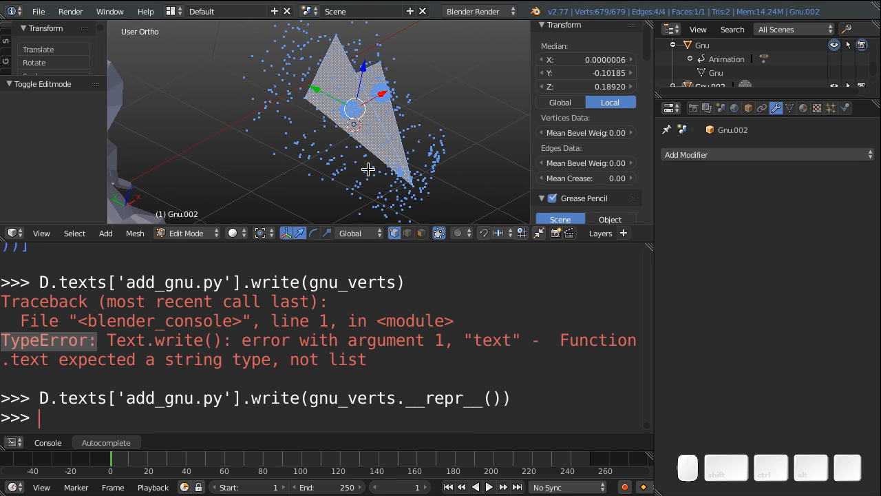
pyautogui.press('Tab')
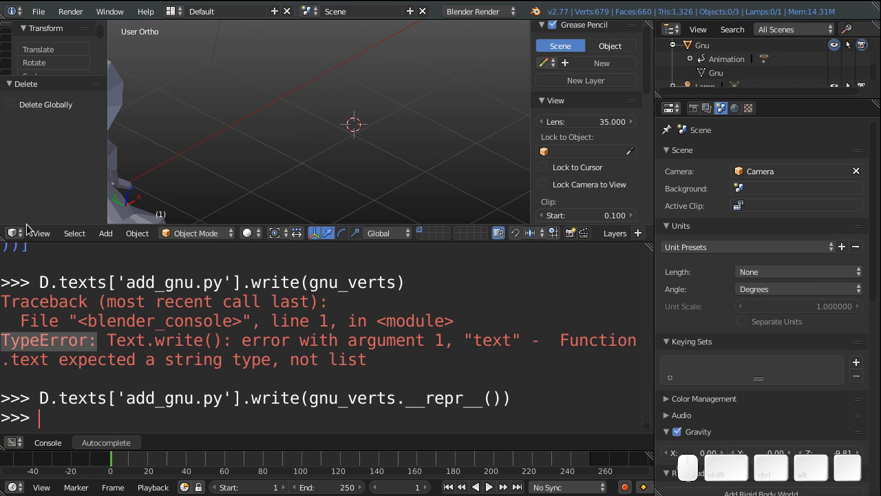
pyautogui.click(13, 232)
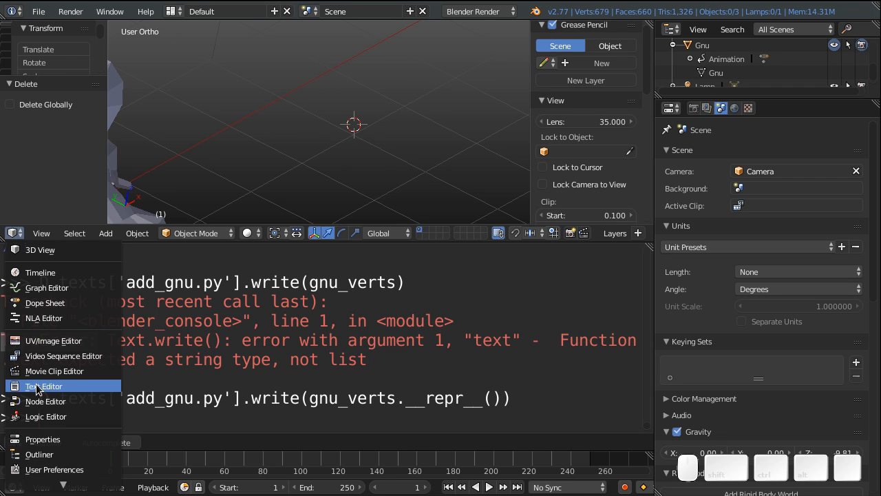
# Step: Recall the vertices command as gnu_faces over C.object.data.polygons and run it, hitting an AttributeError with no active object
pyautogui.click(42, 386)
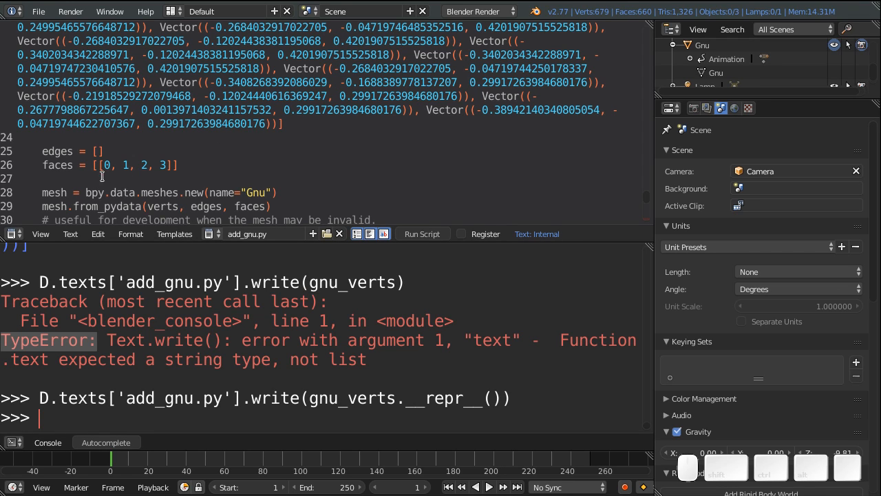
pyautogui.moveTo(140, 182)
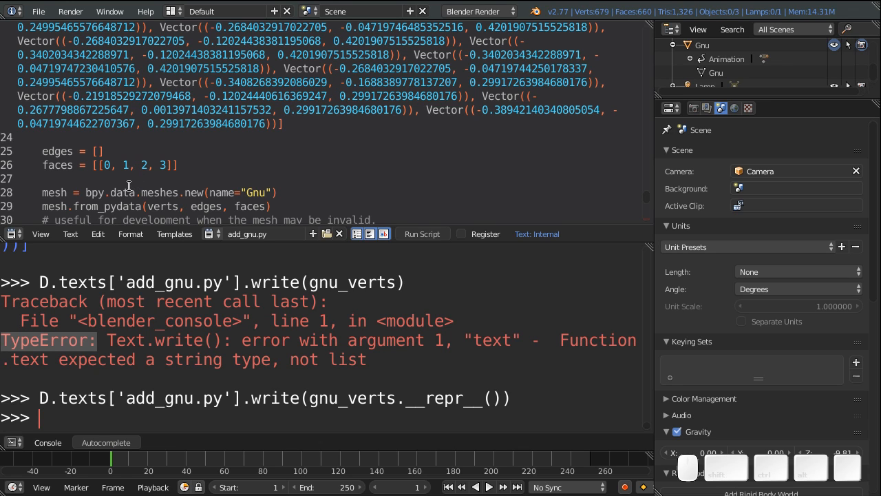
pyautogui.moveTo(295, 353)
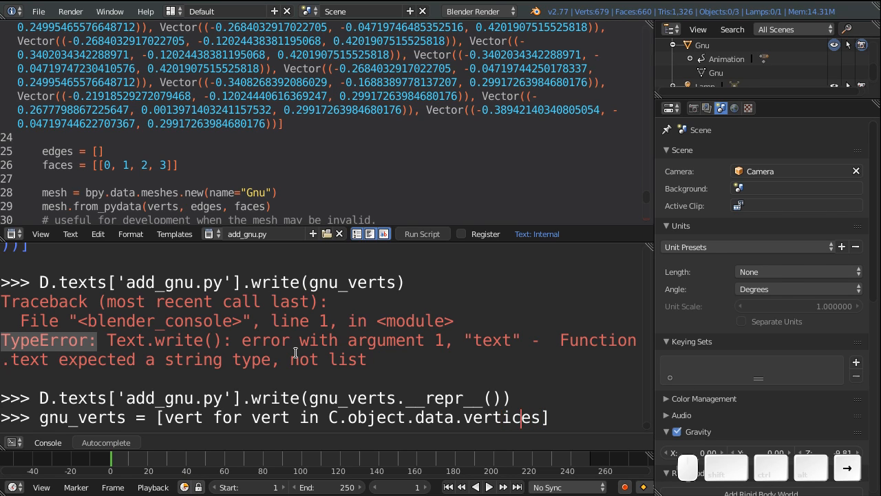
pyautogui.press('backspace')
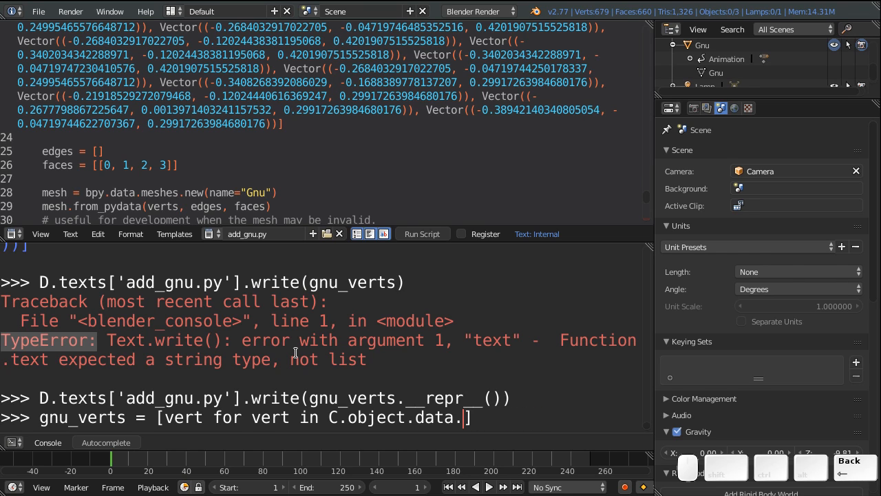
pyautogui.write('polygons')
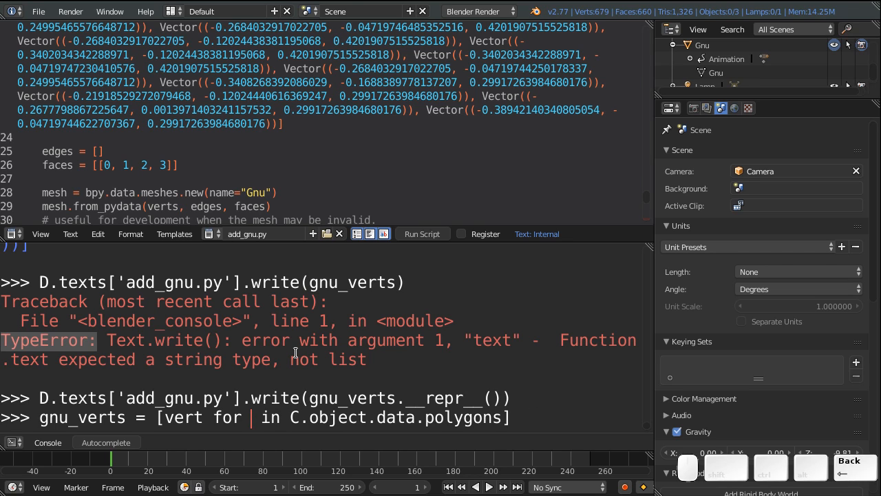
pyautogui.write('f')
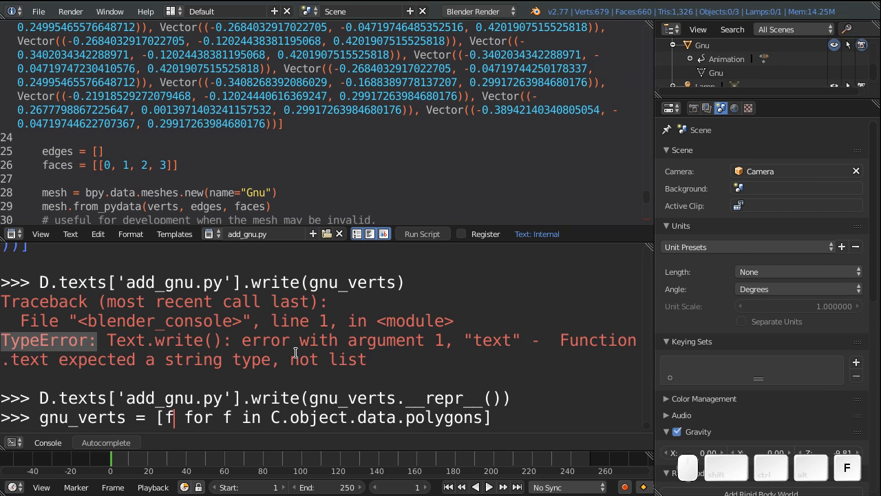
pyautogui.press('Backspace')
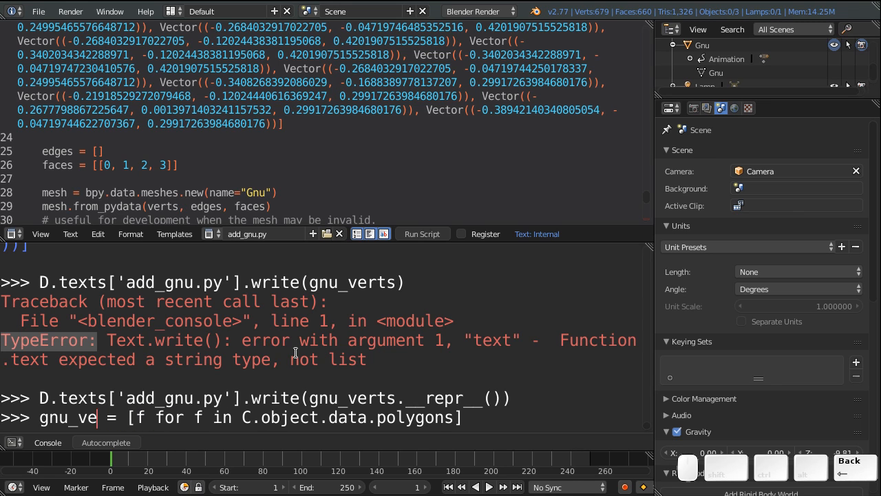
pyautogui.write('faces')
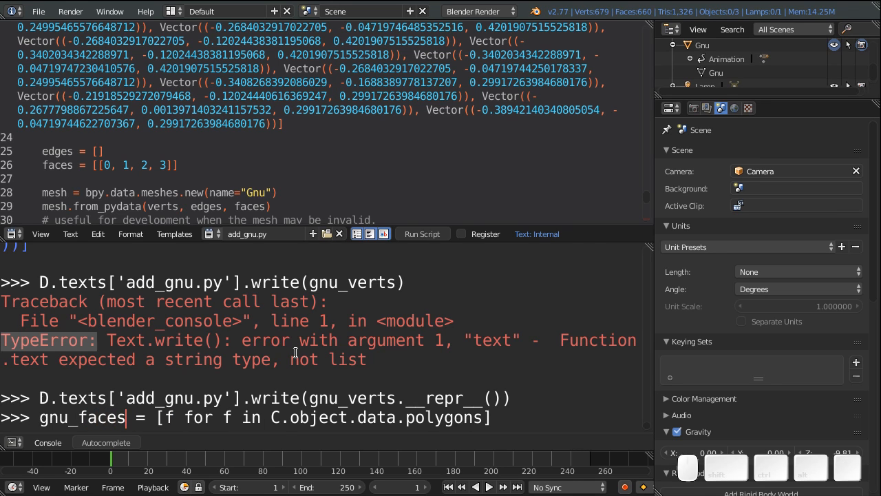
pyautogui.press('Return')
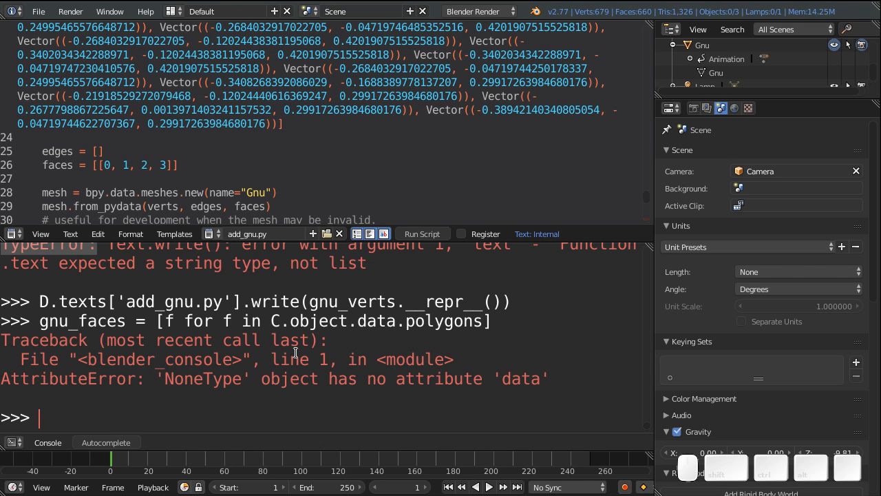
pyautogui.click(12, 234)
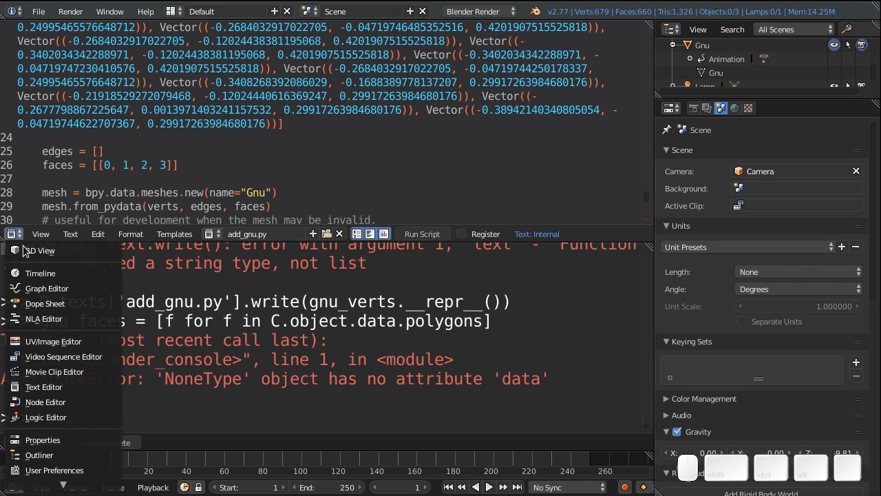
# Step: Select the Gnu object in the 3D View so gnu_faces builds from its polygons up to index 659
pyautogui.click(38, 251)
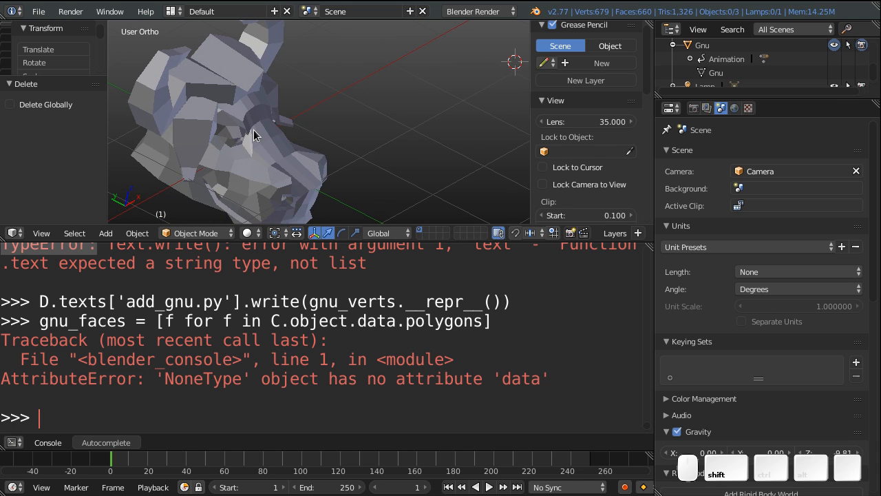
pyautogui.click(237, 149)
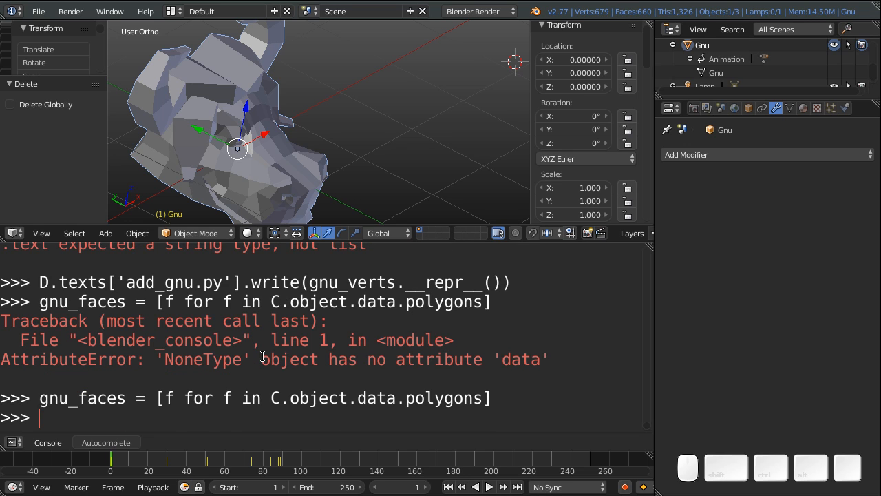
pyautogui.write('gnu')
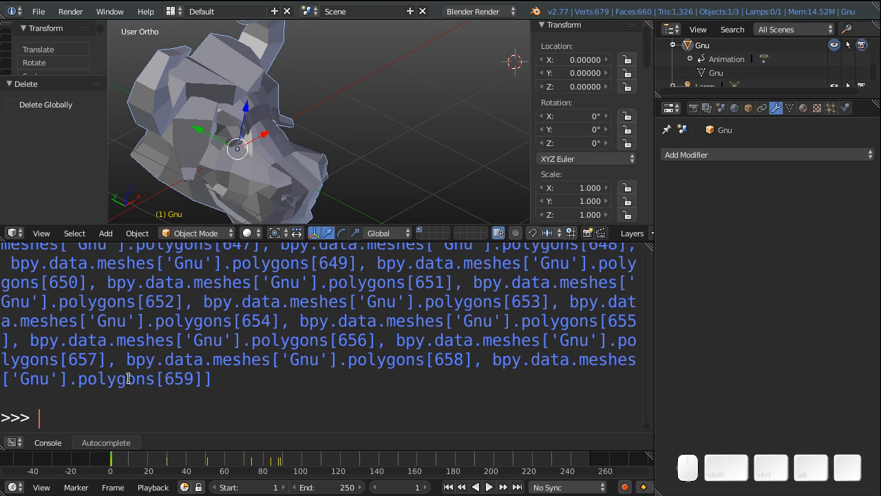
pyautogui.moveTo(181, 386)
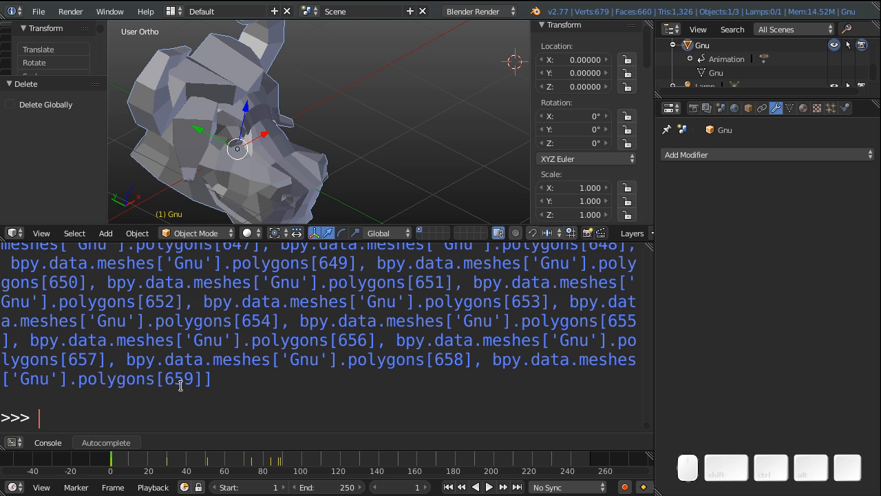
pyautogui.moveTo(110, 267)
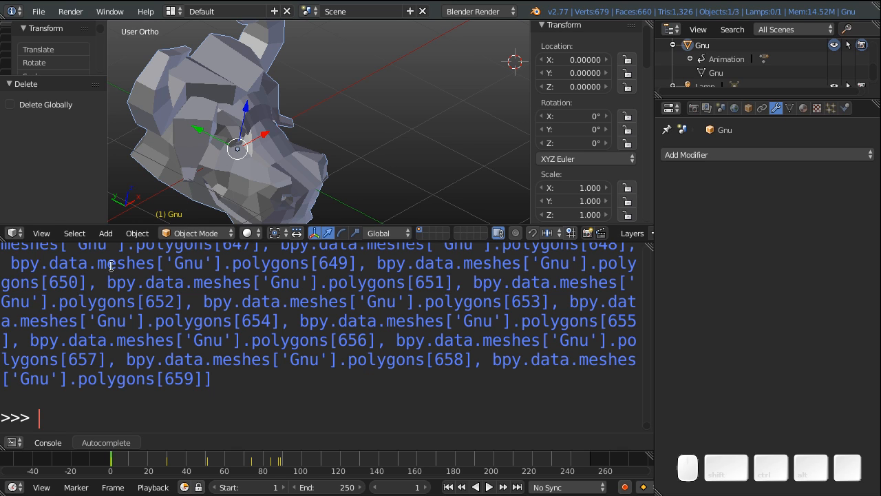
pyautogui.moveTo(56, 343)
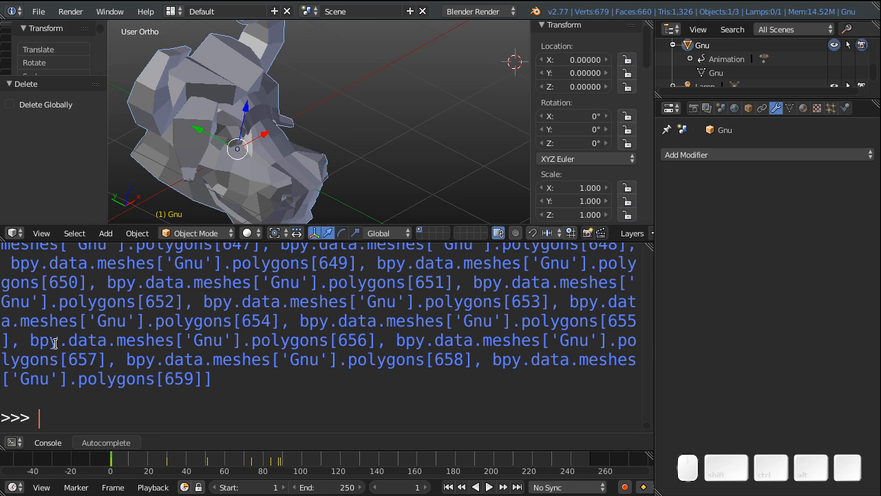
# Step: Rebuild gnu_faces from f.vertices of each polygon and print it
pyautogui.write('gnu_faces = [f for f in C.object.data.polygons]')
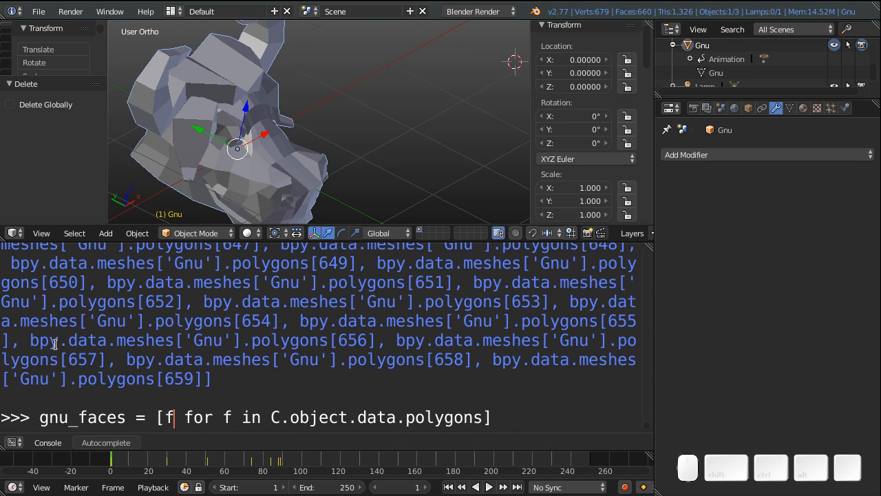
pyautogui.write('.vert')
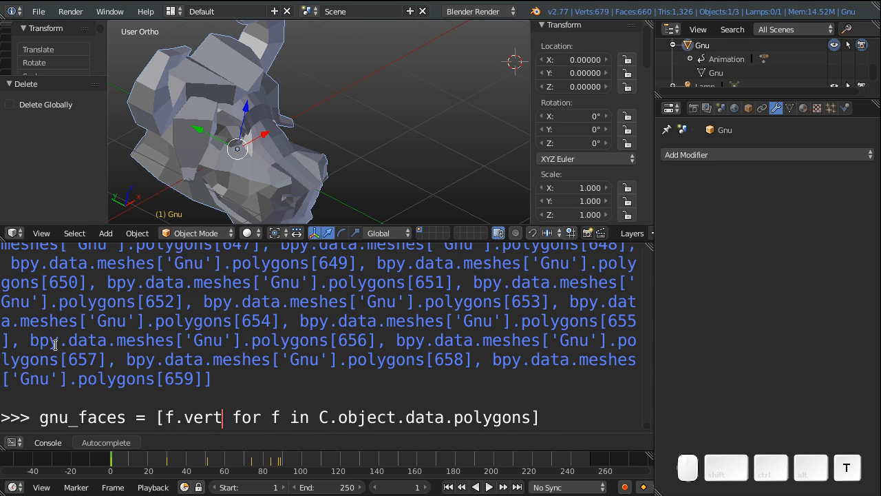
pyautogui.write('ices')
pyautogui.write('gnu')
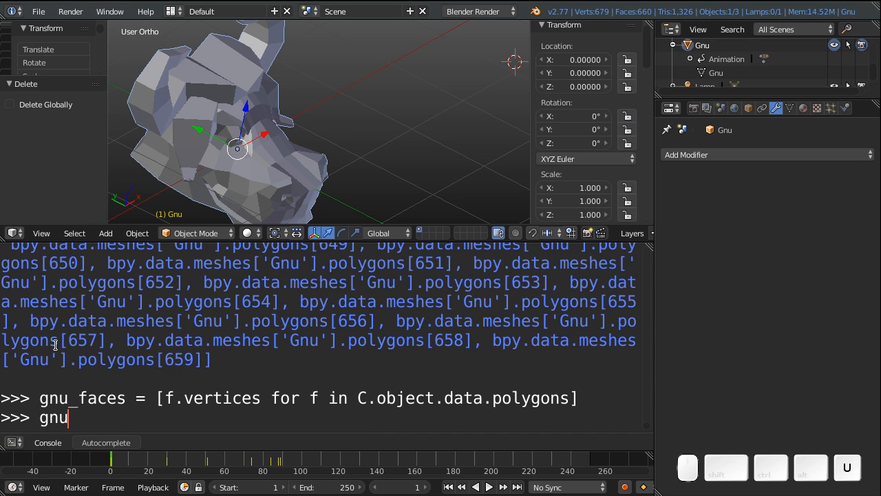
pyautogui.press('Return')
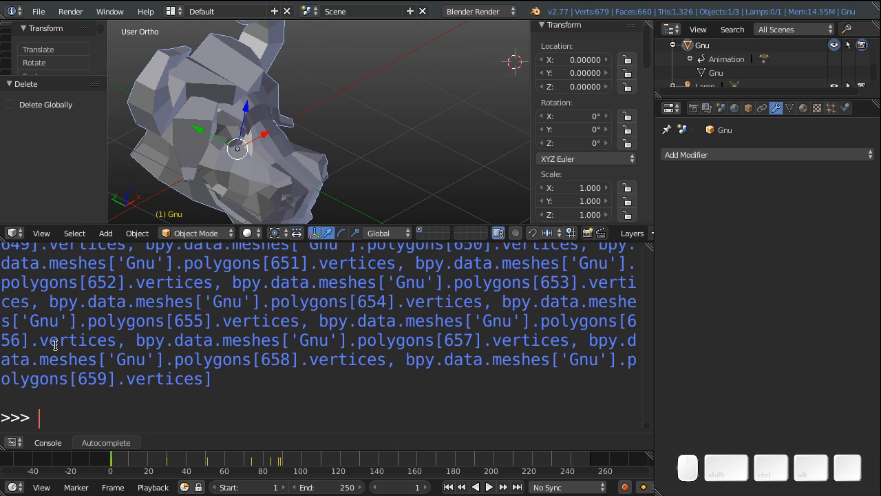
# Step: Make gnu_faces nested [vert for vert in f.vertices] lists per polygon and print the plain index lists
pyautogui.write('gnu_faces = [f.vertices for f in C.object.data.polygons]')
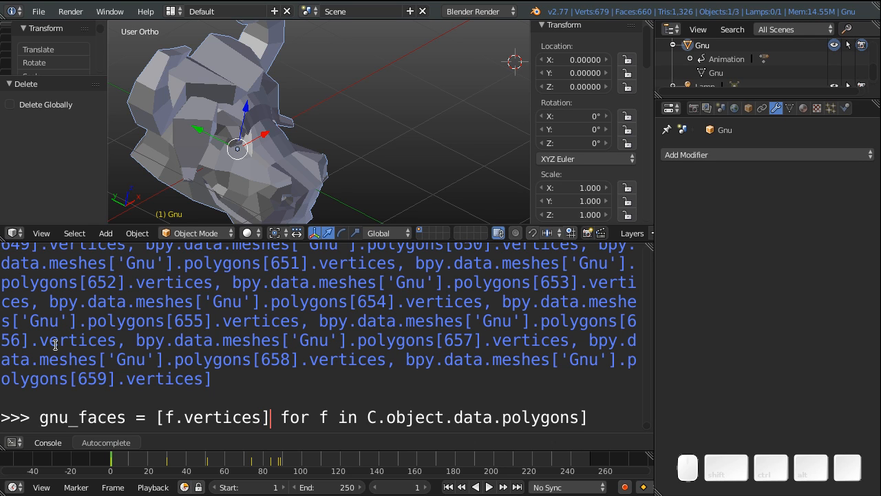
pyautogui.press('left')
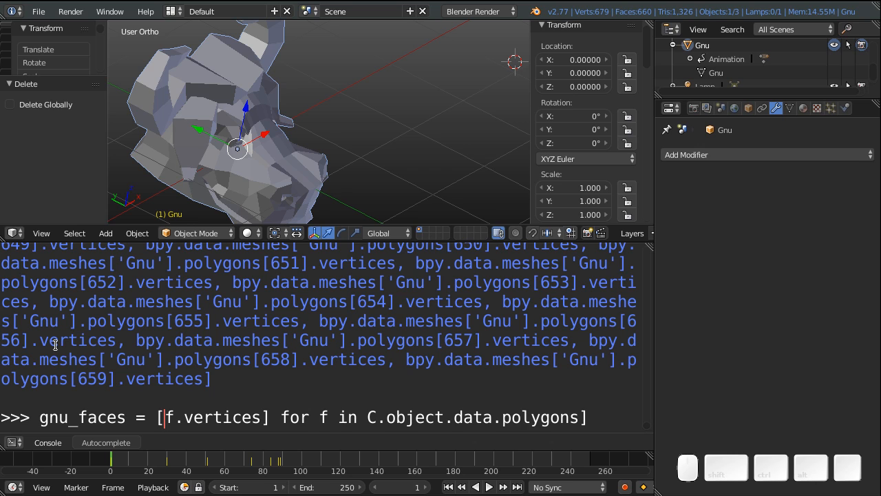
pyautogui.write('[vert for vert in')
pyautogui.write('gnu')
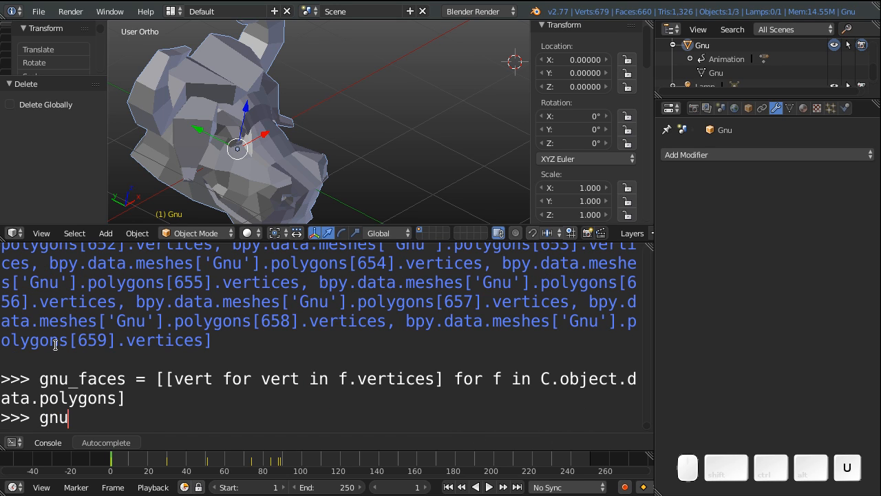
pyautogui.press('Return')
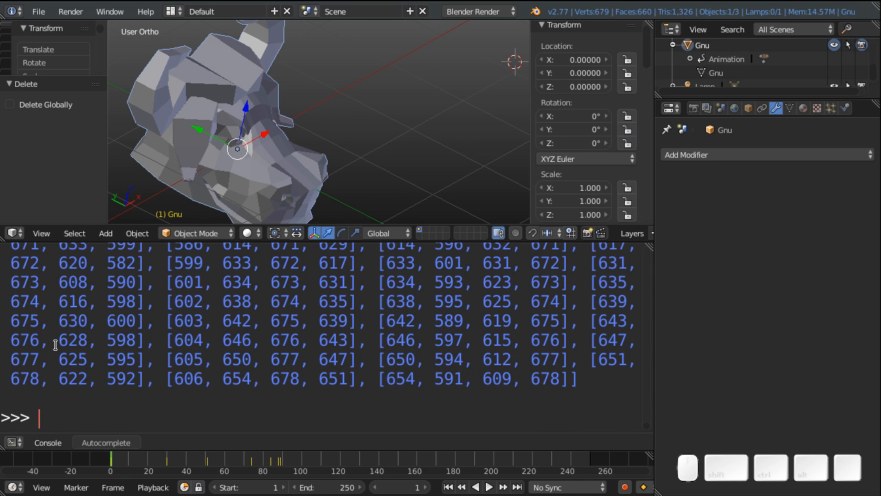
# Step: Compose D.texts['add_gnu.py'].write(gnu_faces.__repr__()) from console history, not yet run
pyautogui.write('gnu_faces = [f.vertices for f in C.object.data.polygons]')
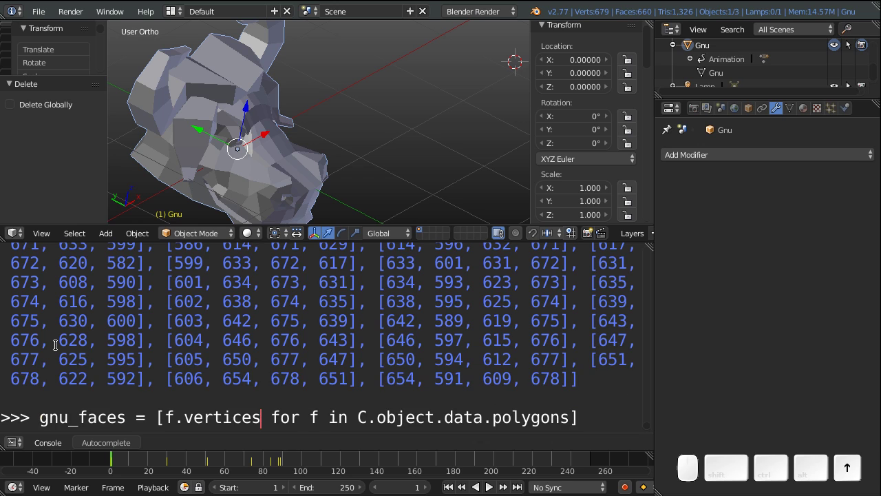
pyautogui.write('gnu_verts = [vert for vert in C.object.data.vertices]')
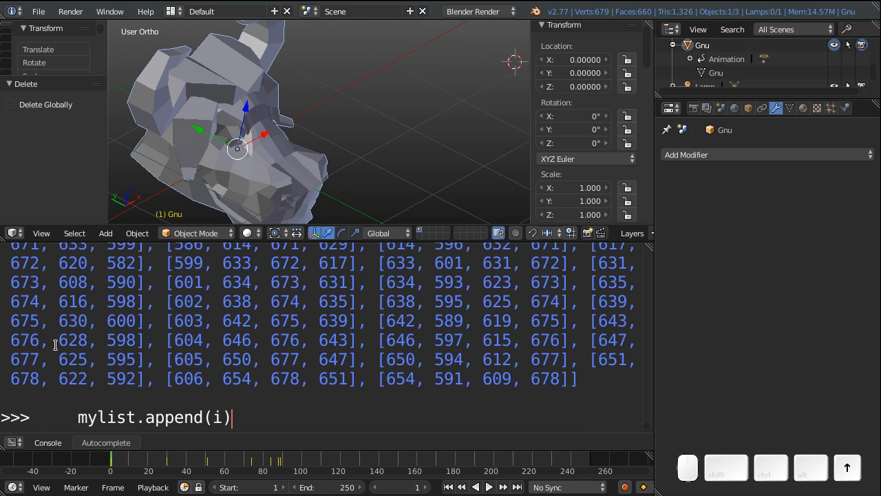
pyautogui.press('Return')
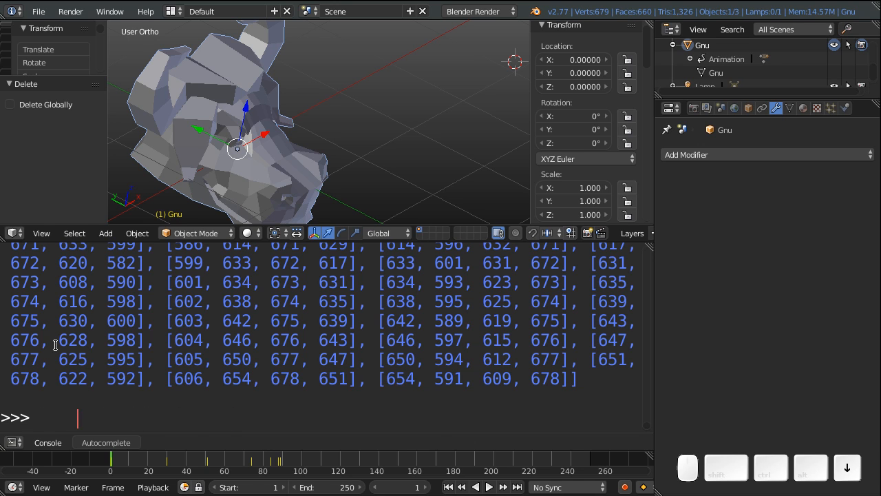
pyautogui.write('gnu_faces = [[vert for vert in f.vertices] for f in C.object.data.polygons]')
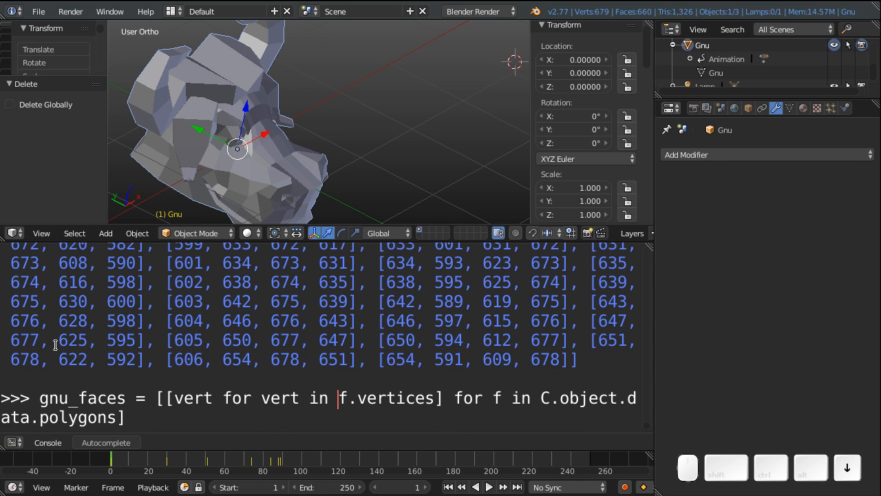
pyautogui.write('gnu_verts)')
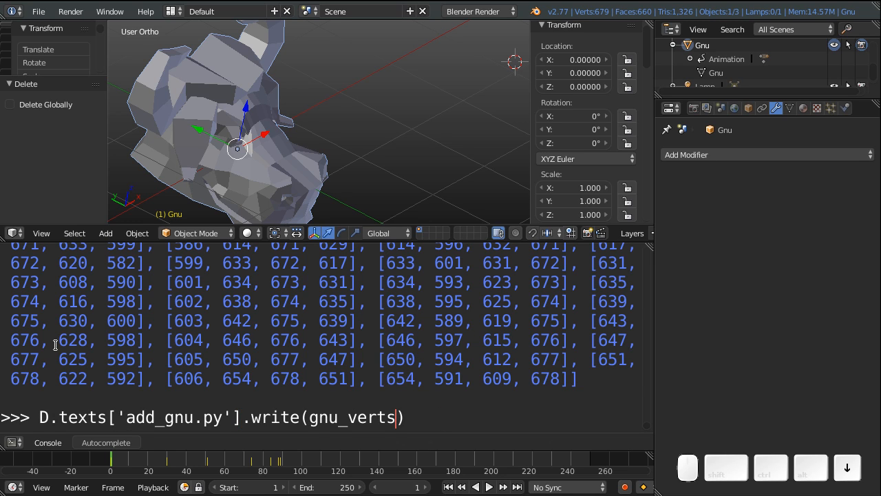
pyautogui.write('.__repr__()')
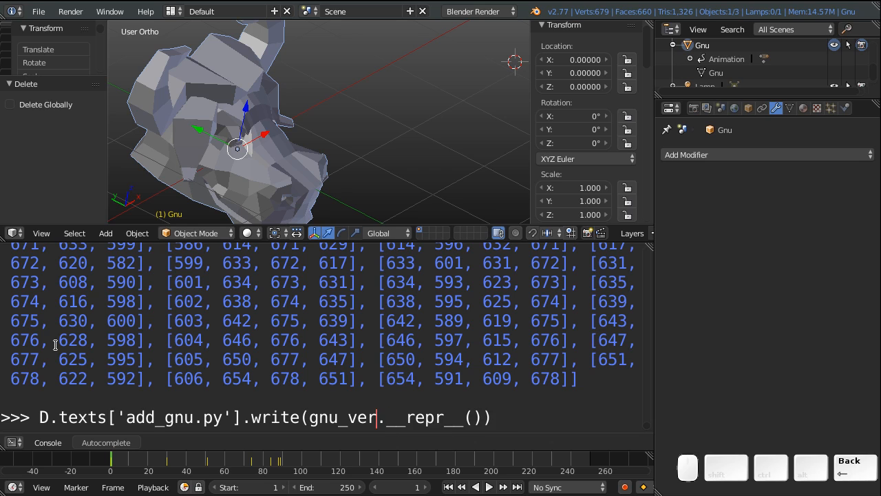
pyautogui.write('faces')
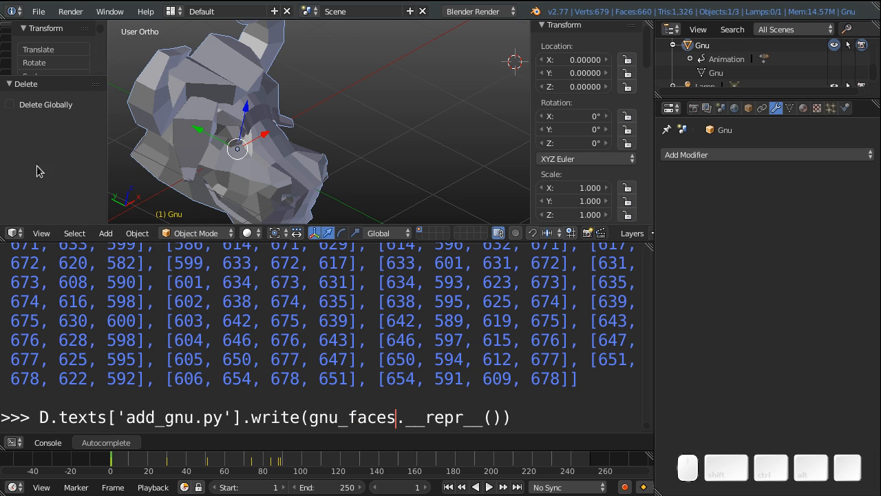
pyautogui.click(14, 233)
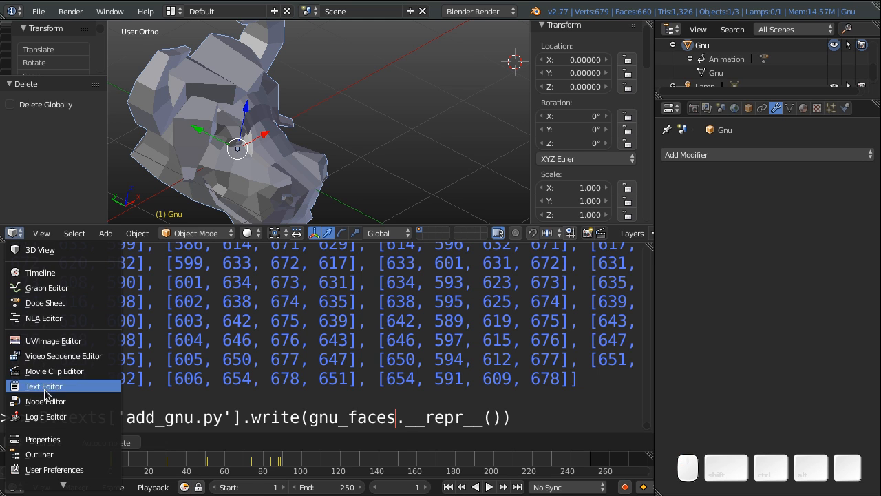
# Step: Delete the [0, 1, 2, 3] placeholder after faces = and write the full face index lists into add_gnu.py
pyautogui.click(44, 386)
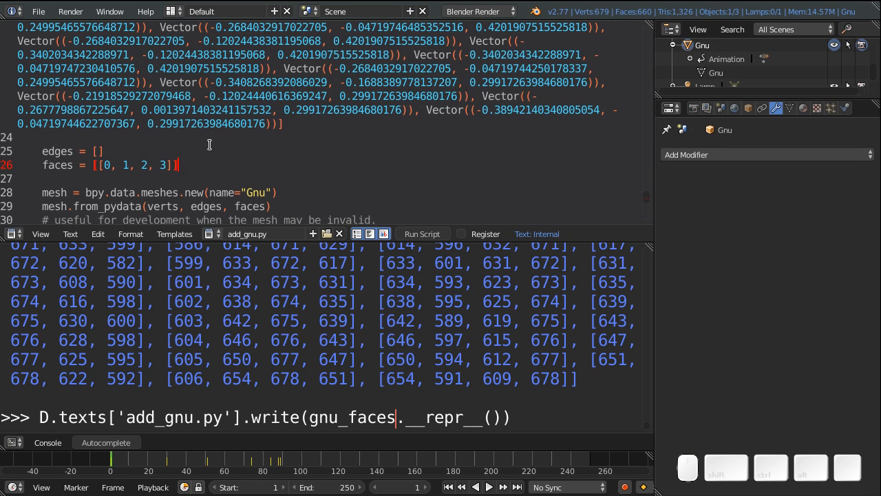
pyautogui.press('backspace')
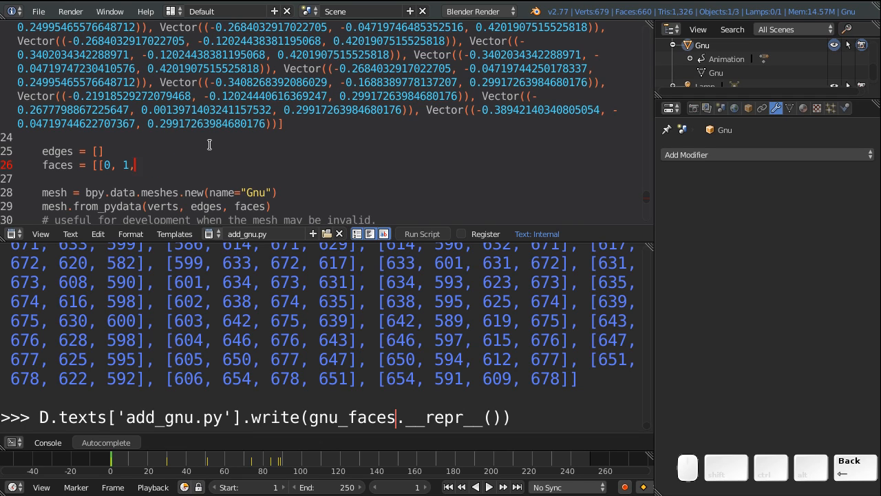
pyautogui.press('backspace')
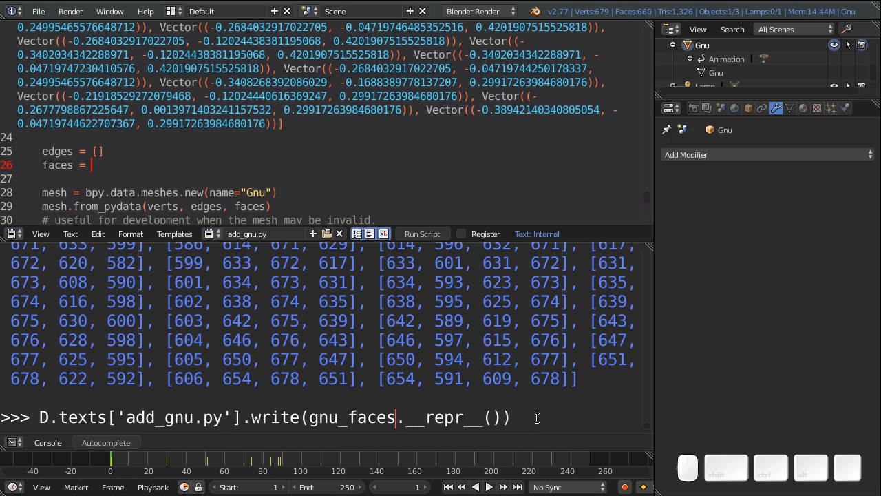
pyautogui.press('Return')
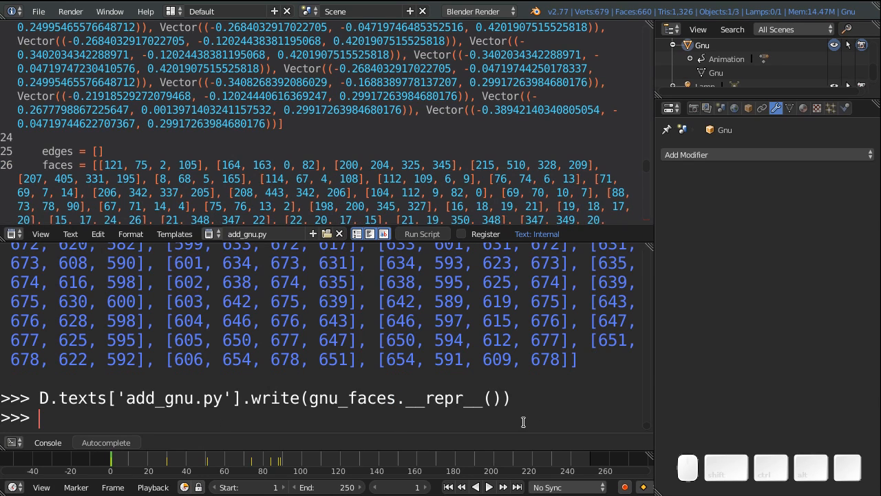
pyautogui.moveTo(650, 173)
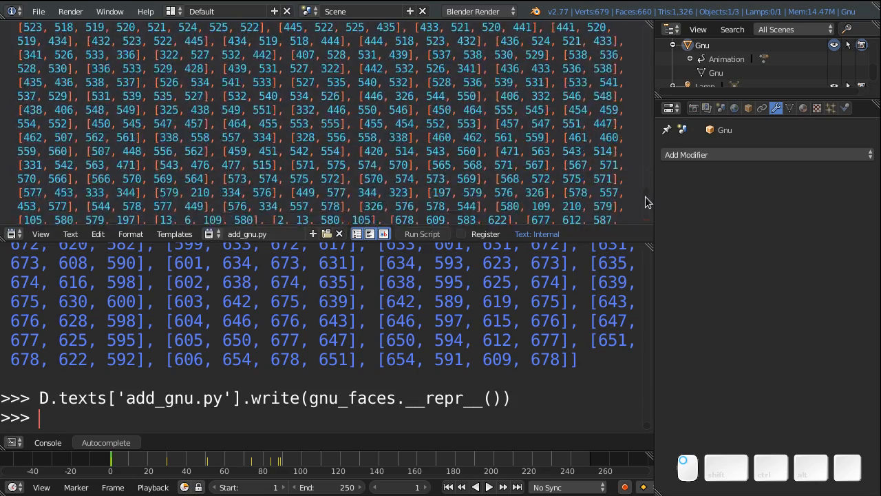
pyautogui.scroll(-3)
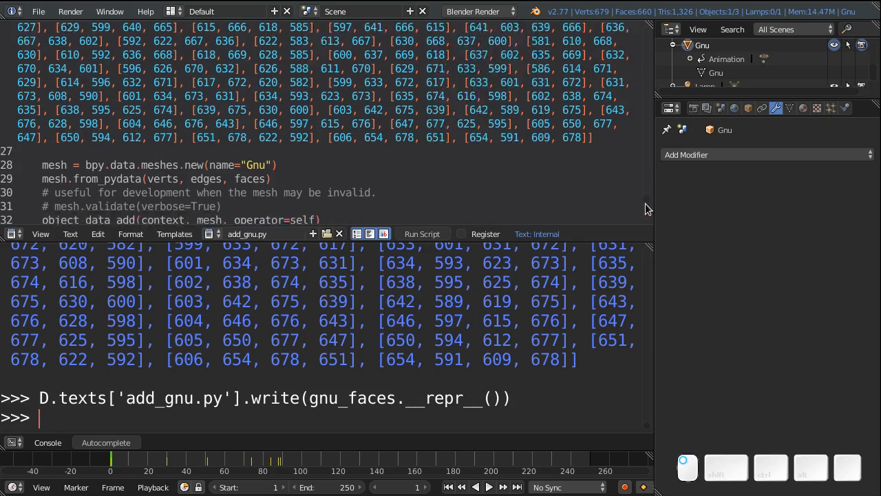
pyautogui.scroll(-3)
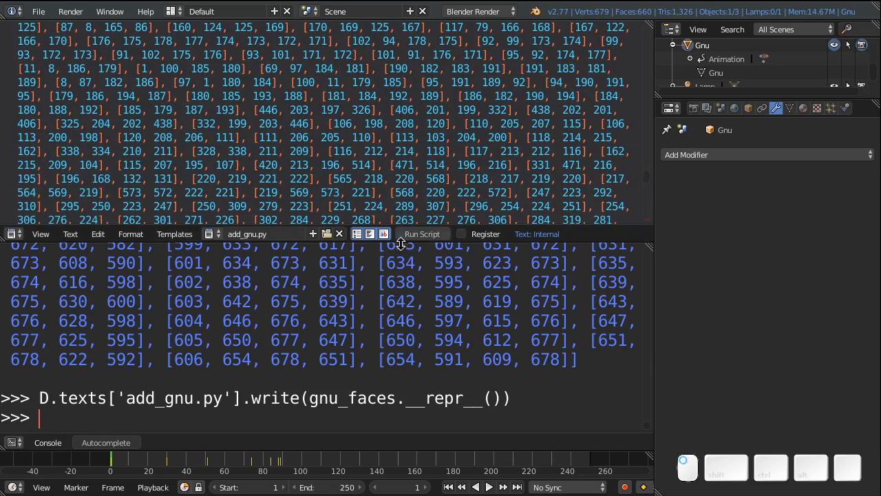
# Step: Run add_gnu.py and add a new Gnu mesh via Shift+A > Mesh, creating Gnu.003 visible in the Outliner
pyautogui.click(421, 234)
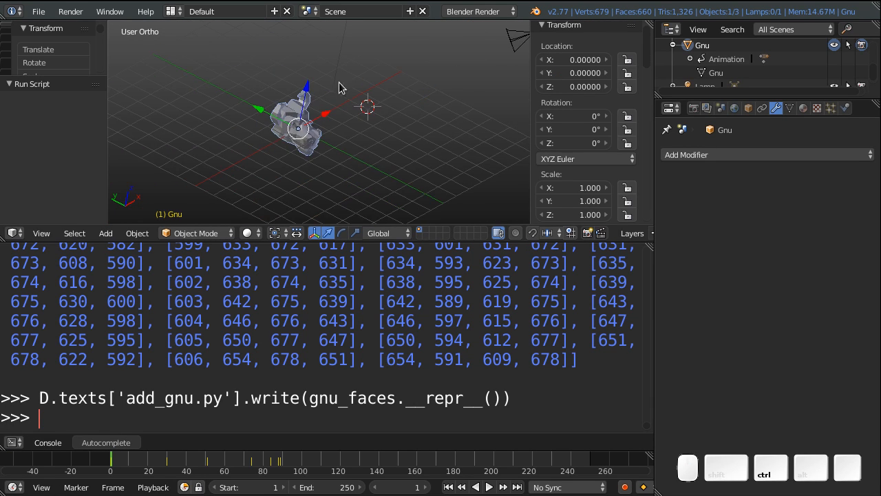
pyautogui.click(105, 233)
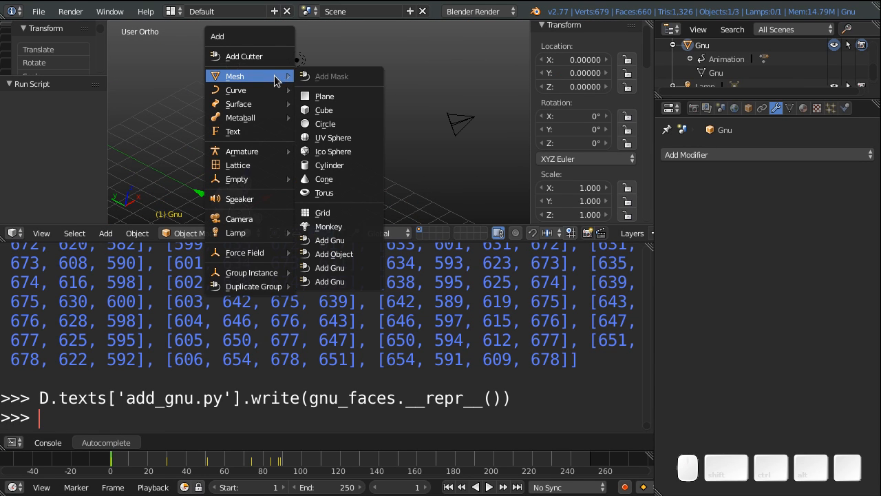
pyautogui.click(329, 239)
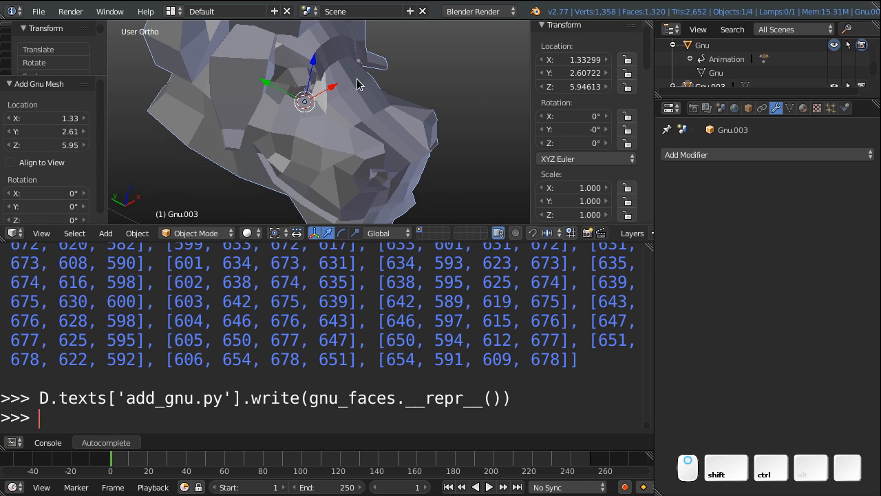
pyautogui.moveTo(738, 104)
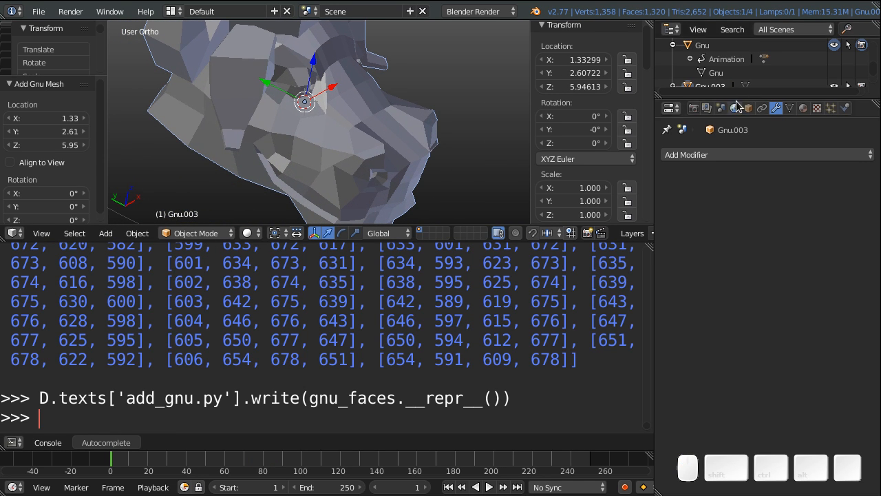
pyautogui.moveTo(749, 104)
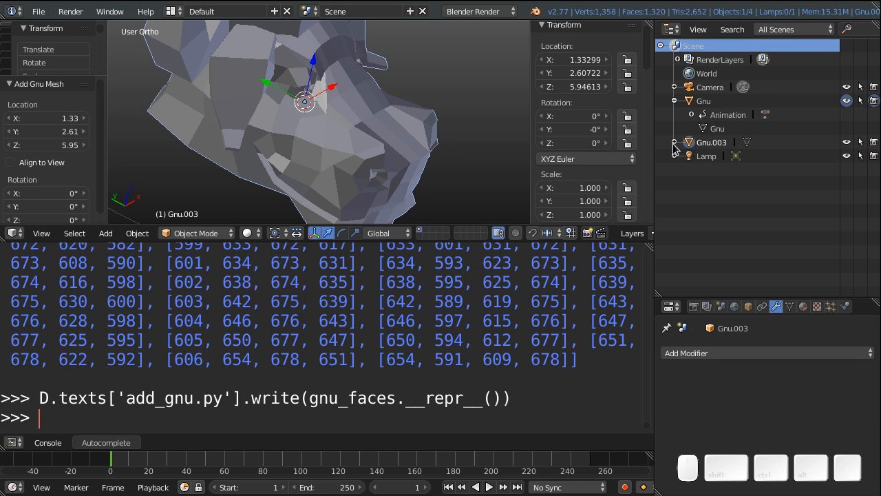
pyautogui.click(675, 142)
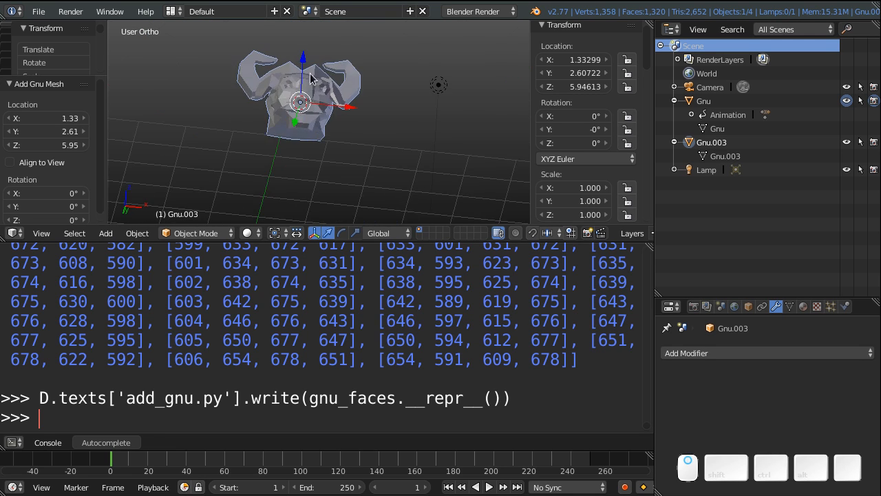
pyautogui.click(14, 233)
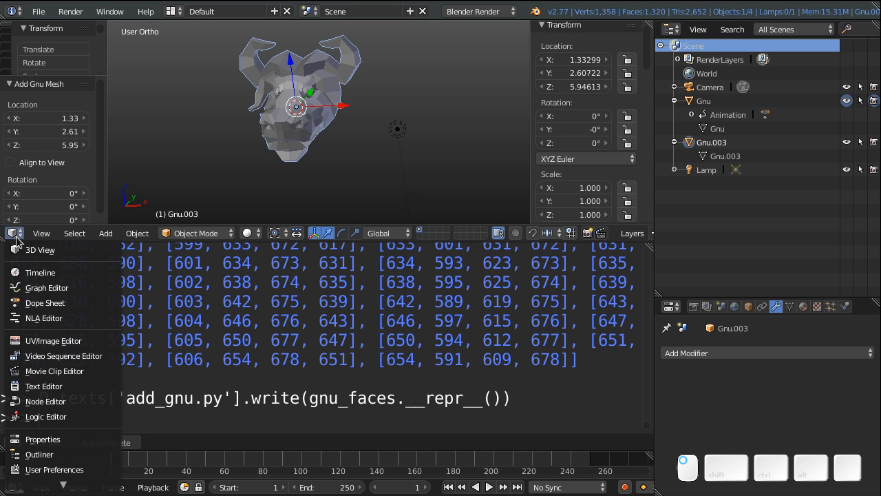
pyautogui.moveTo(44, 386)
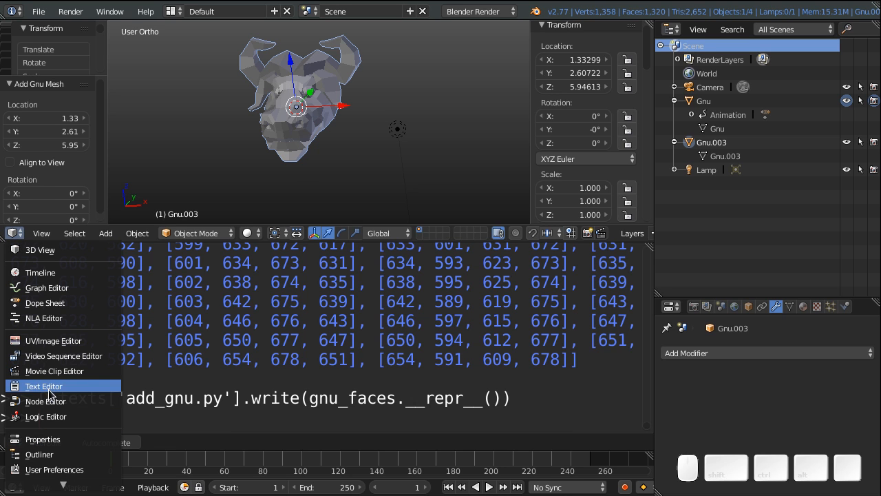
# Step: In User Preferences > Add-ons, browse to add_gnu.py with Install from File, then cancel
pyautogui.click(44, 386)
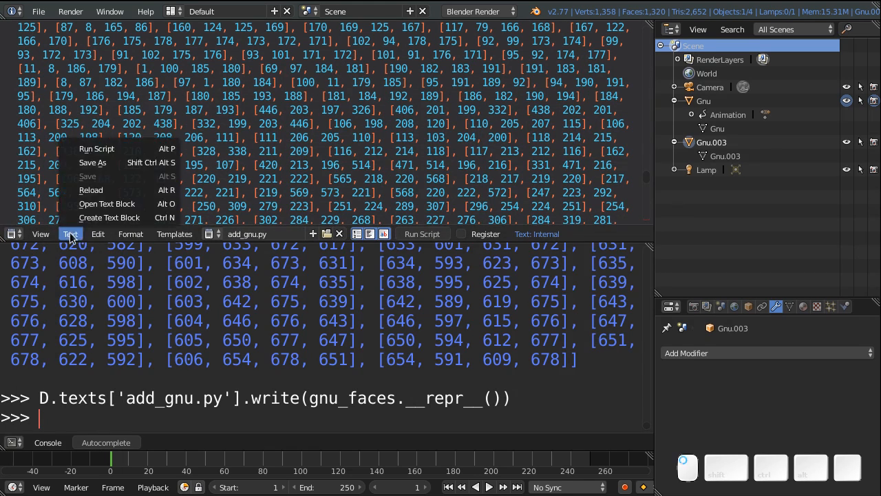
pyautogui.click(92, 163)
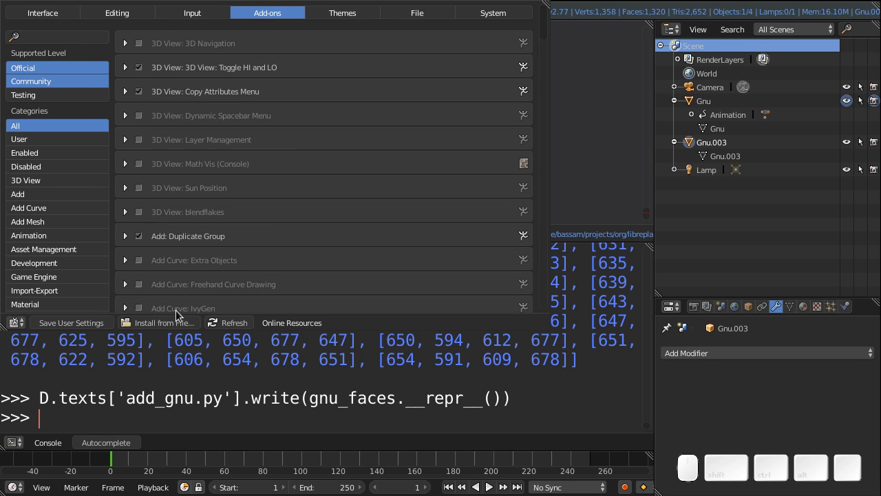
pyautogui.click(164, 322)
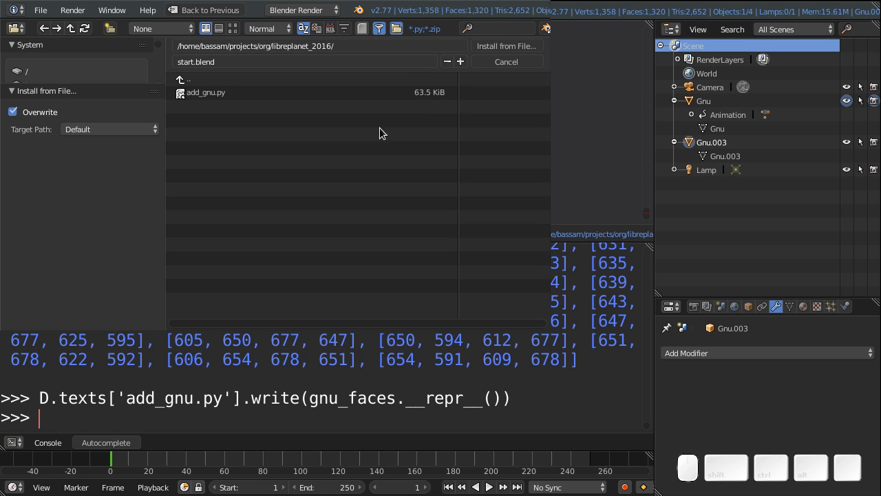
pyautogui.moveTo(488, 85)
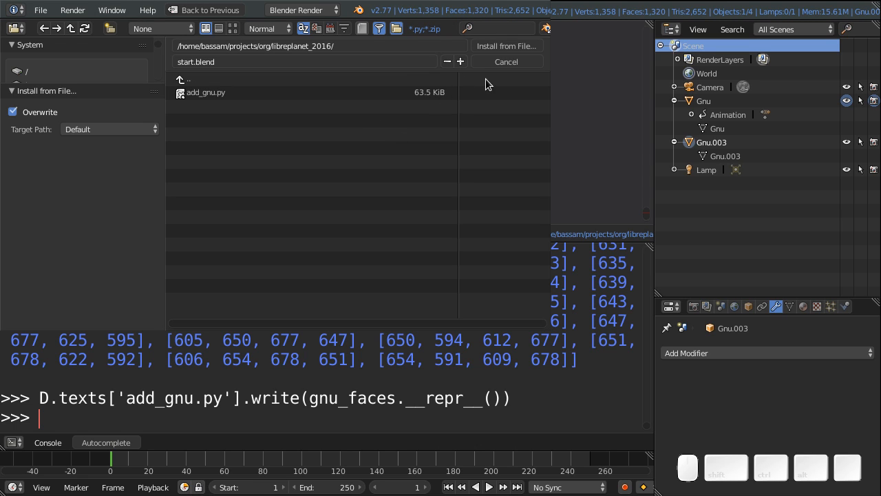
pyautogui.moveTo(507, 61)
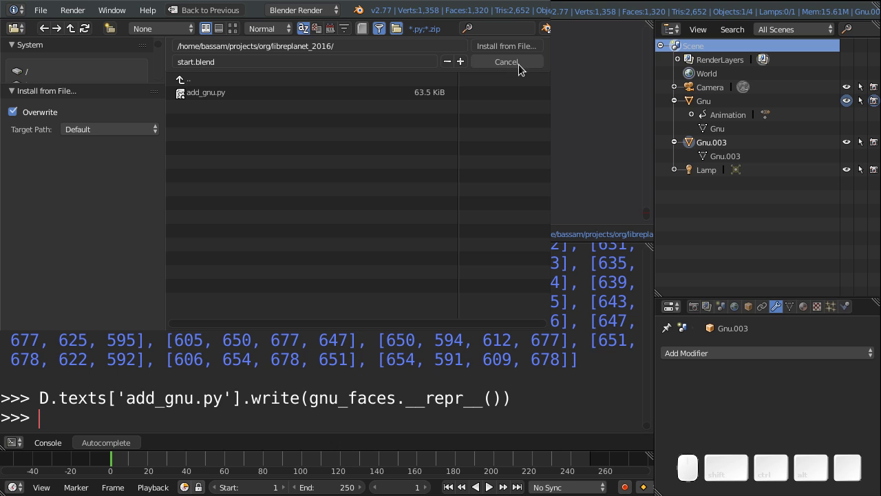
pyautogui.click(505, 60)
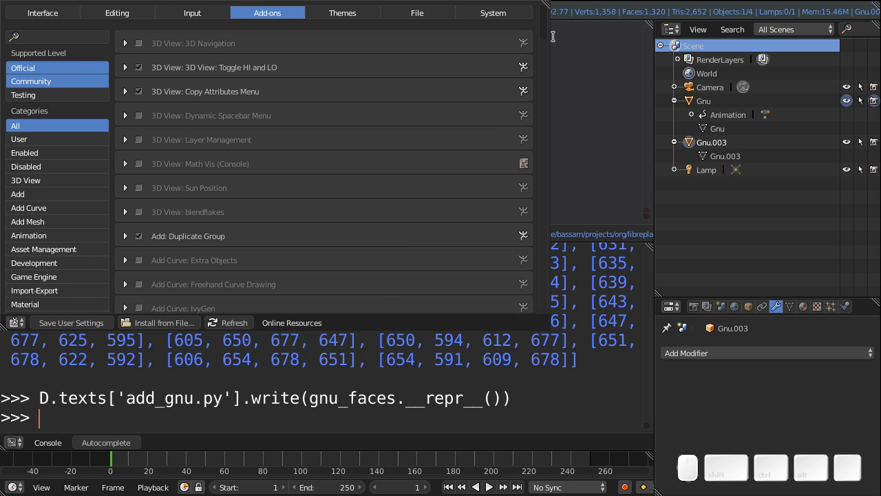